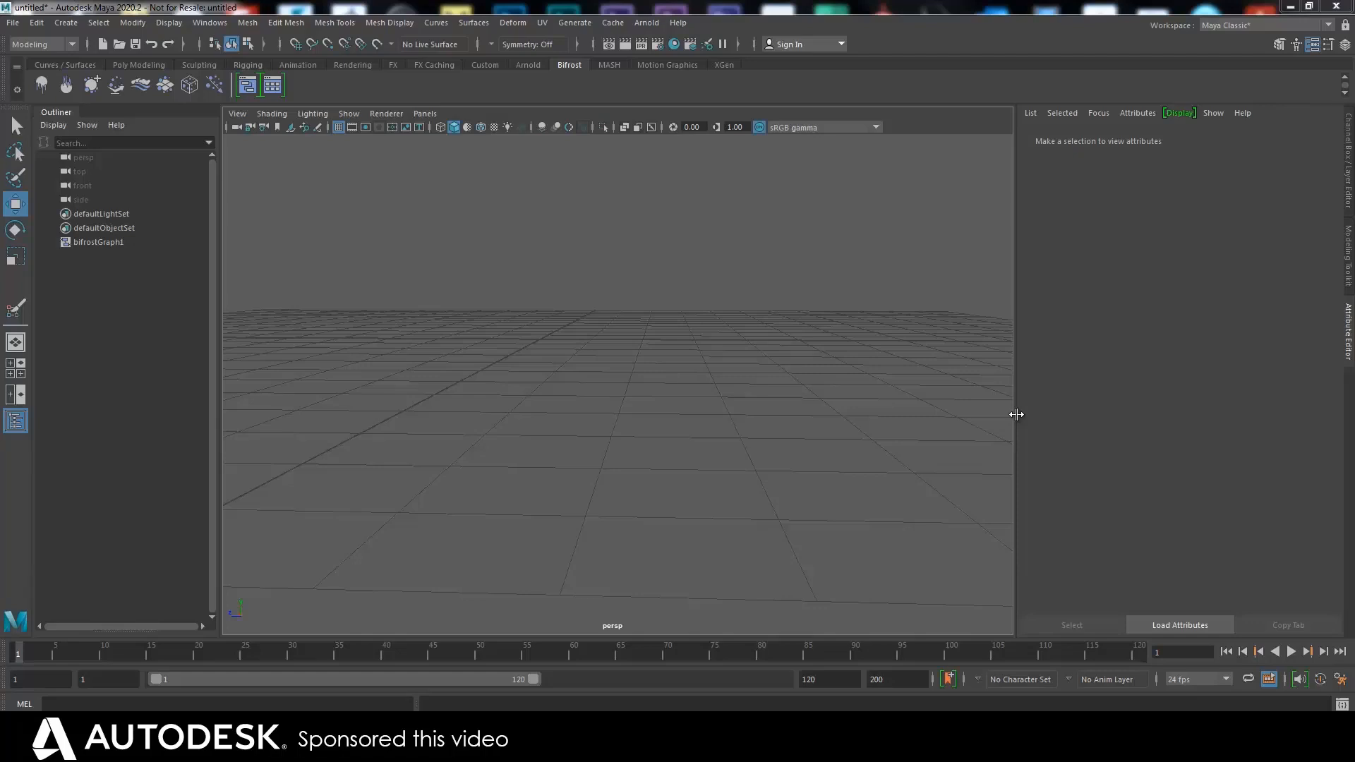
# Create a polygon sphere pSphere1 at the origin from the Poly Modeling shelf
pyautogui.moveTo(1017, 414); pyautogui.dragTo(645, 383)
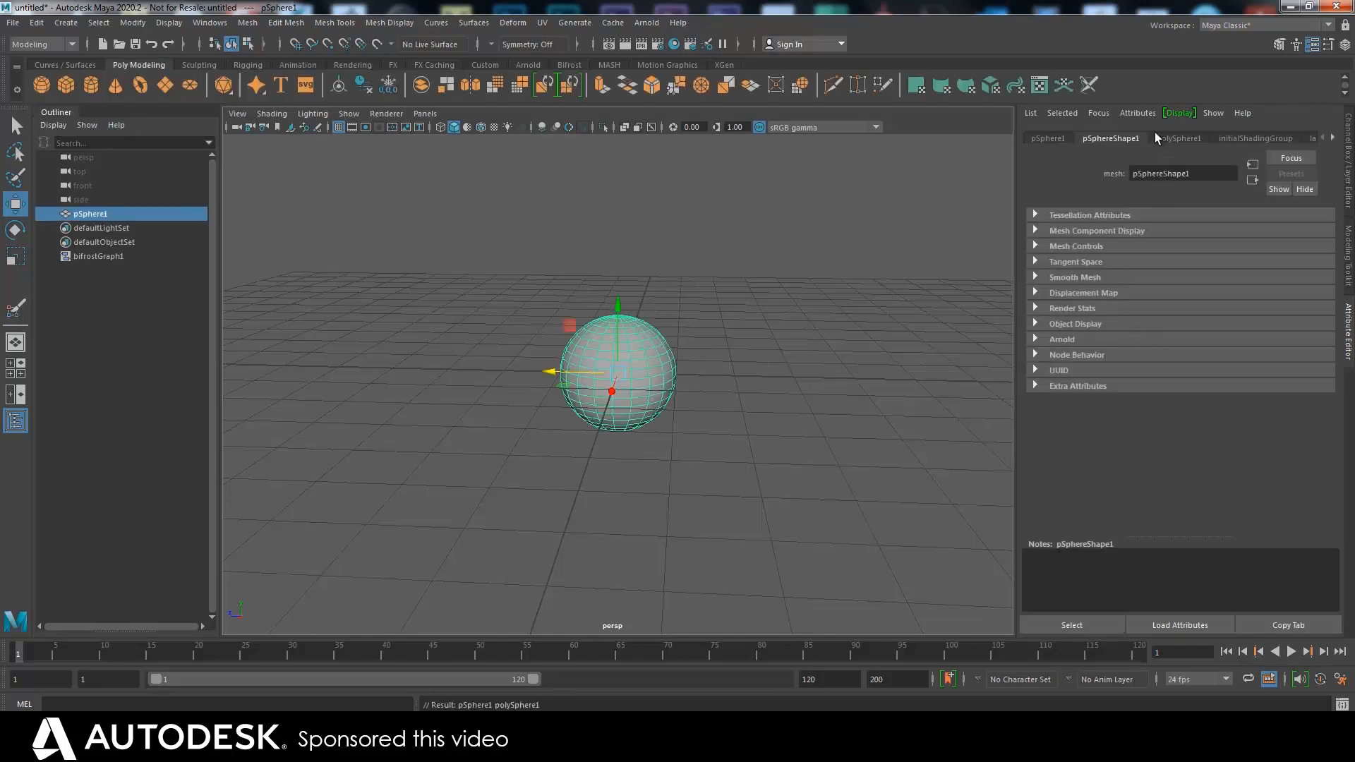
# Set polySphere1's Subdivisions Axis and Subdivisions Height to 80 and select the denser sphere
pyautogui.click(1178, 139)
pyautogui.write('50')
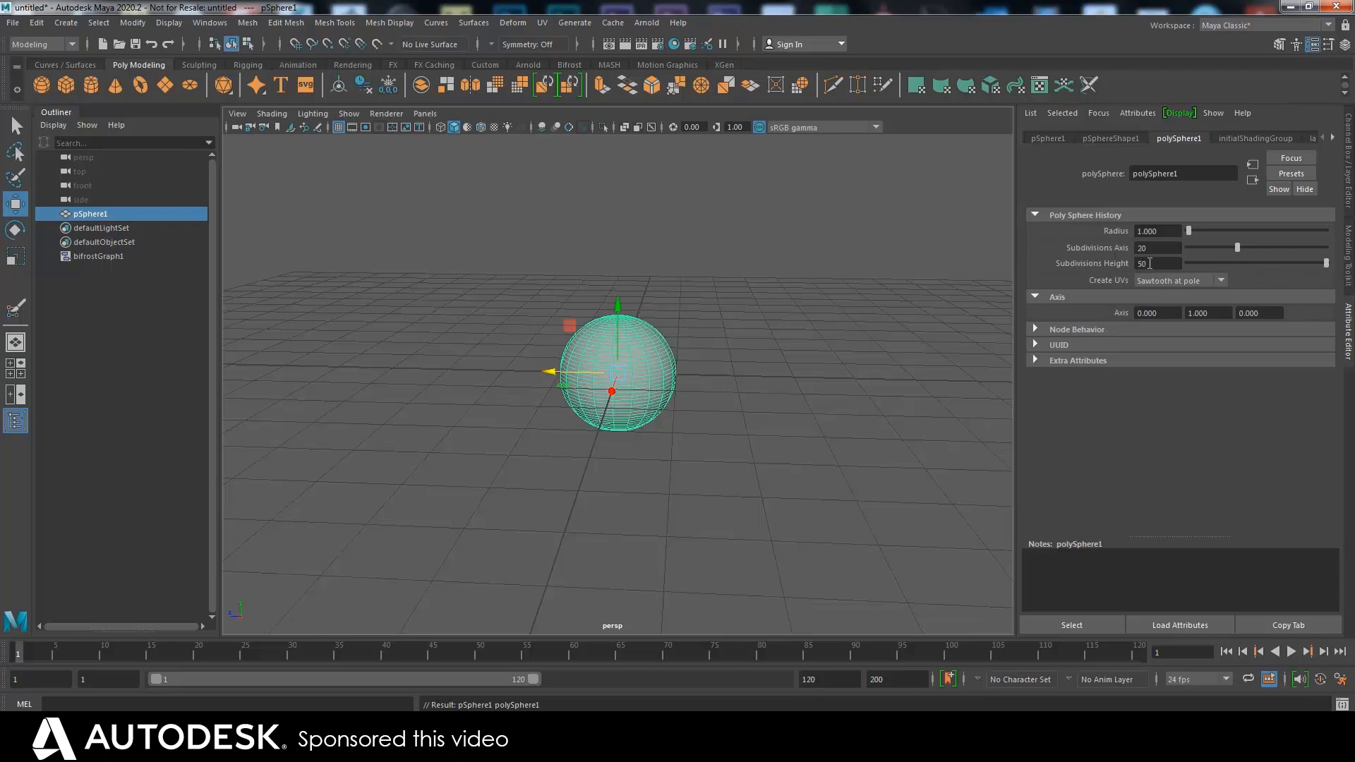
pyautogui.write('80')
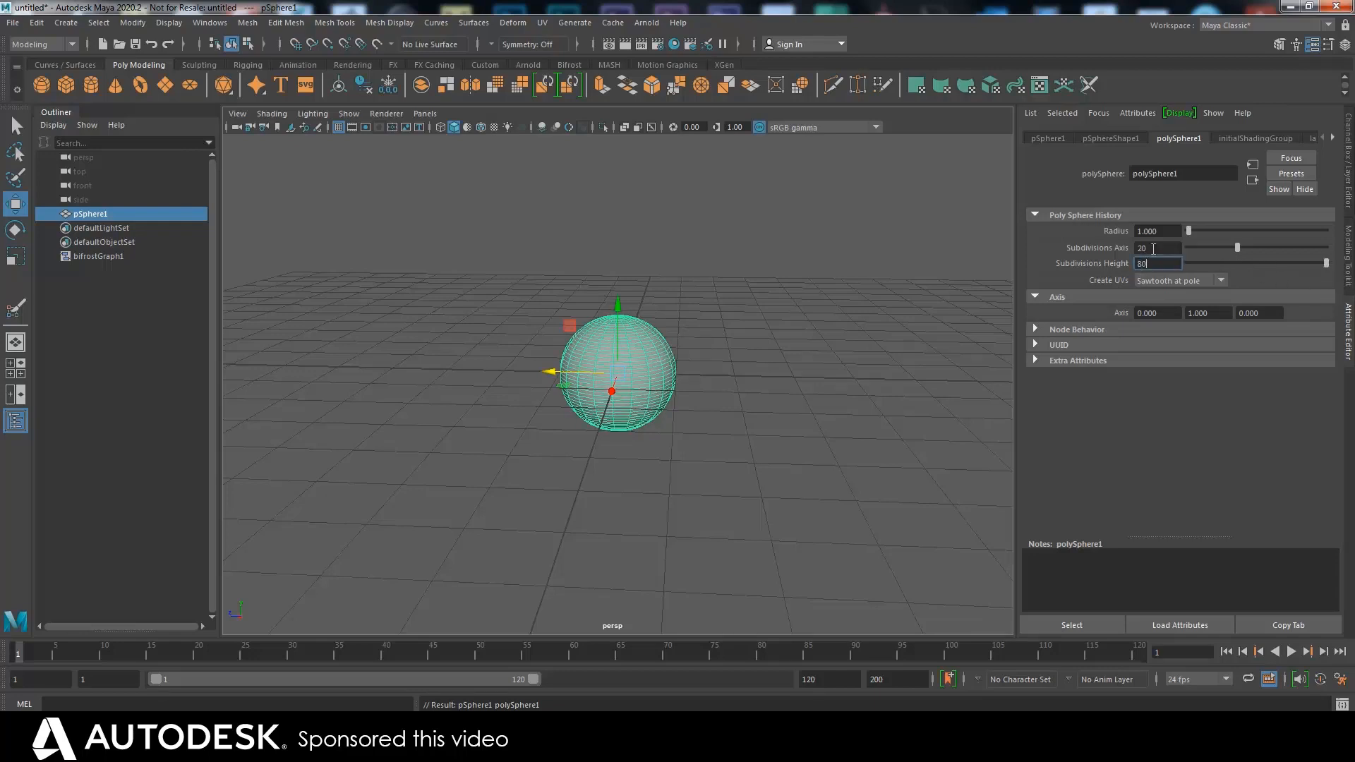
pyautogui.write('80')
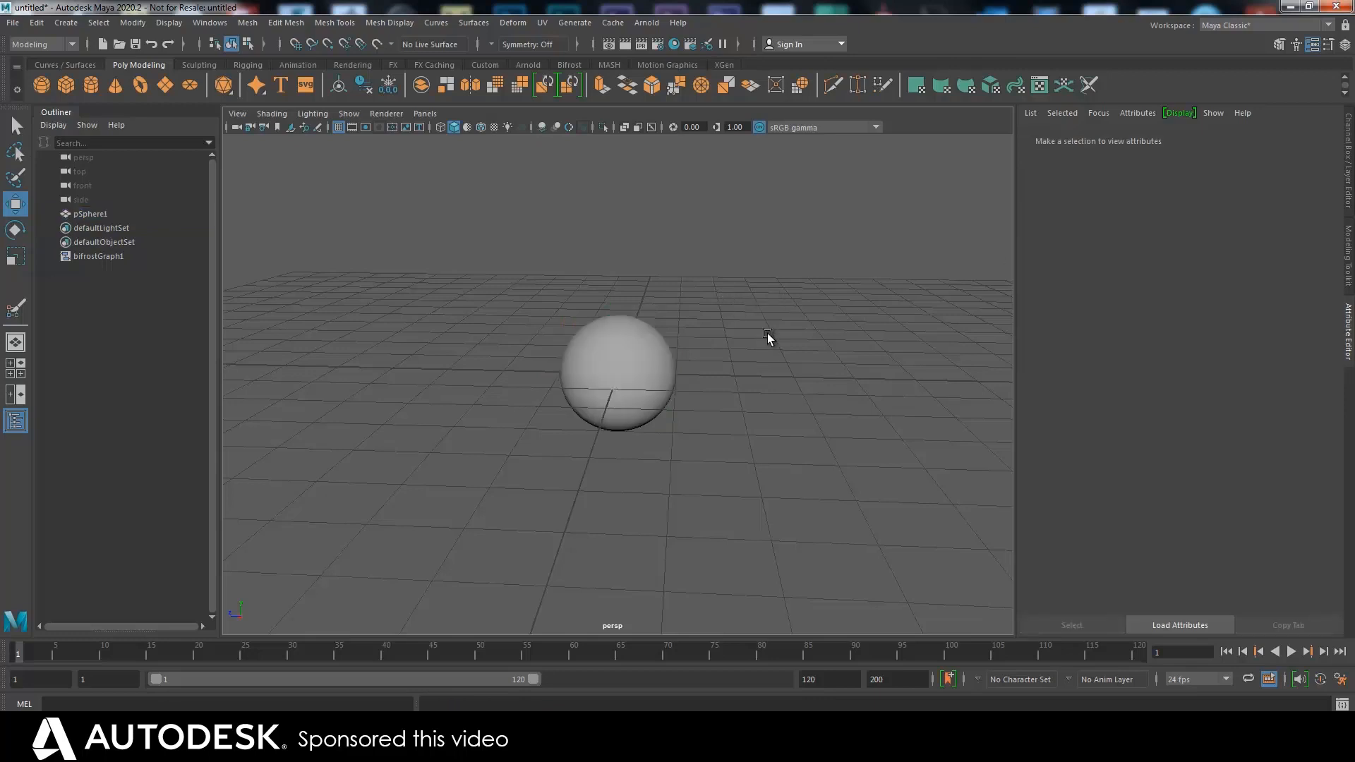
pyautogui.moveTo(768, 336); pyautogui.dragTo(725, 422)
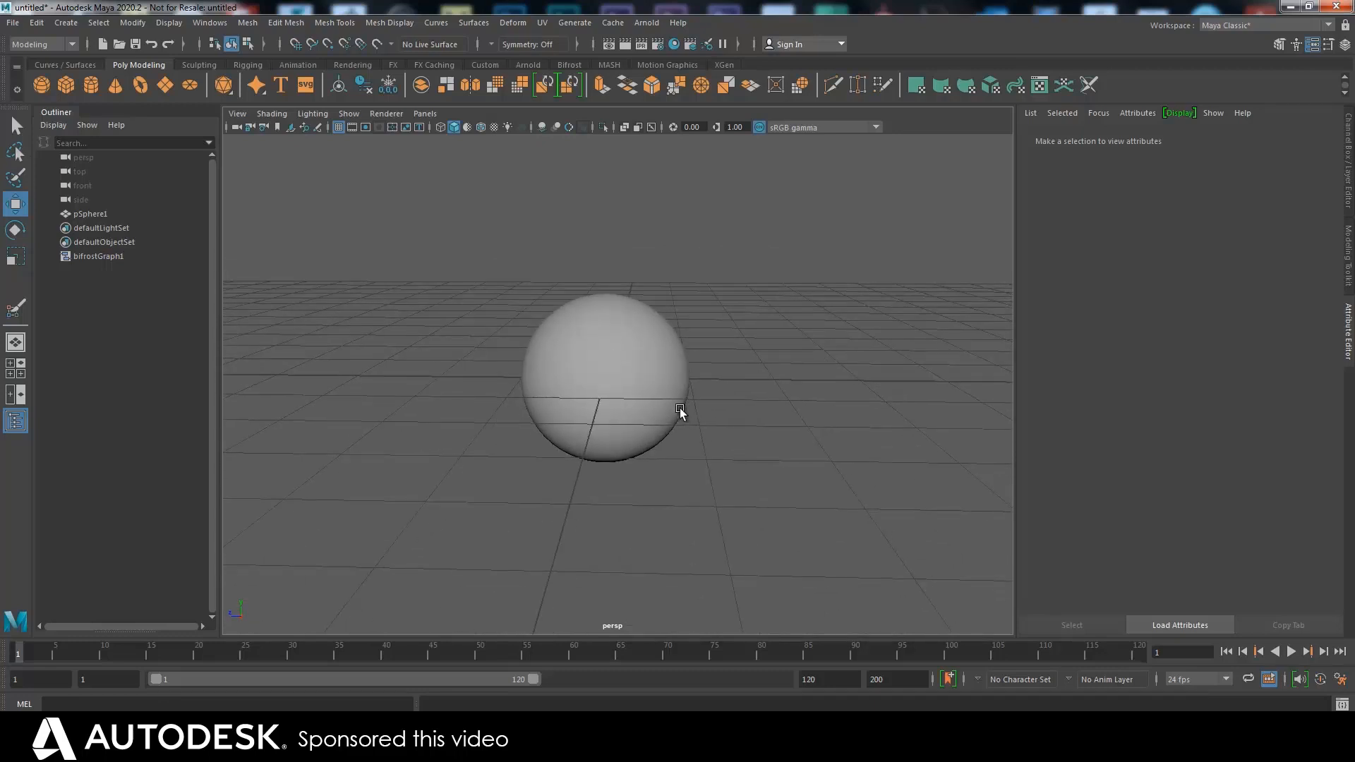
pyautogui.moveTo(660, 436)
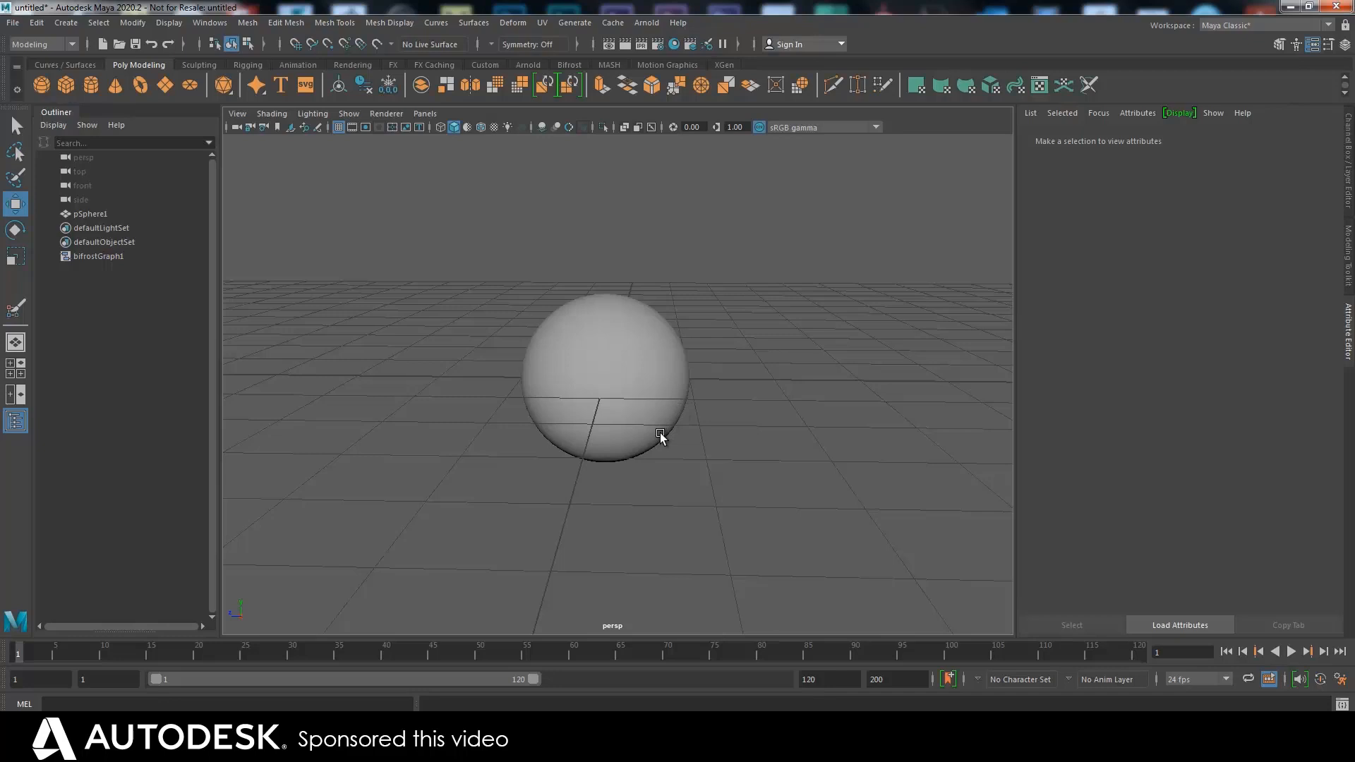
pyautogui.moveTo(656, 438)
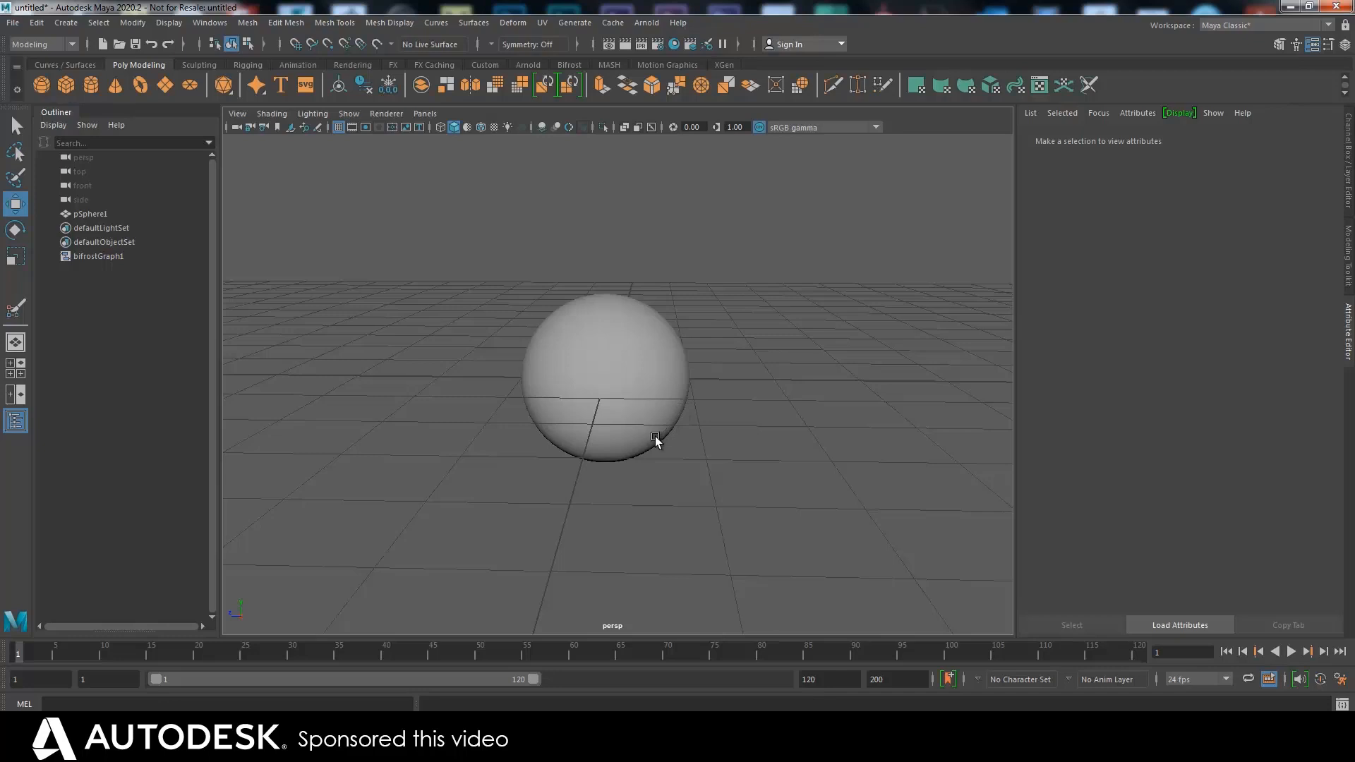
pyautogui.moveTo(654, 433)
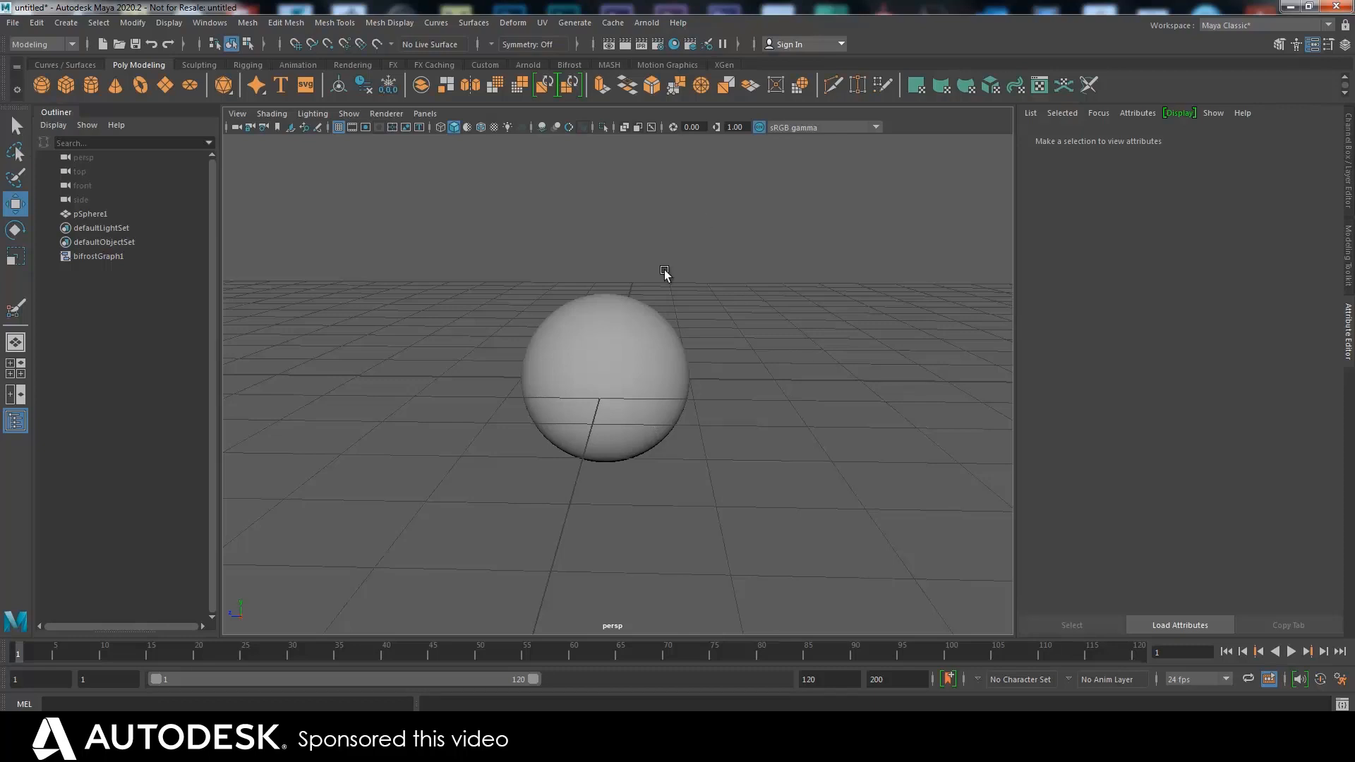
pyautogui.click(606, 380)
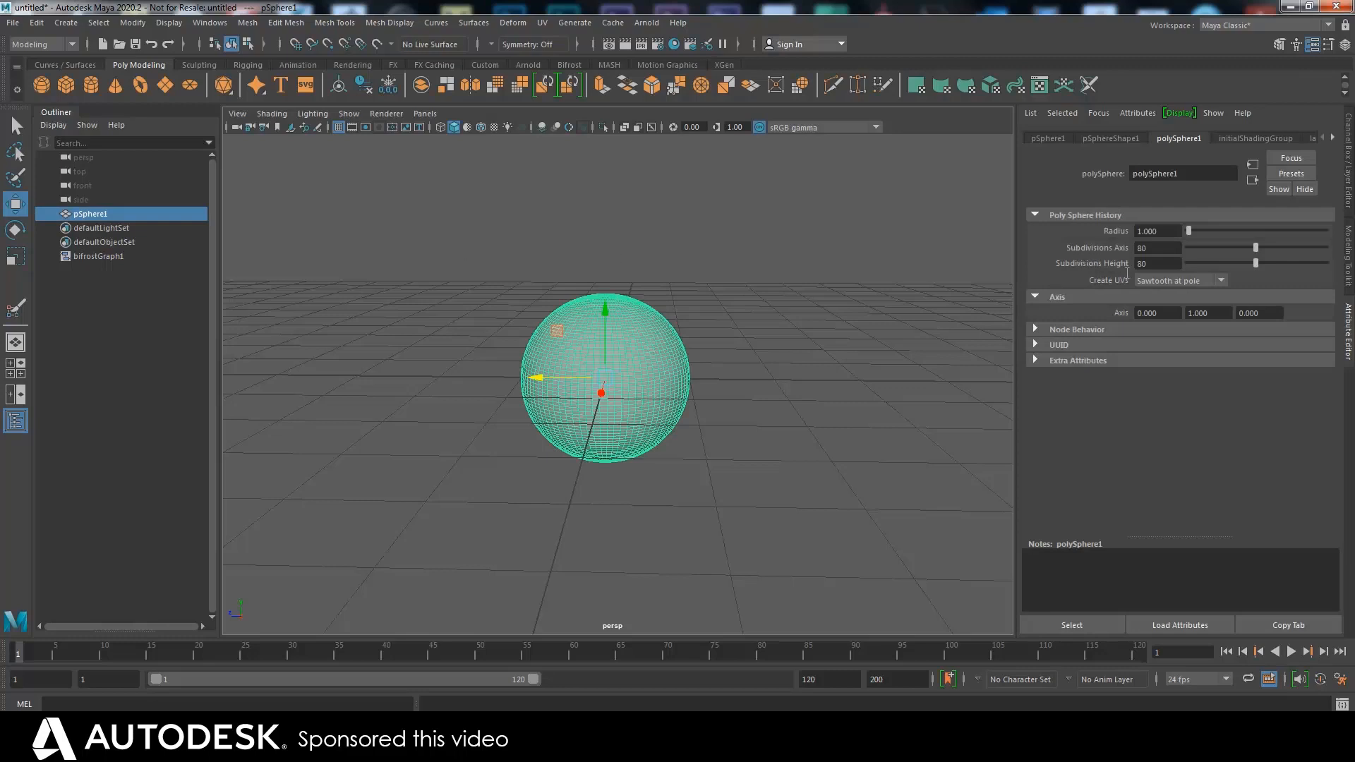
pyautogui.moveTo(642, 290)
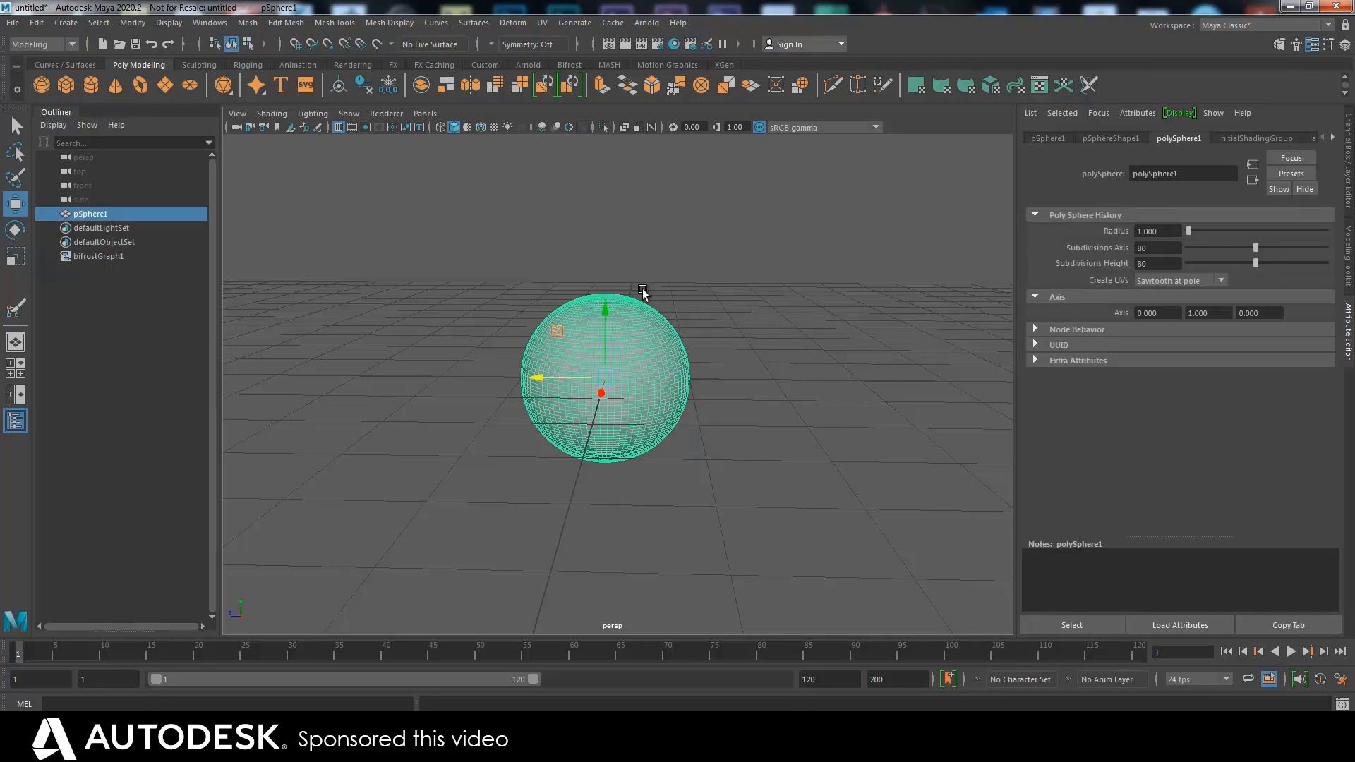
pyautogui.moveTo(642, 288); pyautogui.dragTo(733, 315)
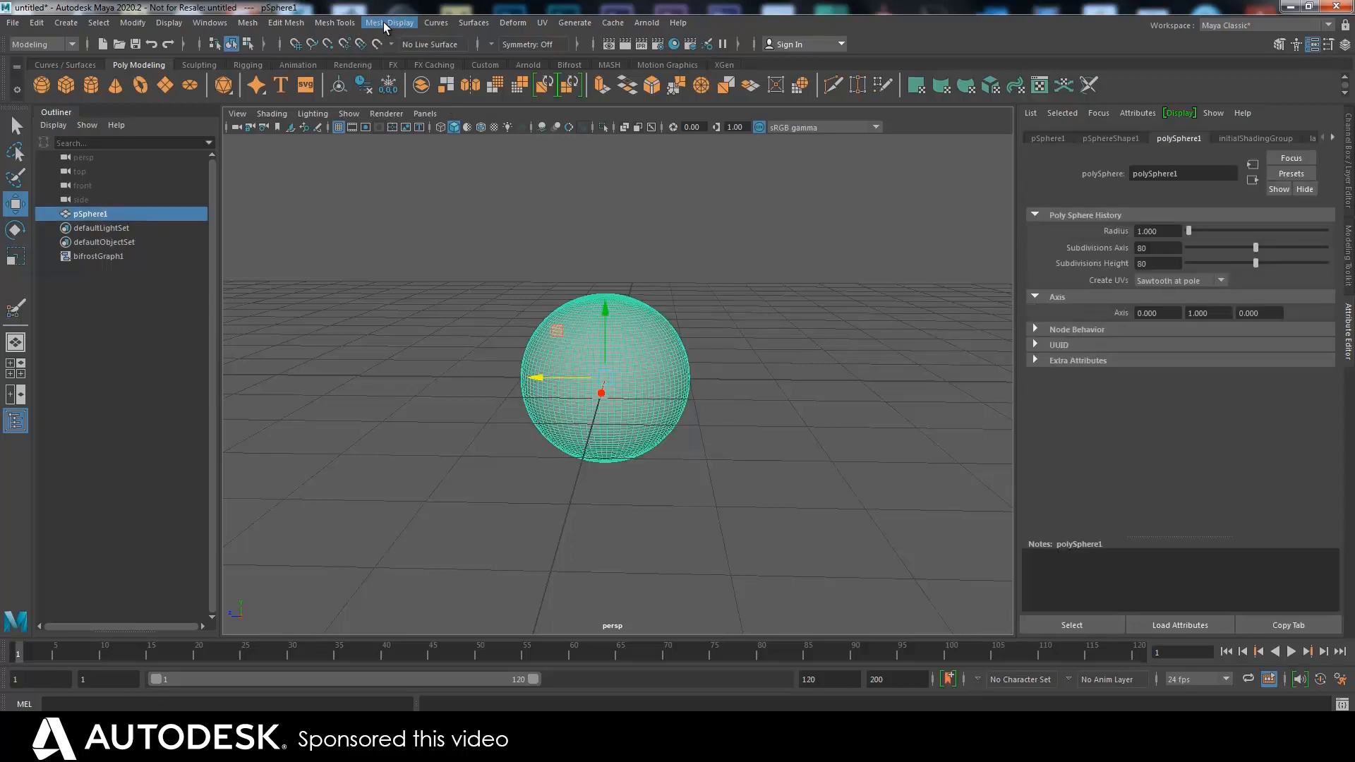
# Start the Paint Vertex Color Tool on the sphere with its Tool Settings shown
pyautogui.click(389, 23)
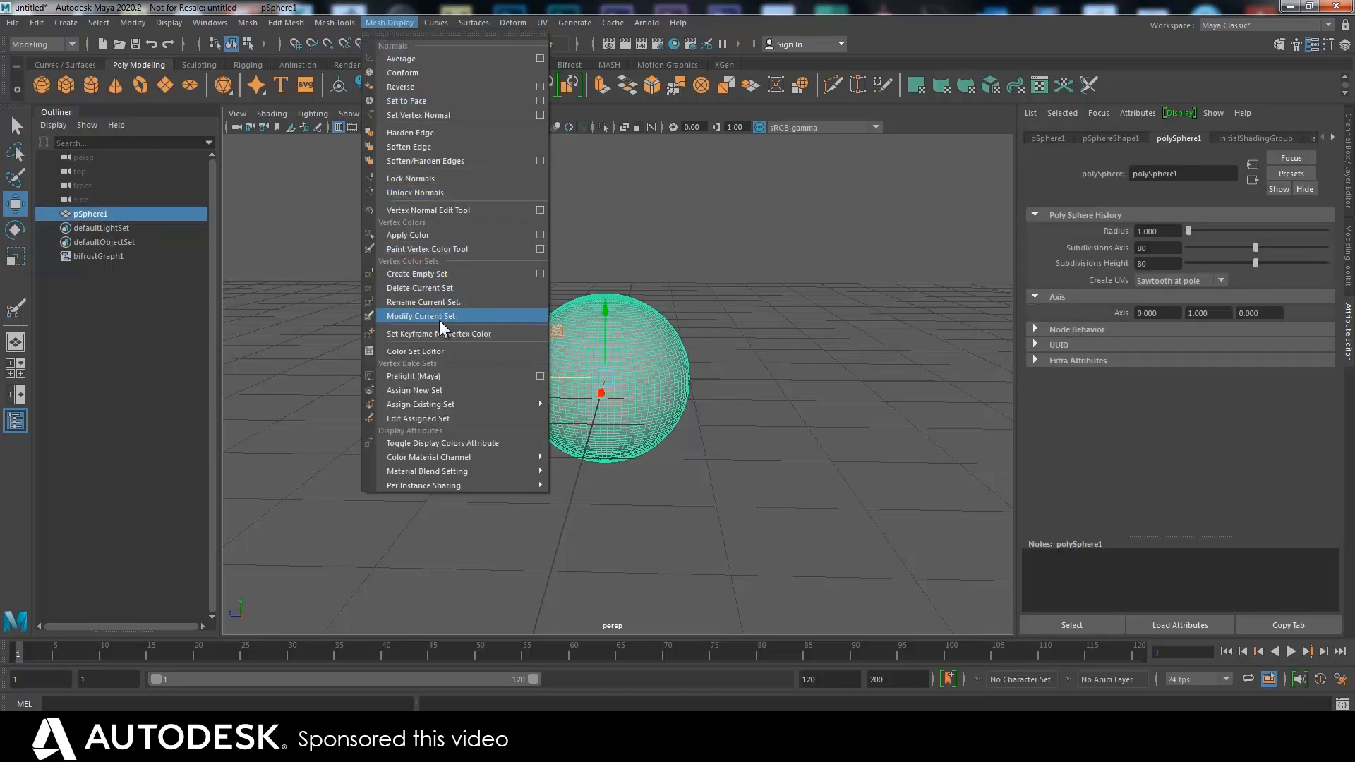
pyautogui.moveTo(440, 248)
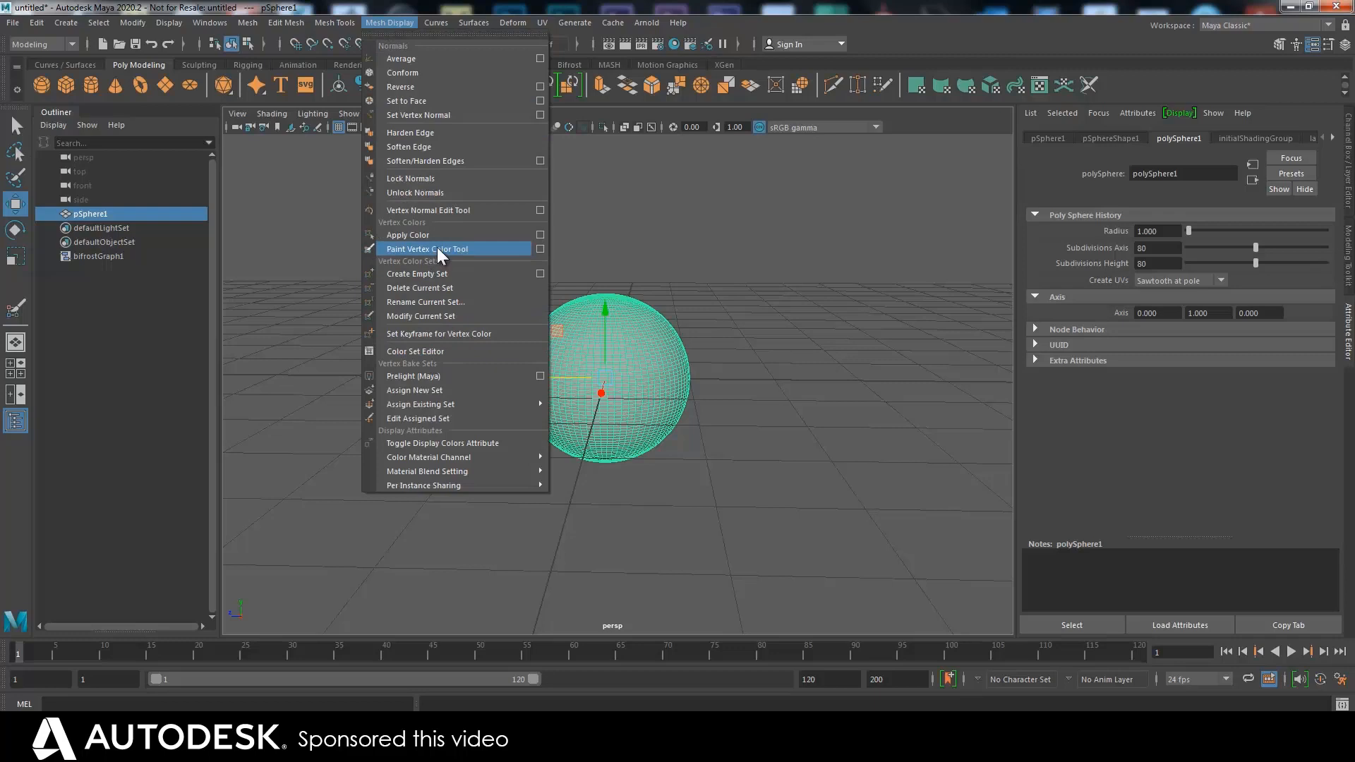
pyautogui.click(427, 248)
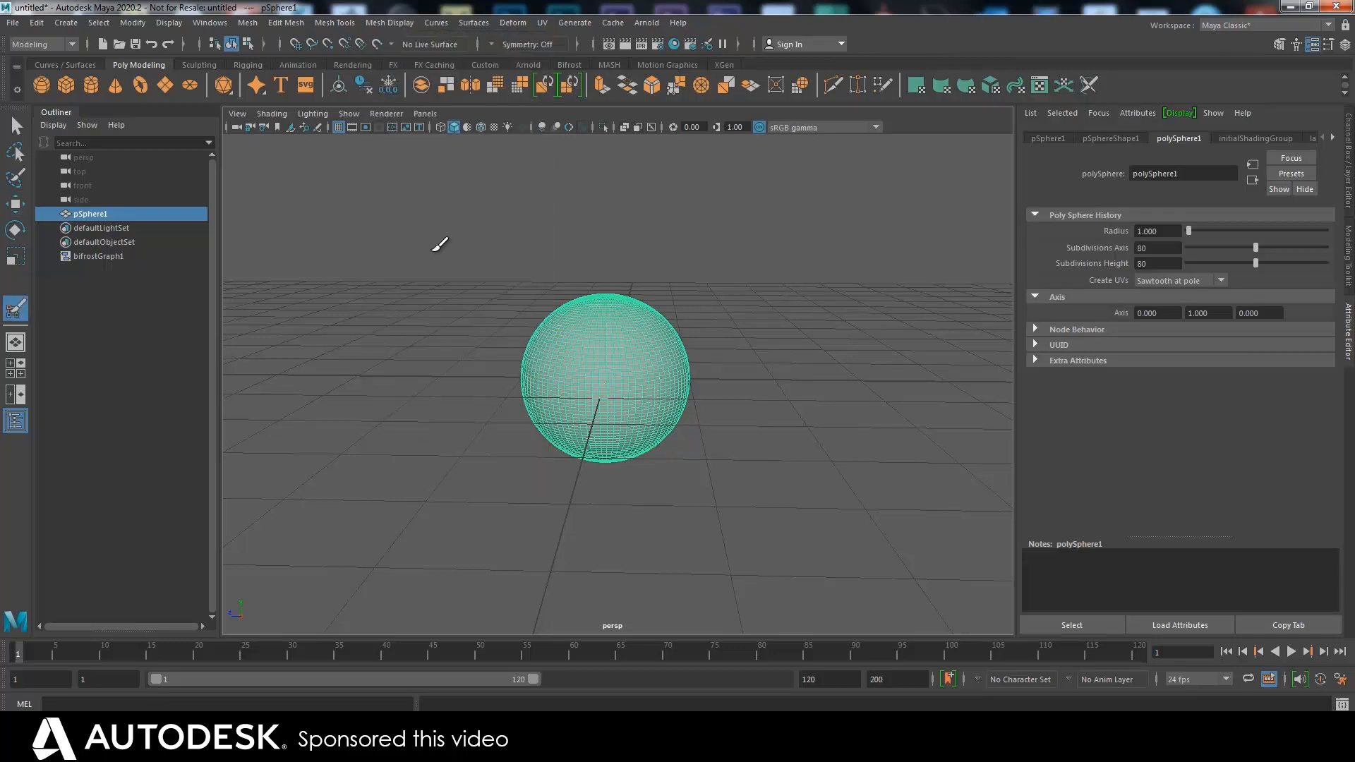
pyautogui.click(16, 305)
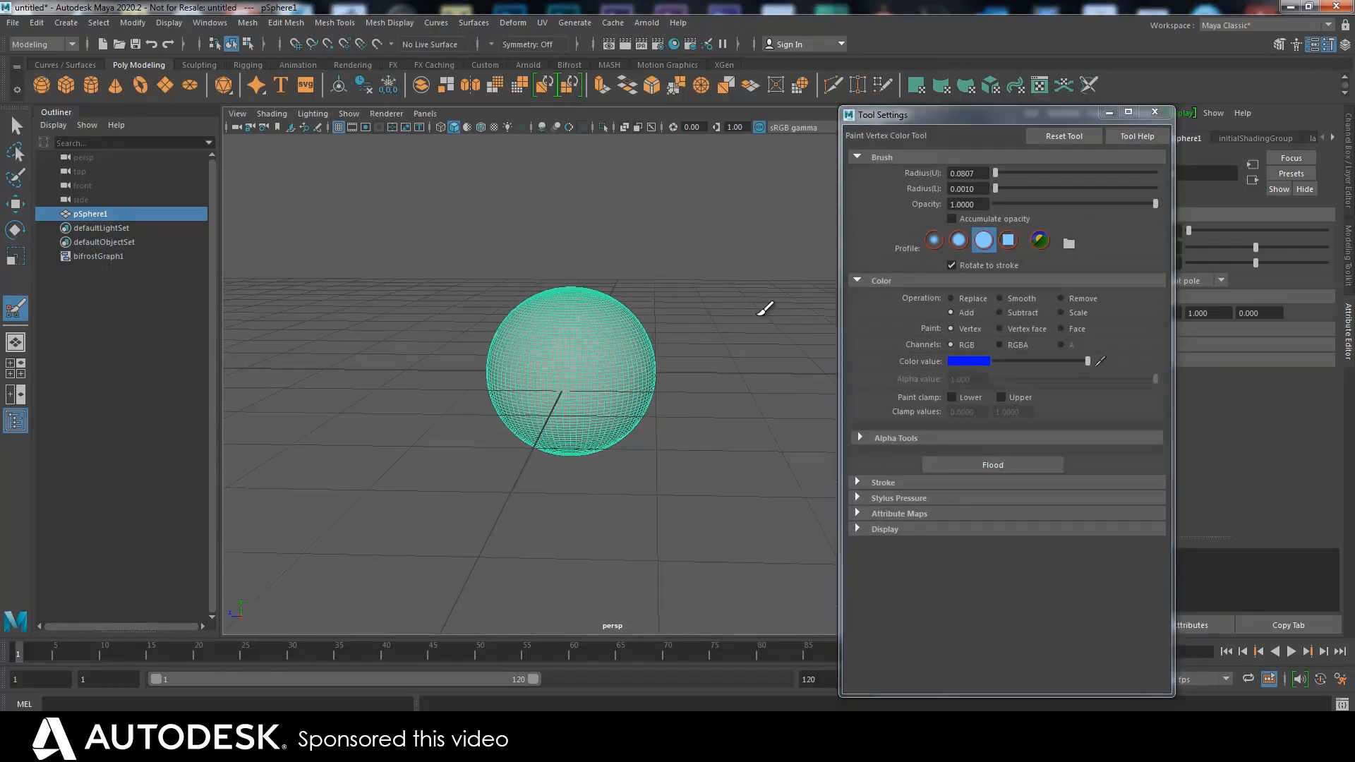
# Adjust the paint colour and toggle Channels to RGBA and back to RGB
pyautogui.click(967, 360)
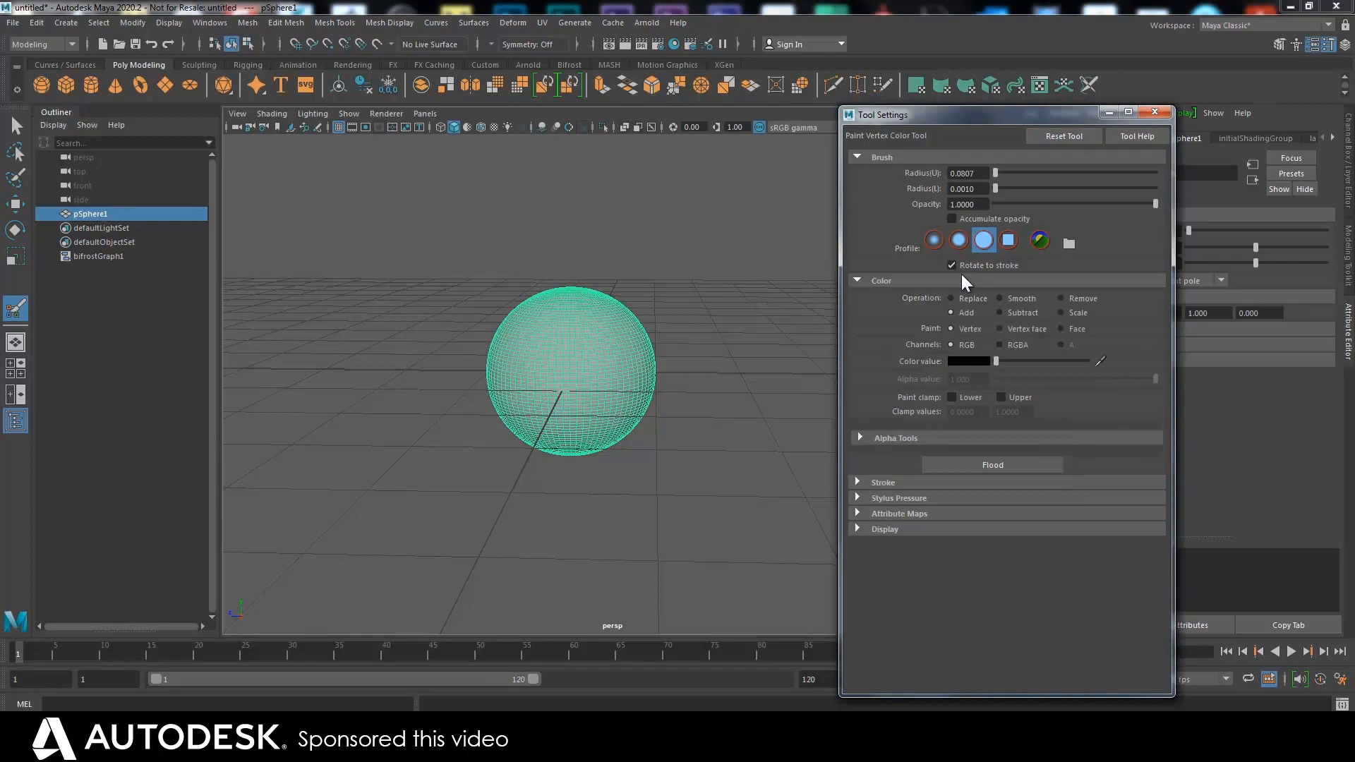
pyautogui.moveTo(1196, 277)
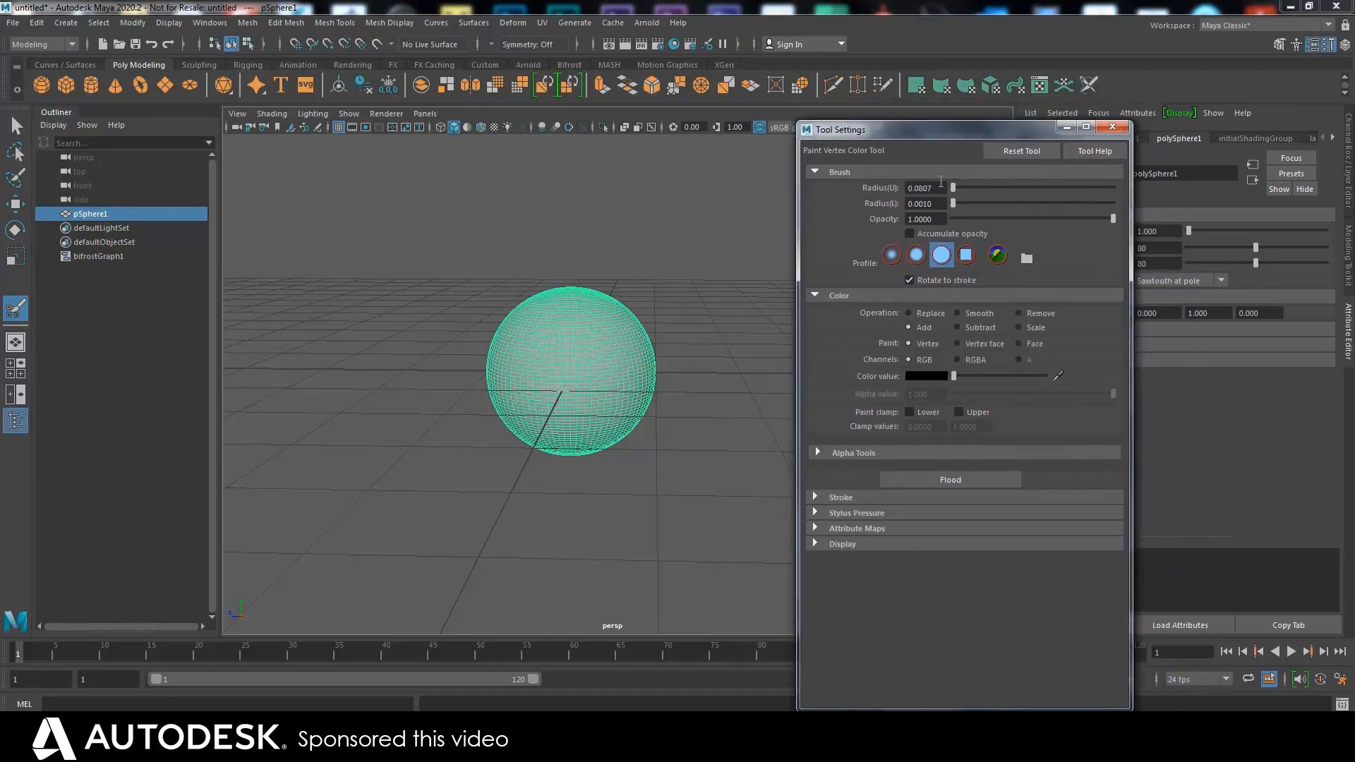
pyautogui.click(956, 360)
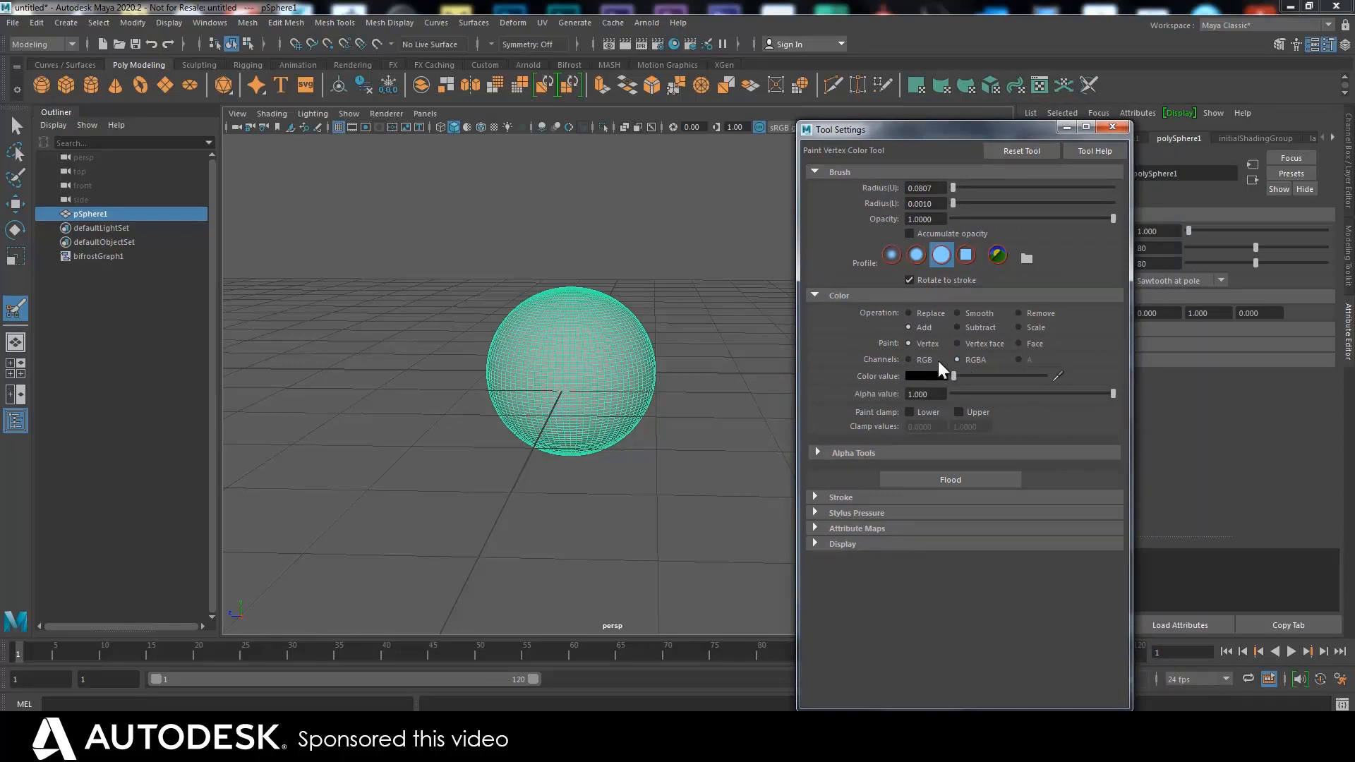
pyautogui.click(908, 360)
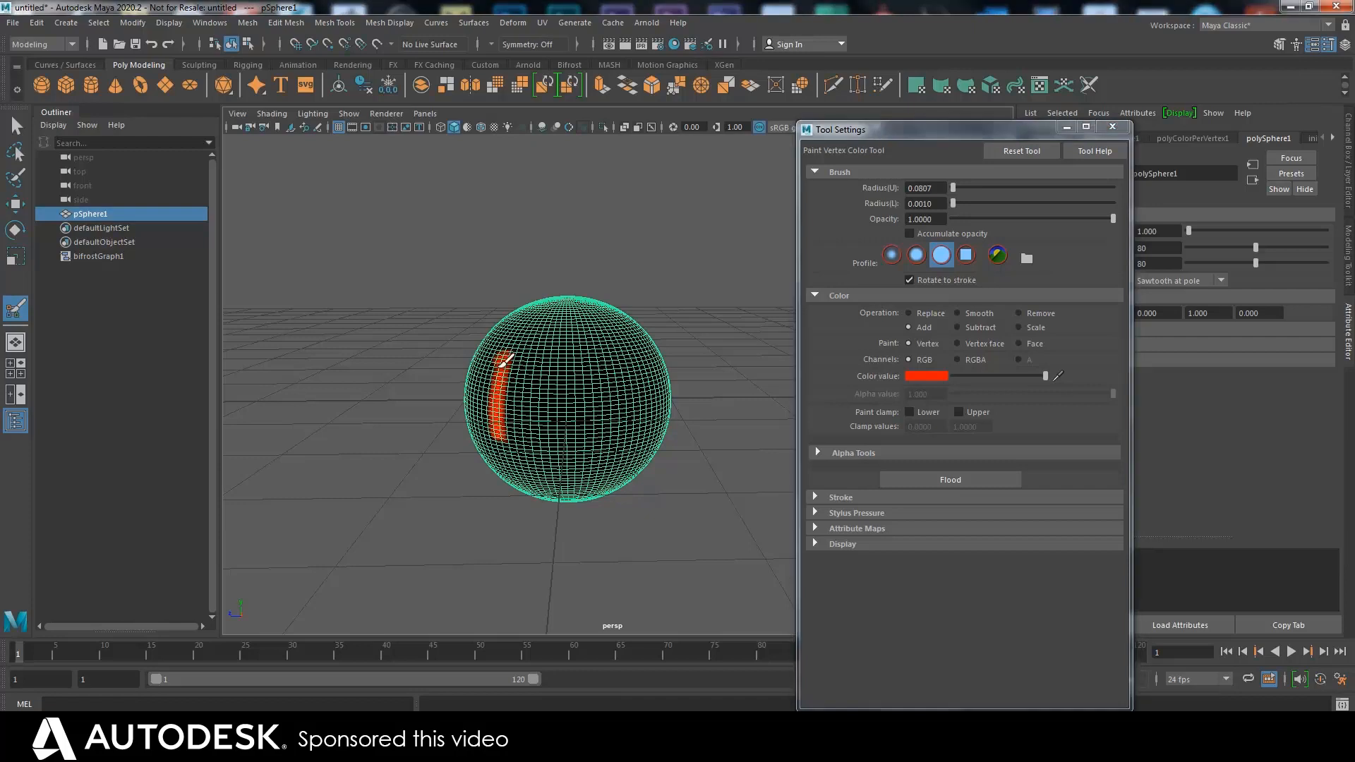
# Paint the green G and blue B beside the red R, then dismiss the Tool Settings
pyautogui.click(926, 376)
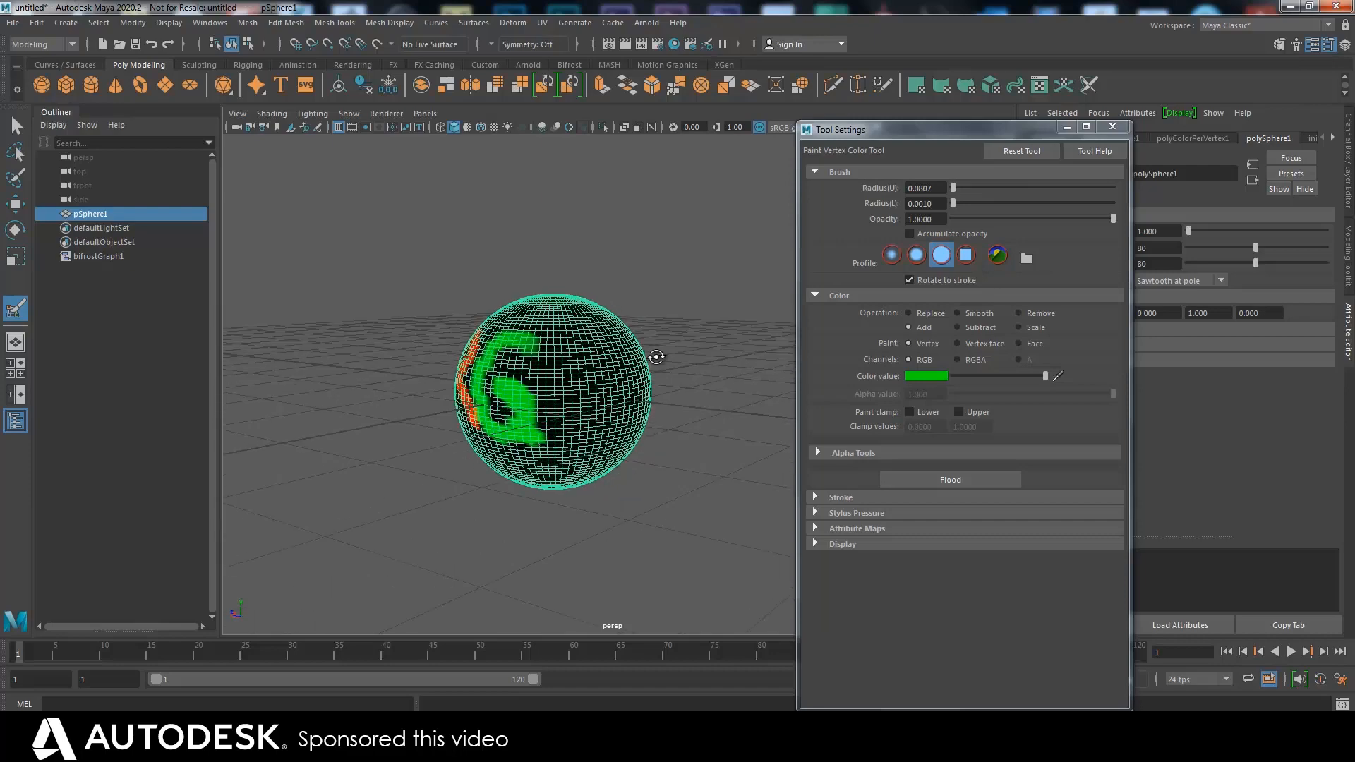
pyautogui.click(925, 375)
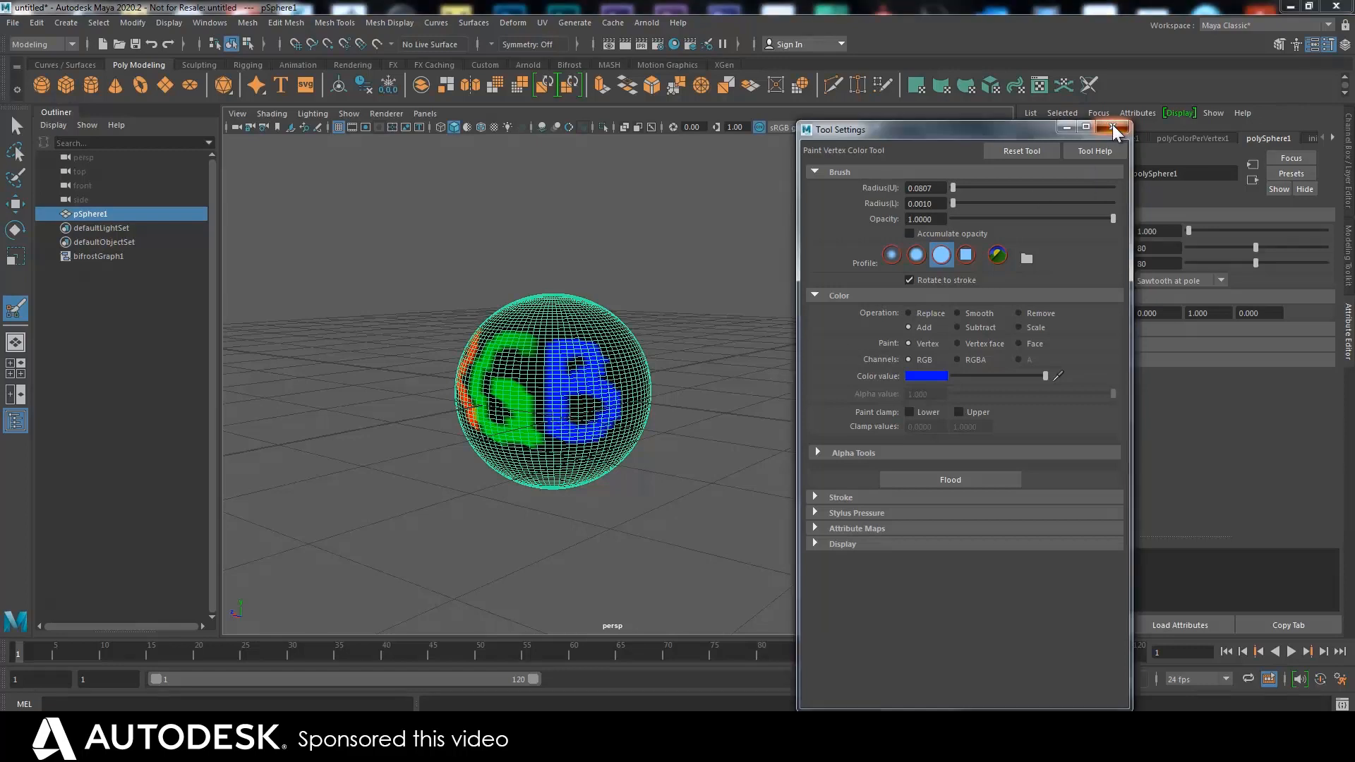
pyautogui.click(1114, 128)
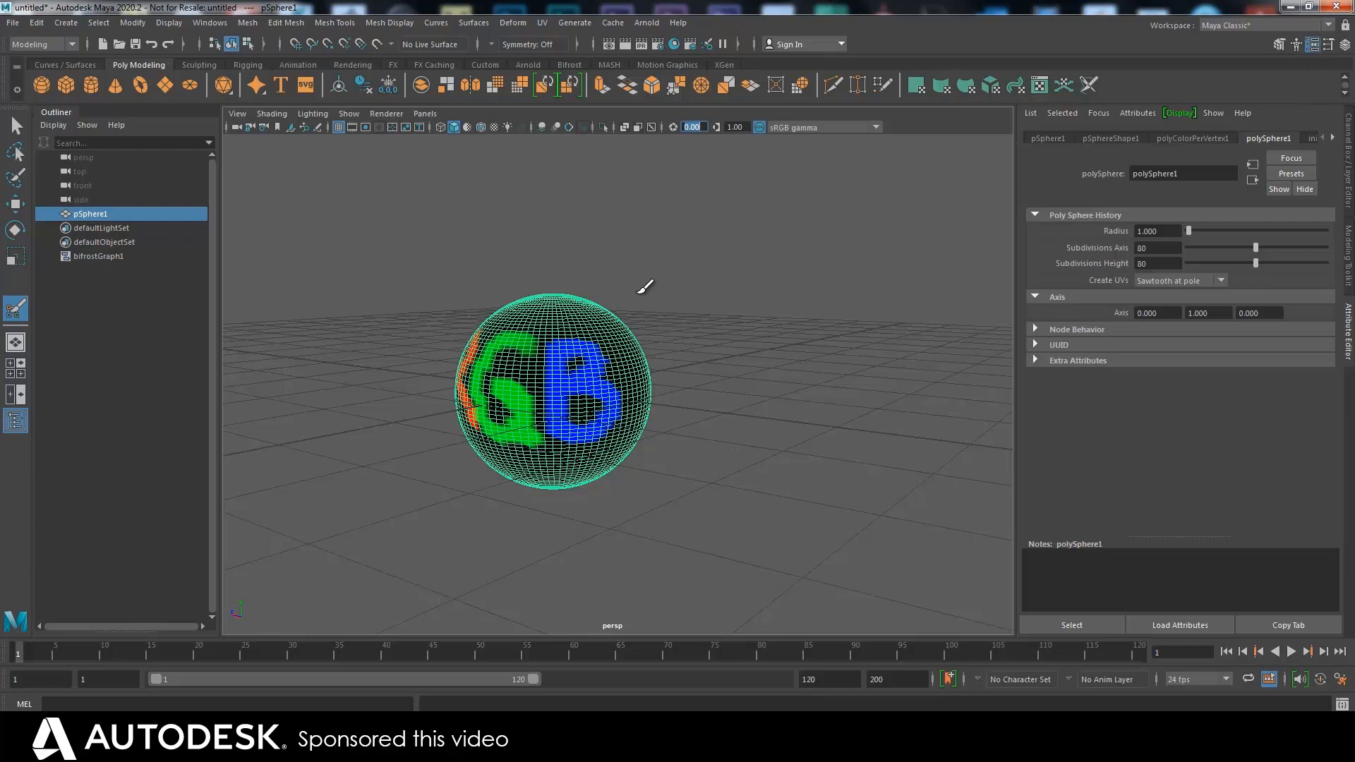
pyautogui.moveTo(429, 281)
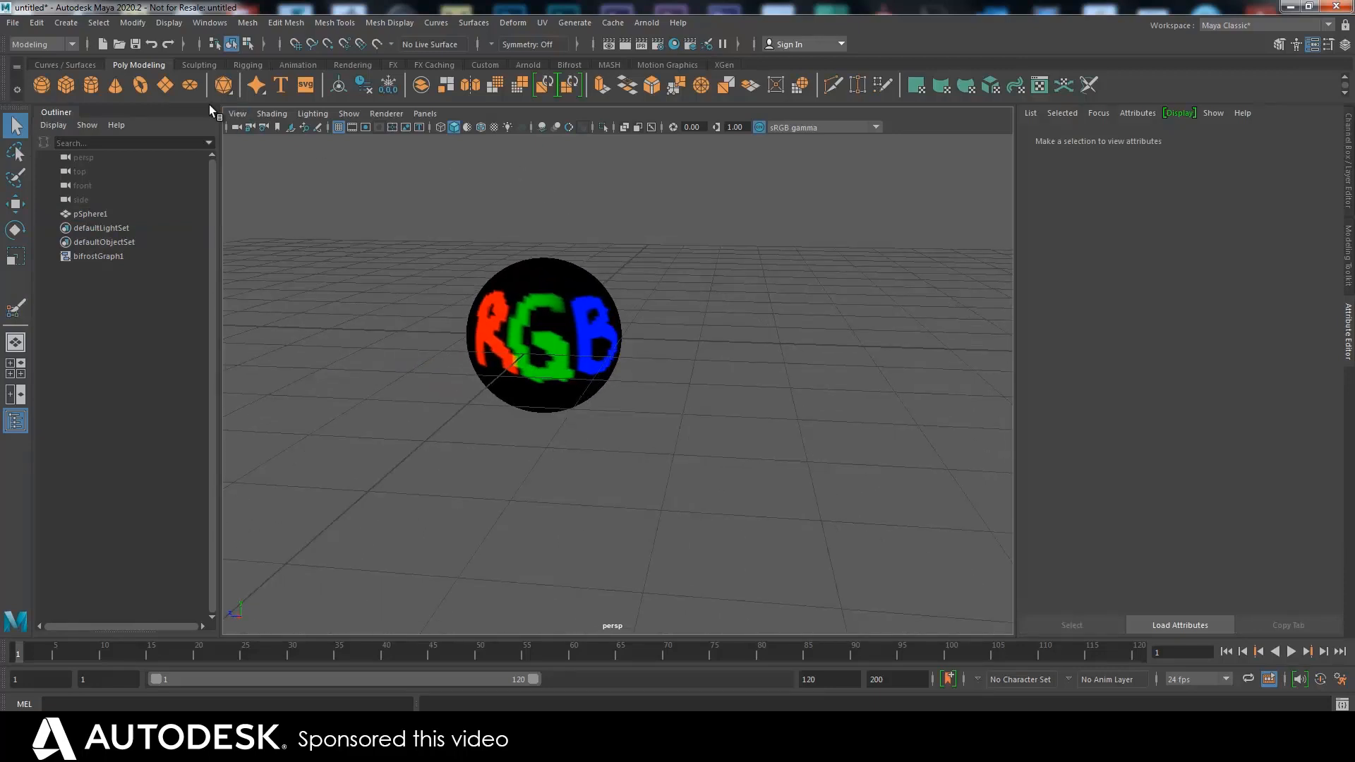
# Create a Bifrost graph passing pSphereShape1 mesh to output mesh1 with a watchpoint on the wire
pyautogui.click(569, 65)
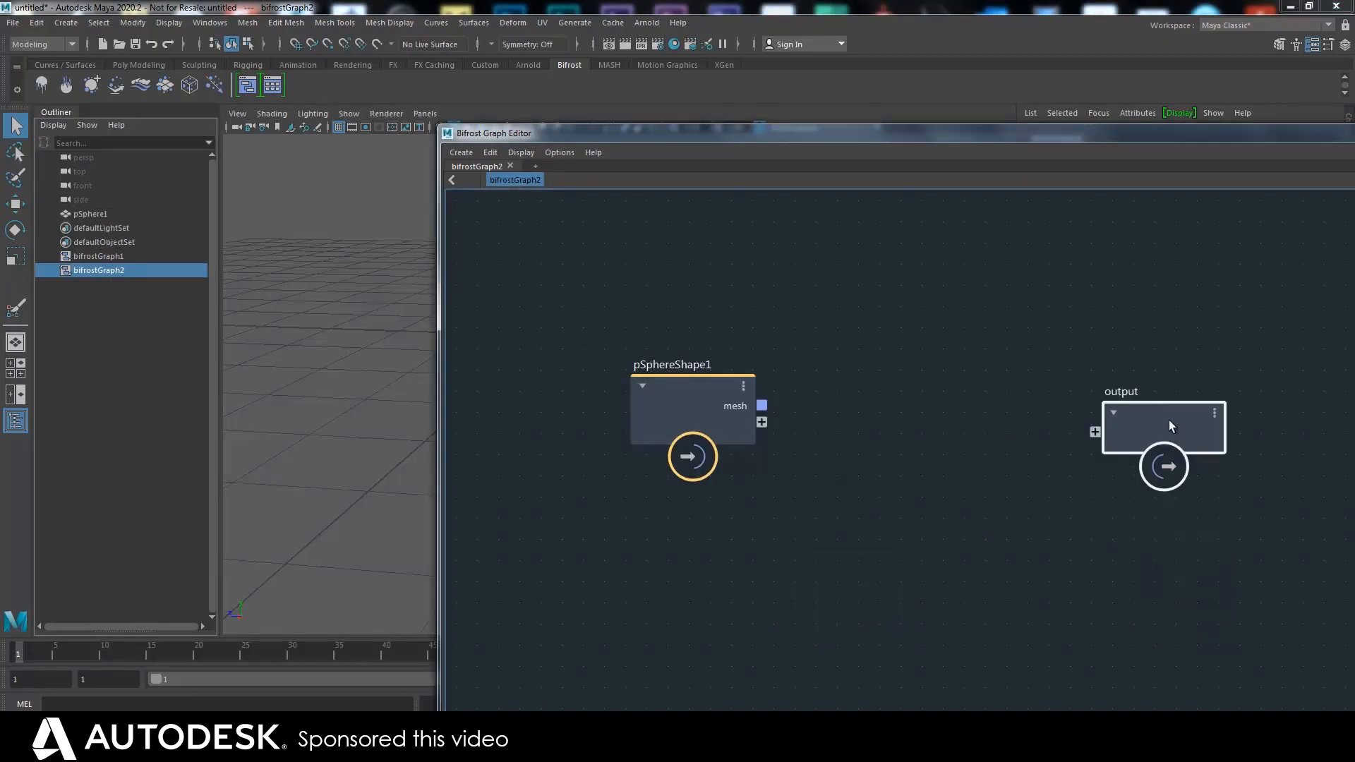
pyautogui.moveTo(761, 405); pyautogui.dragTo(1092, 435)
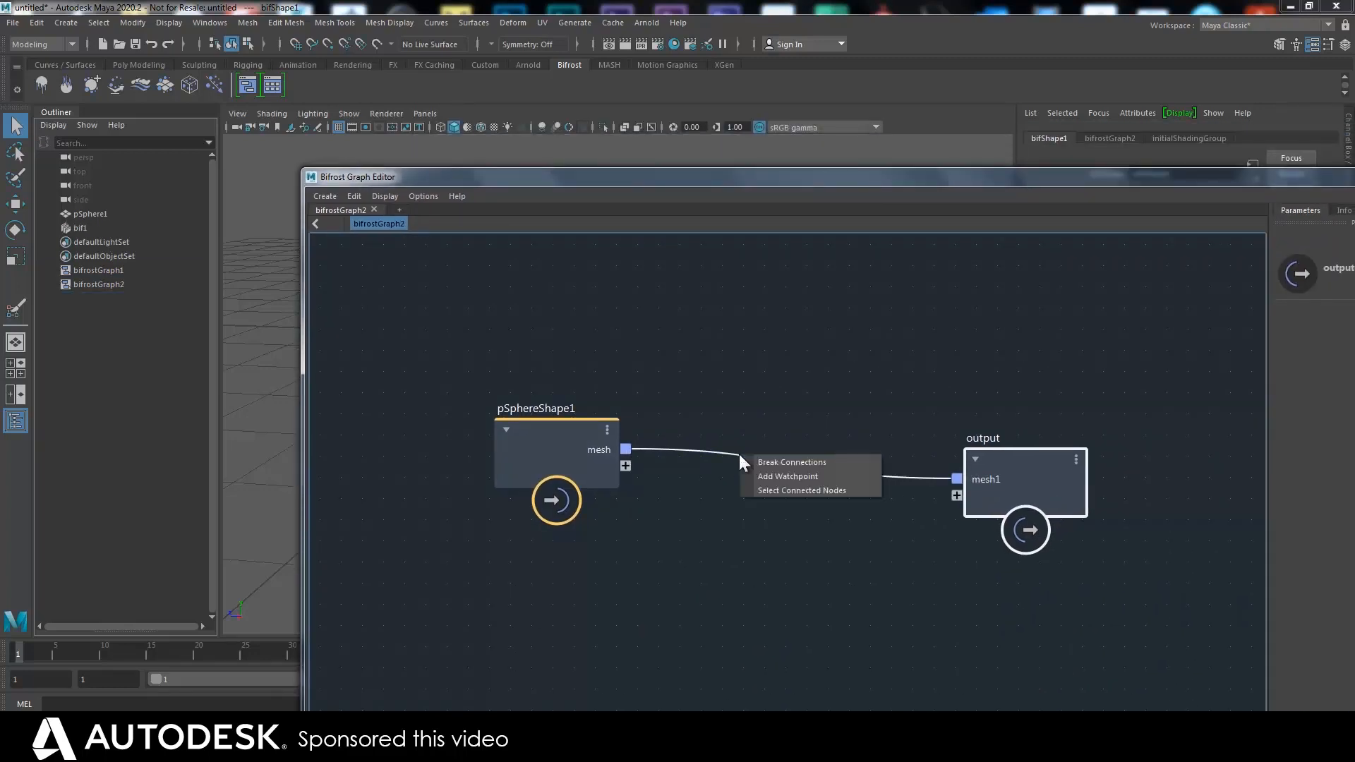
pyautogui.moveTo(768, 476)
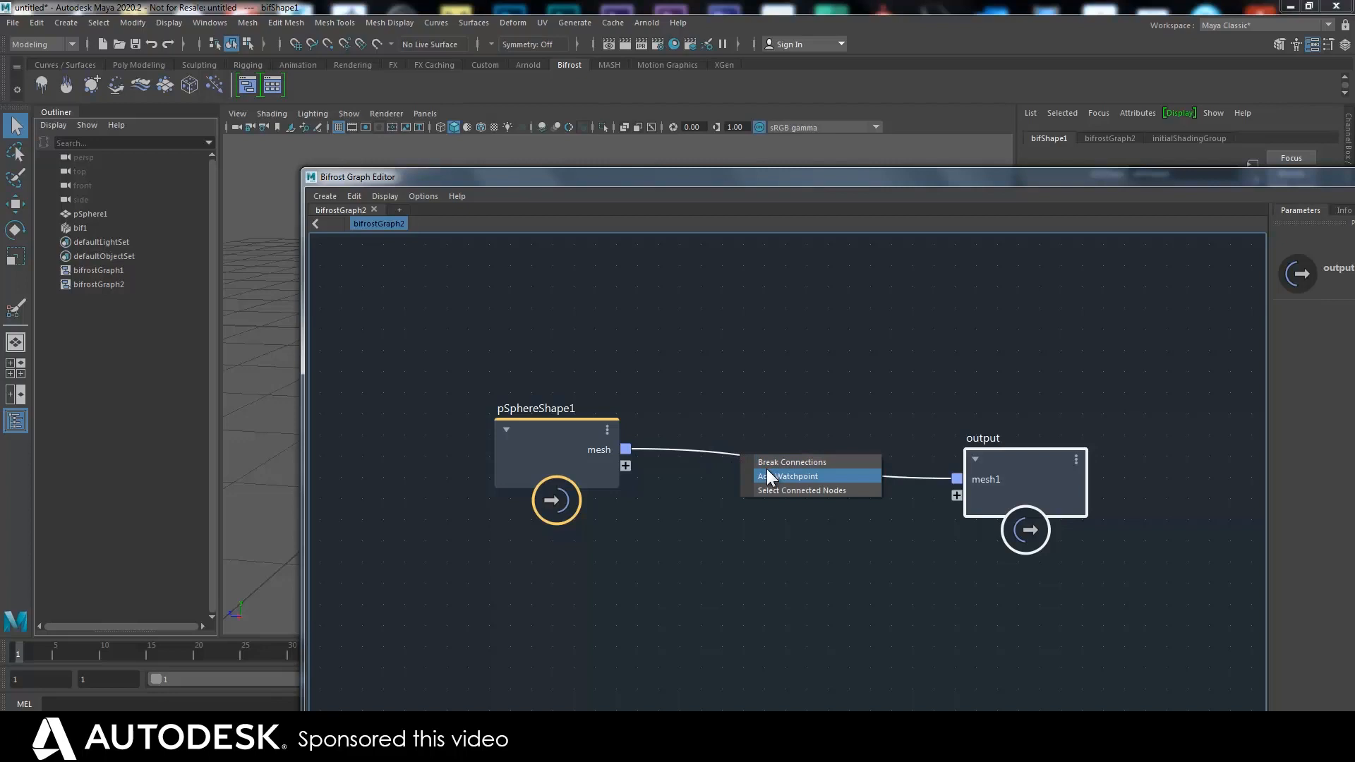
pyautogui.click(790, 476)
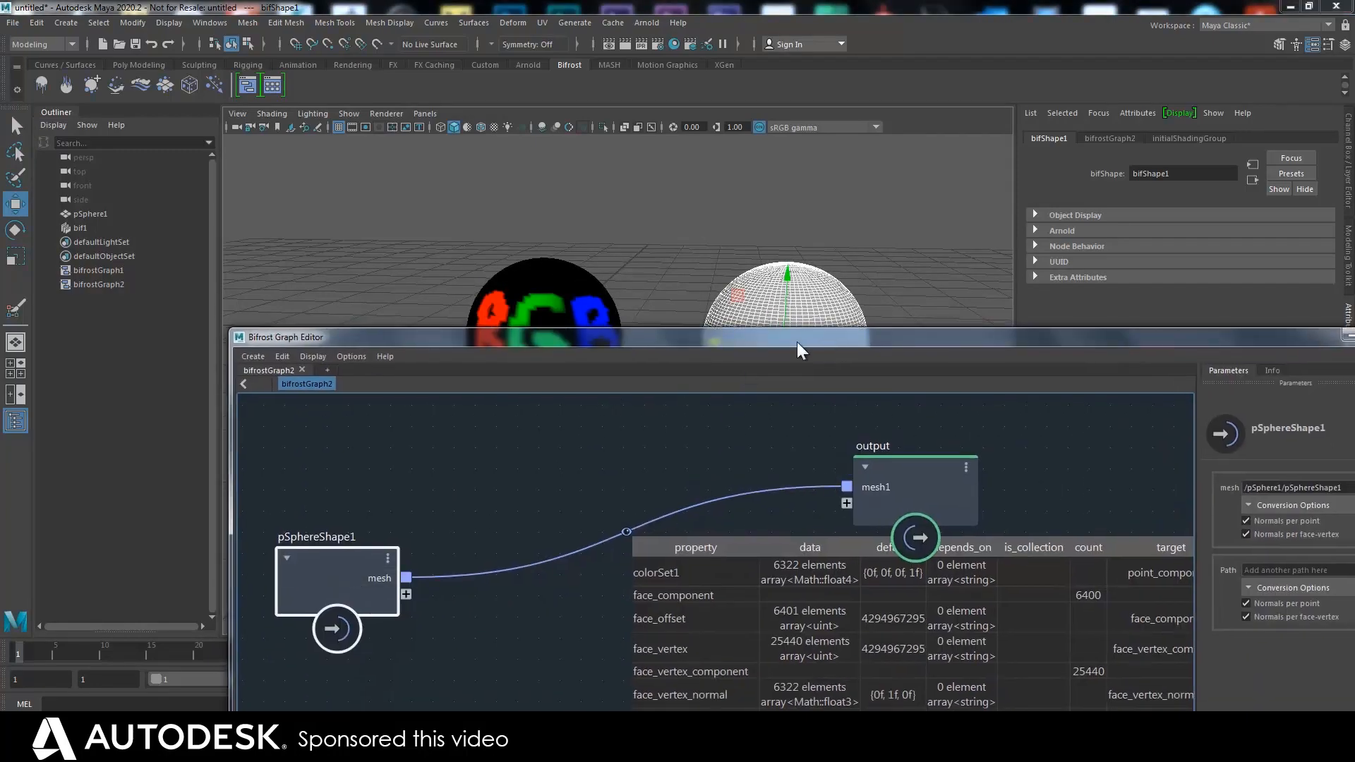
# Lower the graph editor to show both spheres and bring up the Mesh Display colour set commands
pyautogui.moveTo(795, 336); pyautogui.dragTo(795, 387)
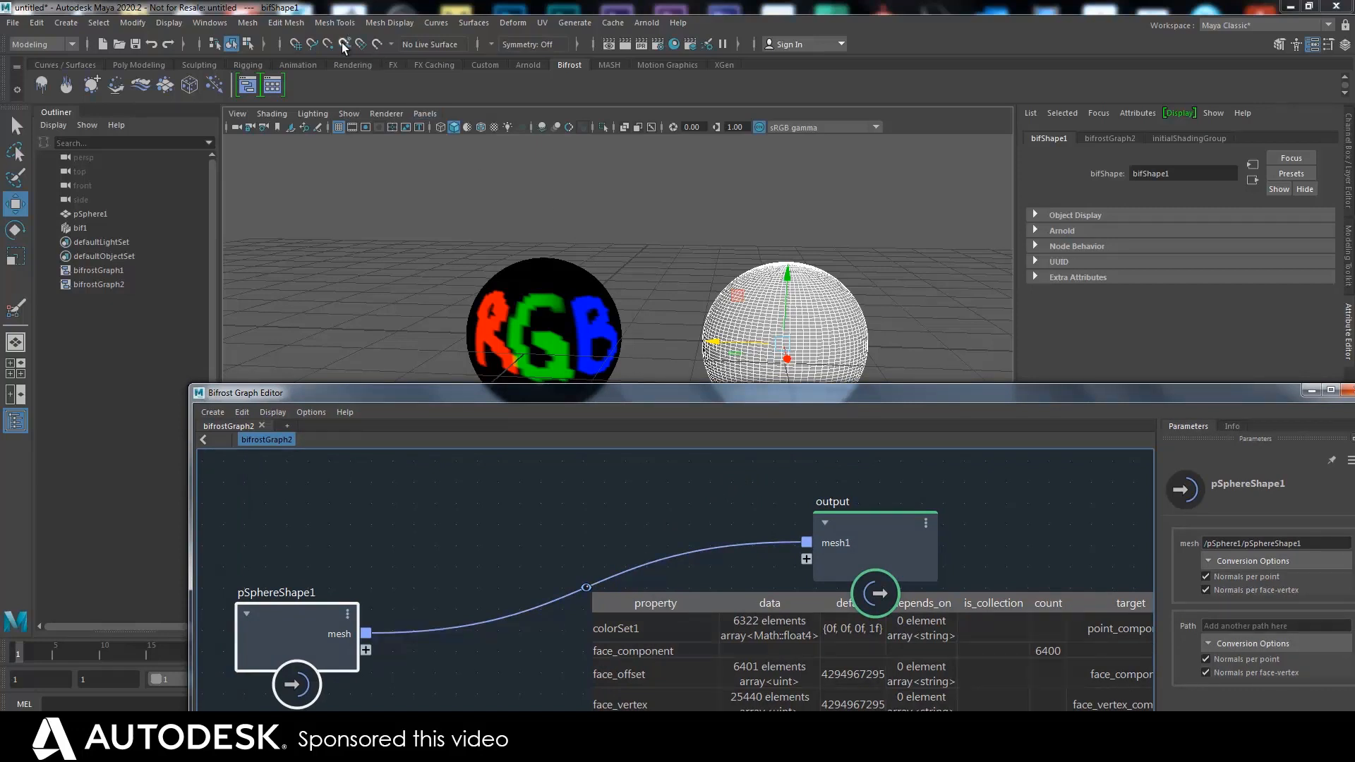
pyautogui.click(390, 23)
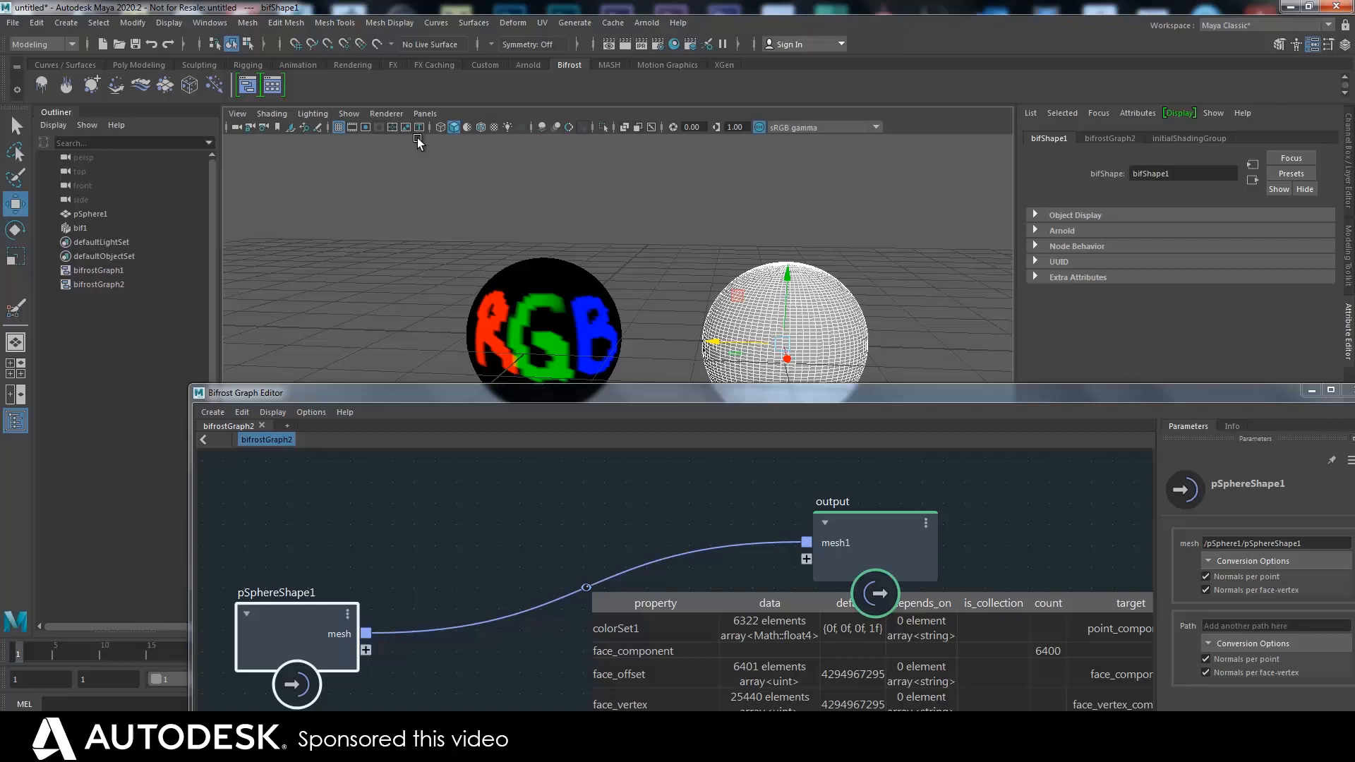
pyautogui.click(390, 21)
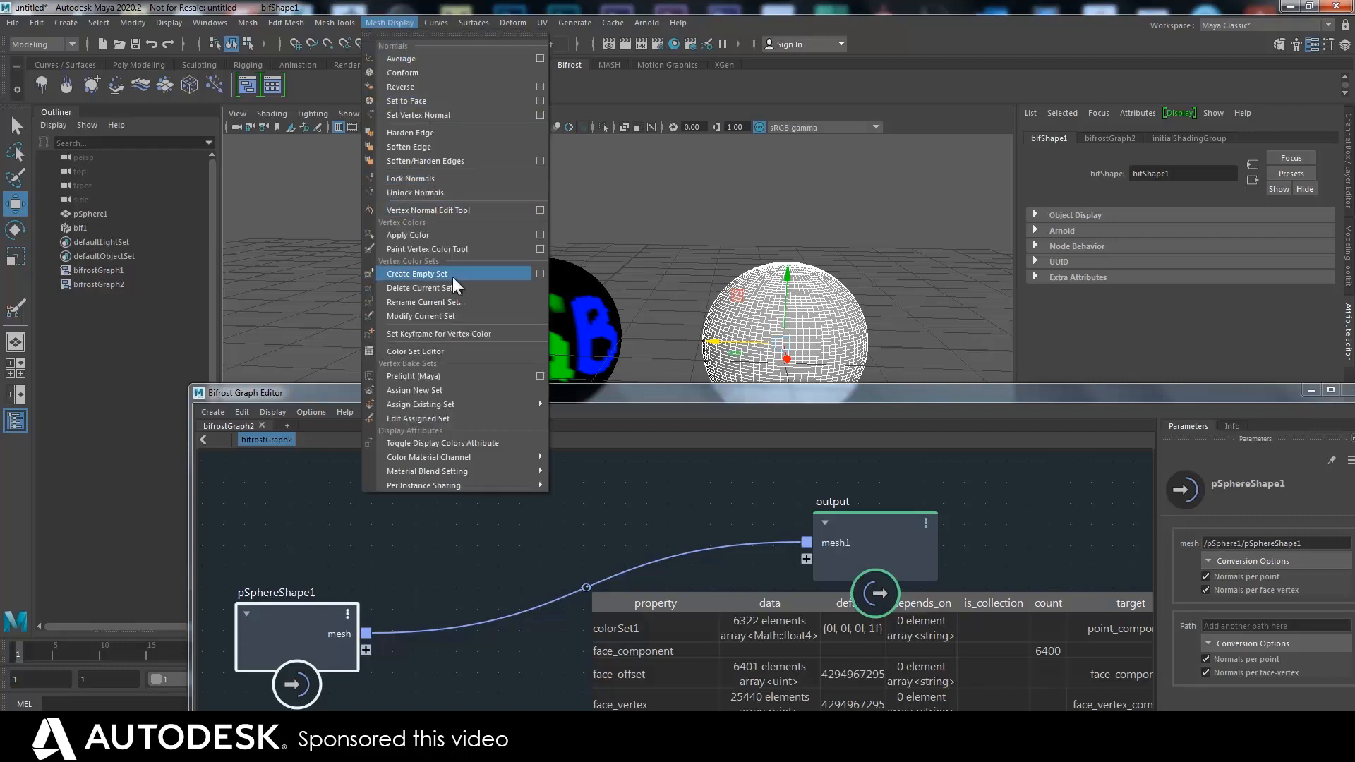
pyautogui.moveTo(448, 356)
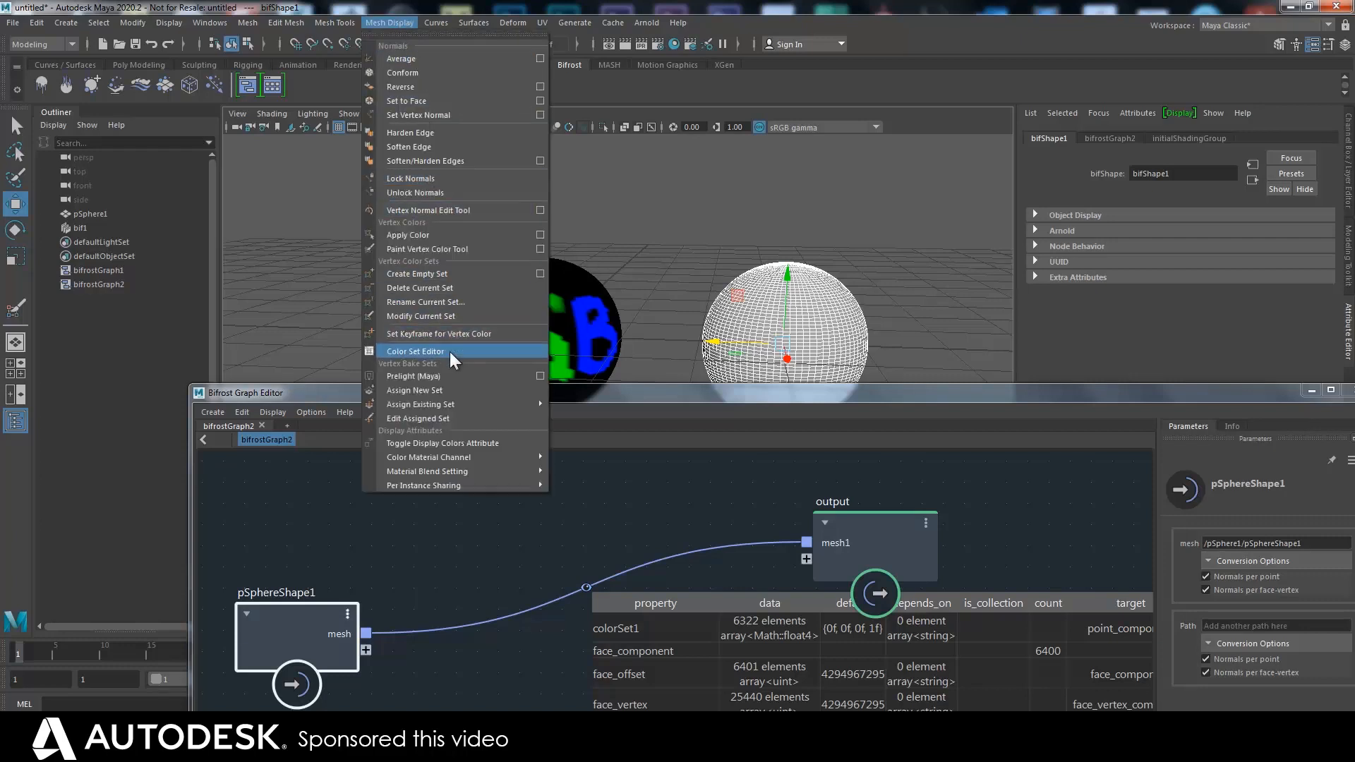
# Rename colorSet1 to 'p' in the Color Set Editor so the watchpoint lists the new map name
pyautogui.click(415, 351)
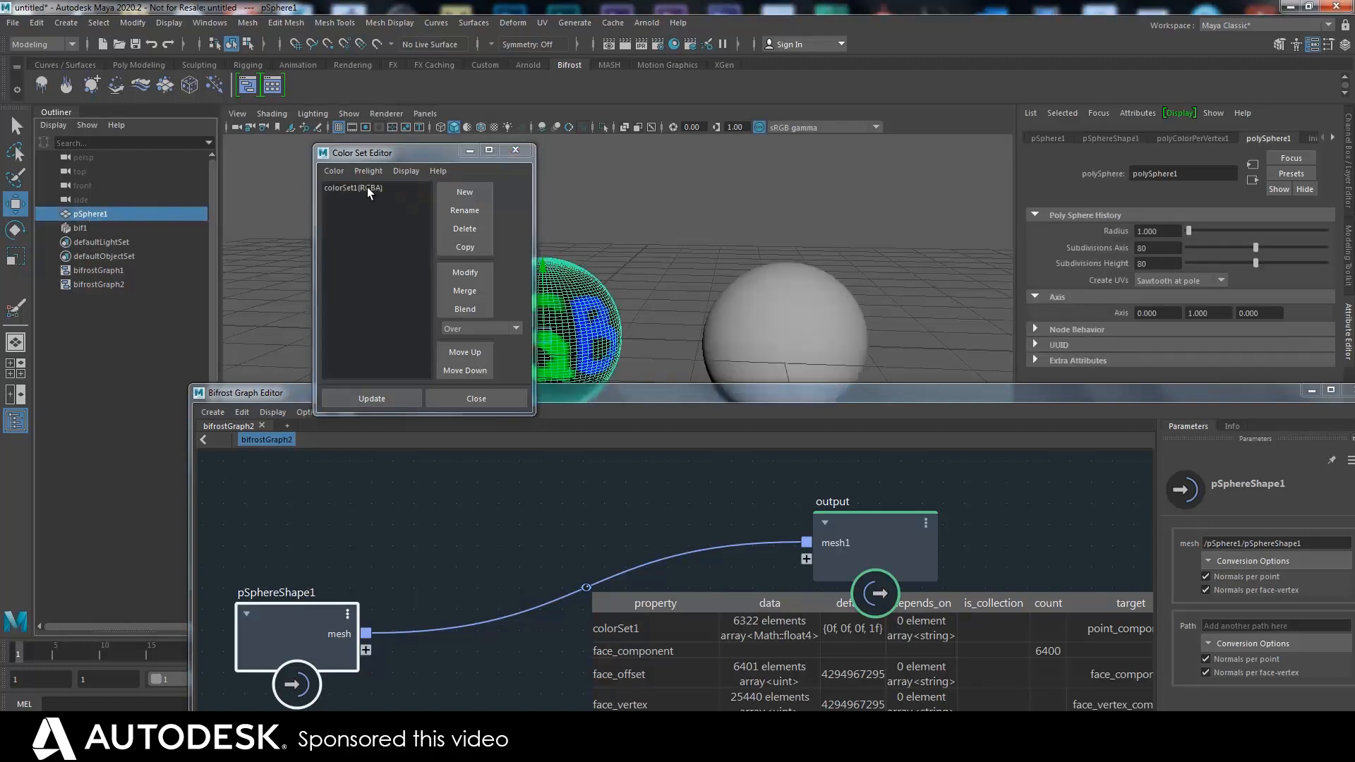
pyautogui.click(465, 211)
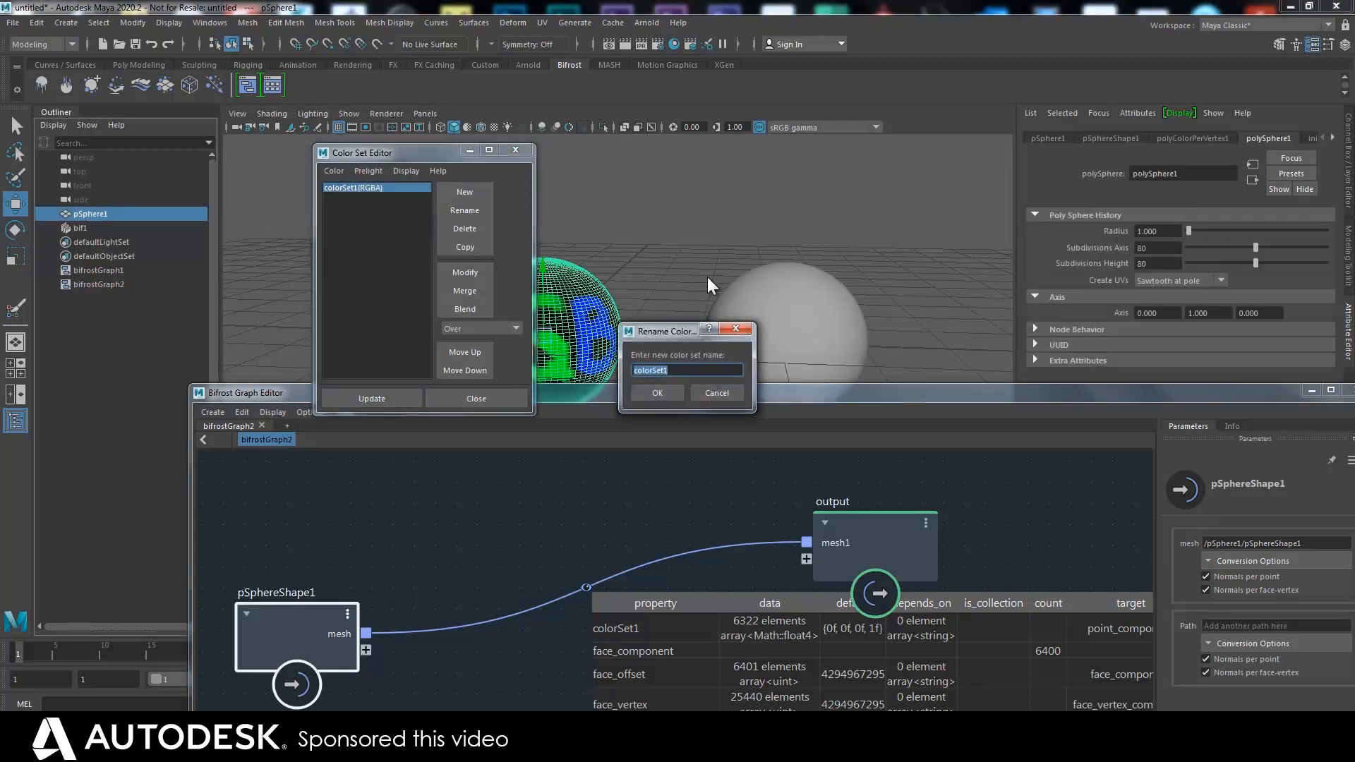
pyautogui.write('paulsm')
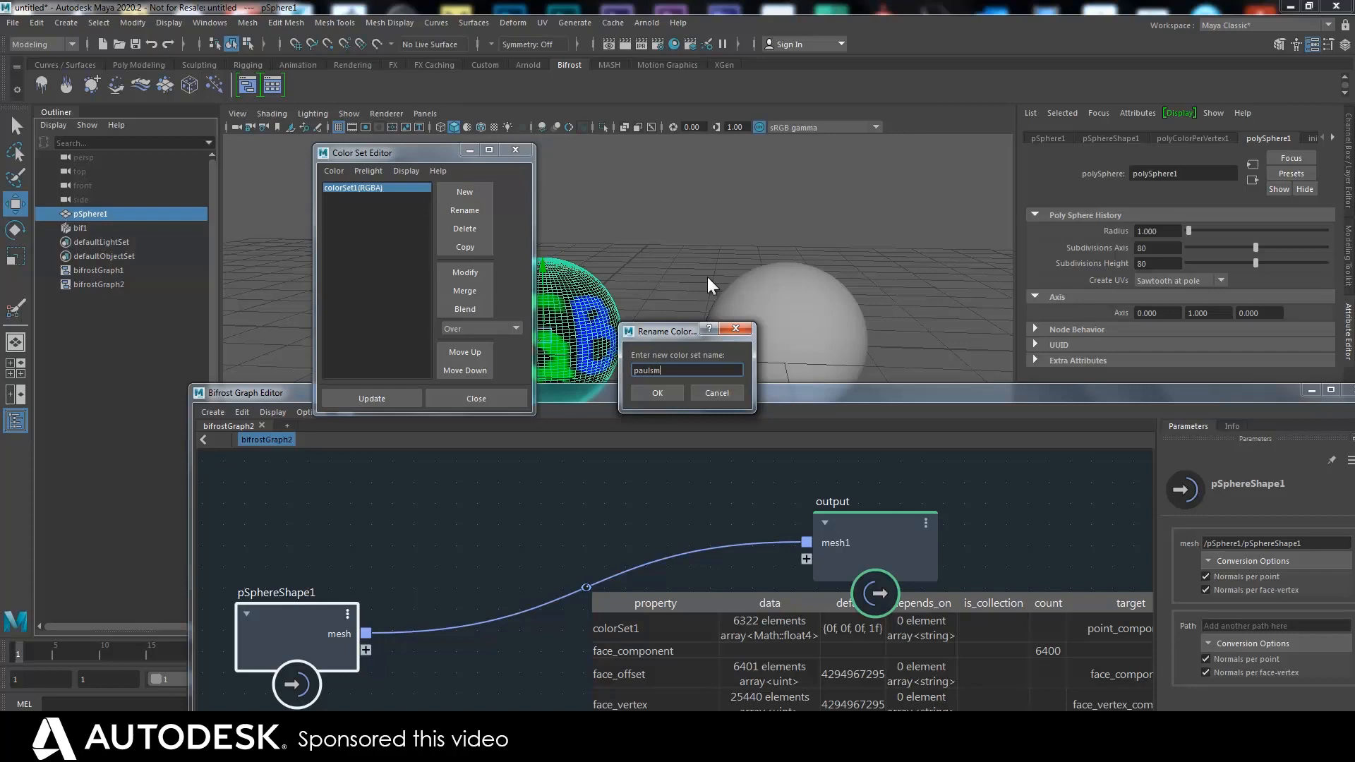
pyautogui.click(656, 392)
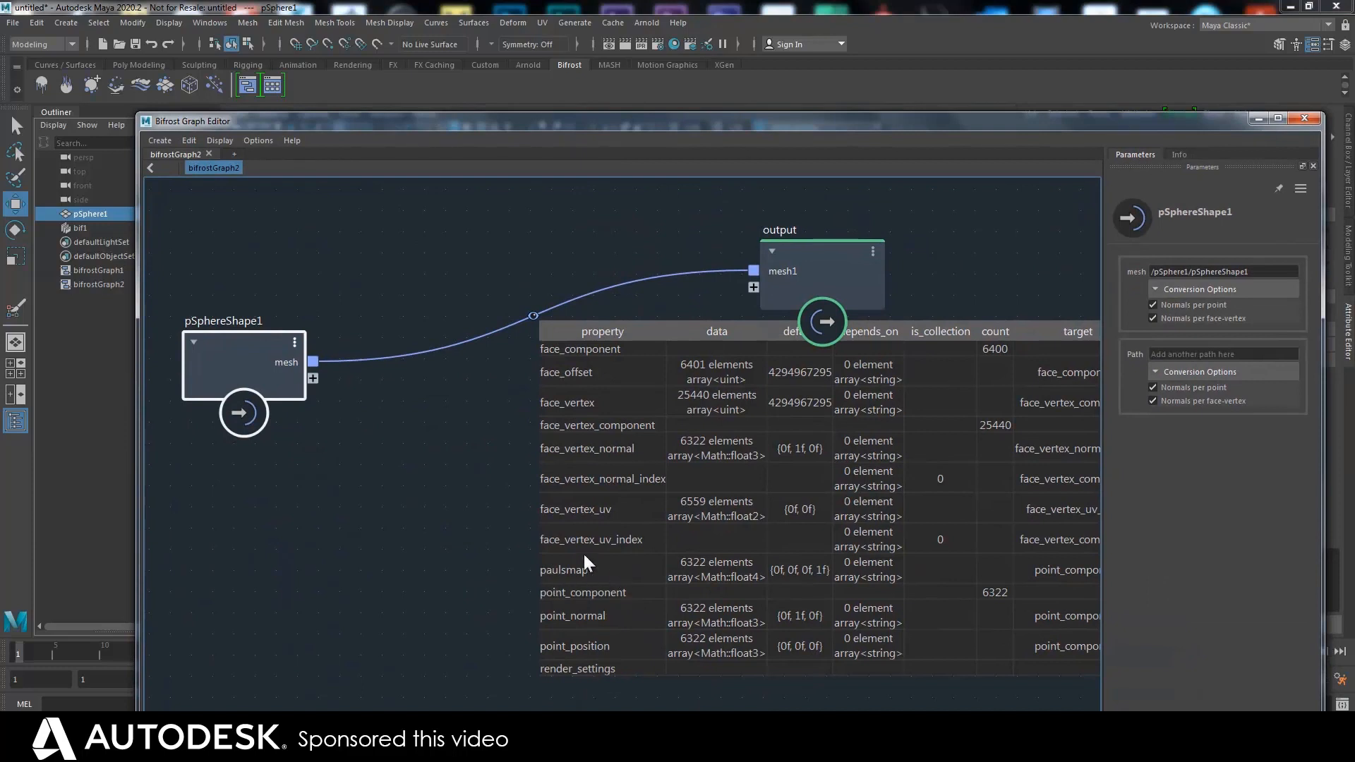
pyautogui.moveTo(614, 580)
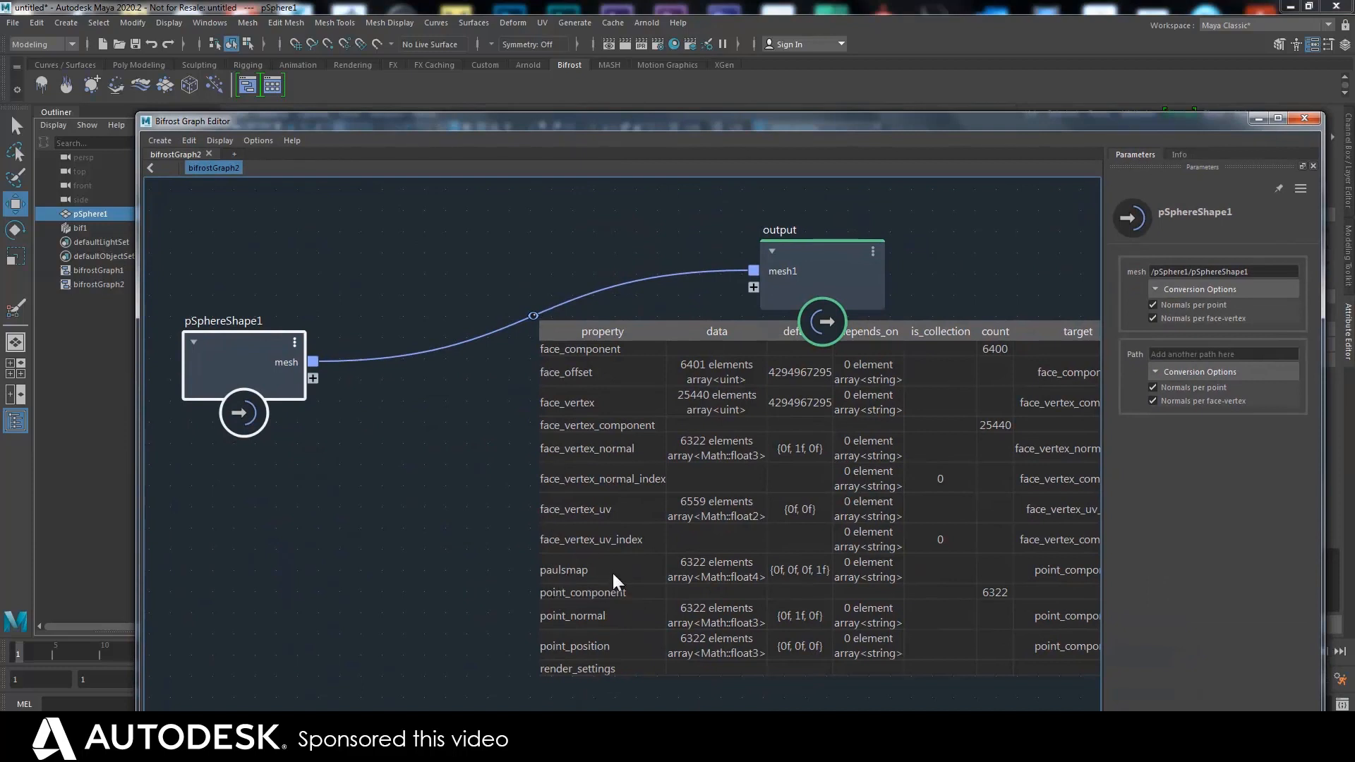
pyautogui.moveTo(849, 486)
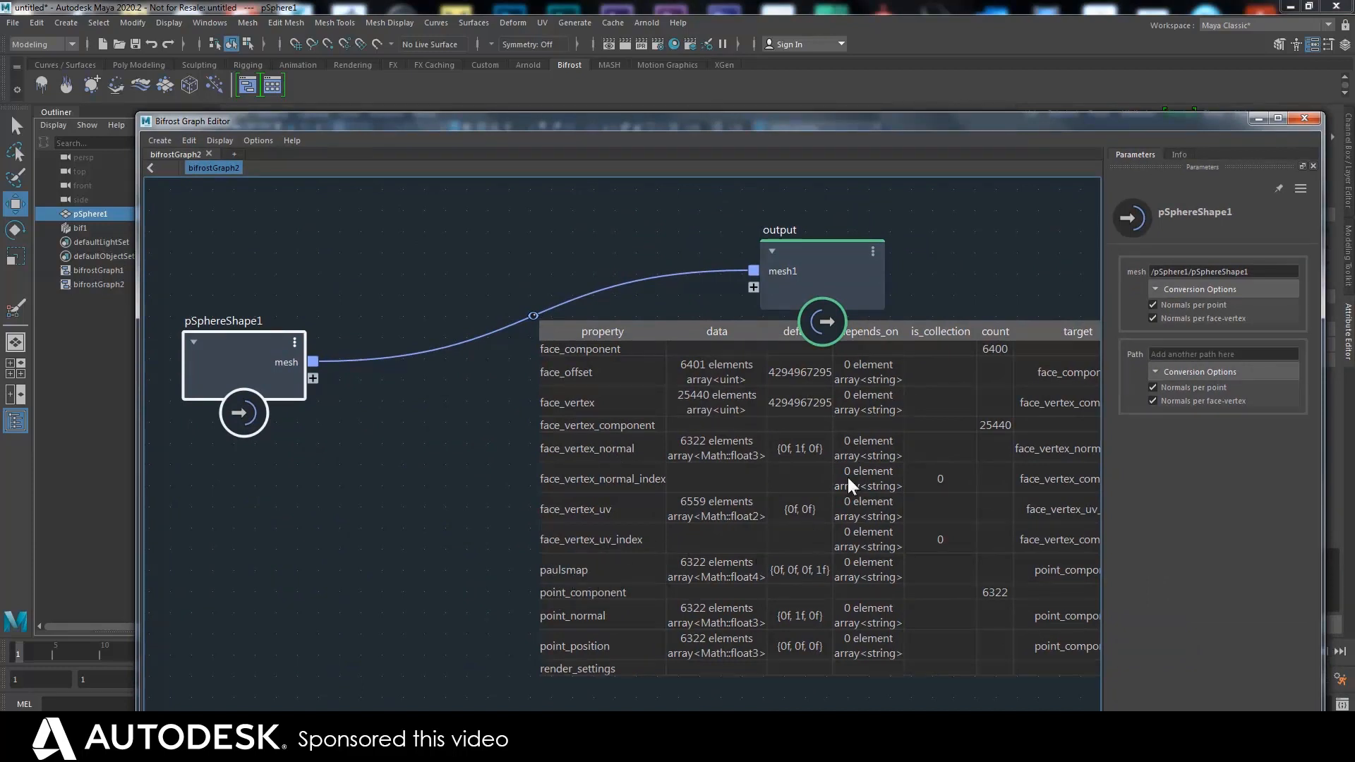
pyautogui.moveTo(810, 579)
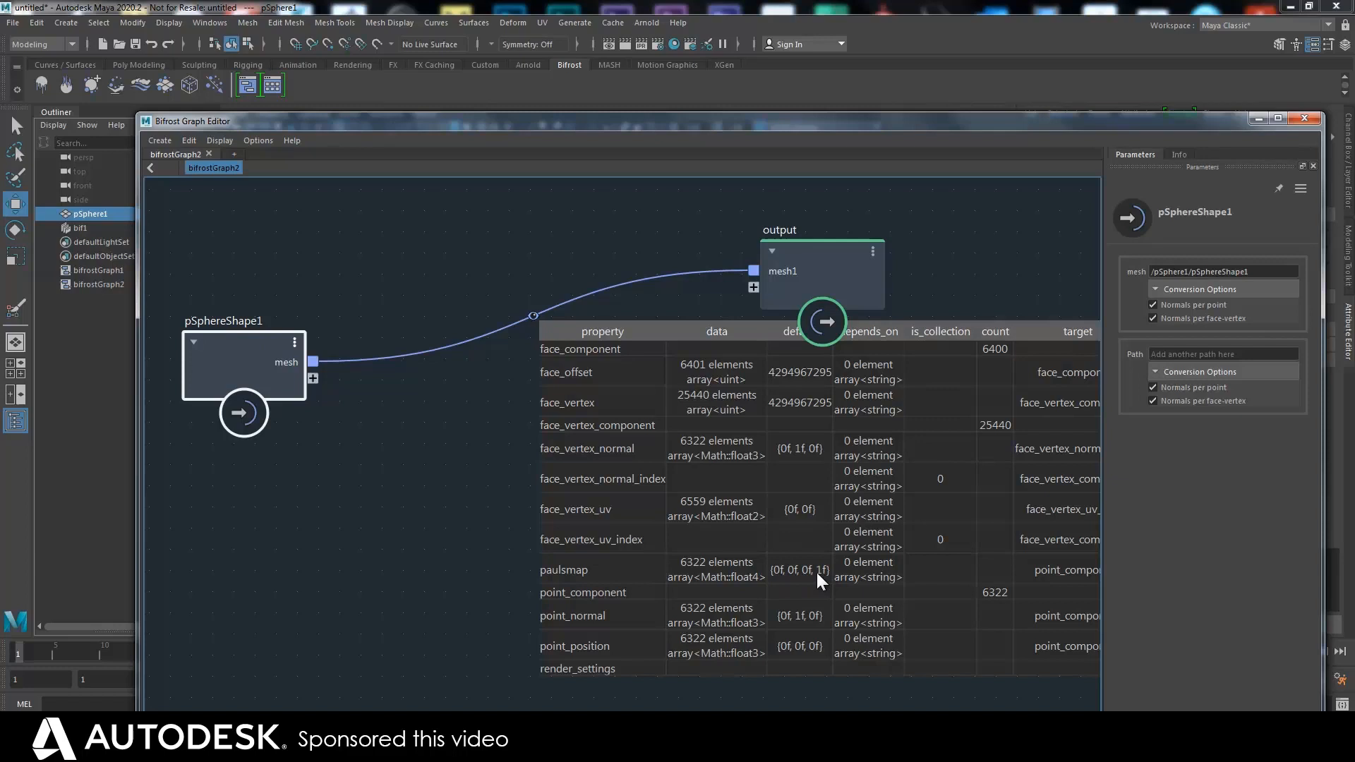
pyautogui.moveTo(962, 334)
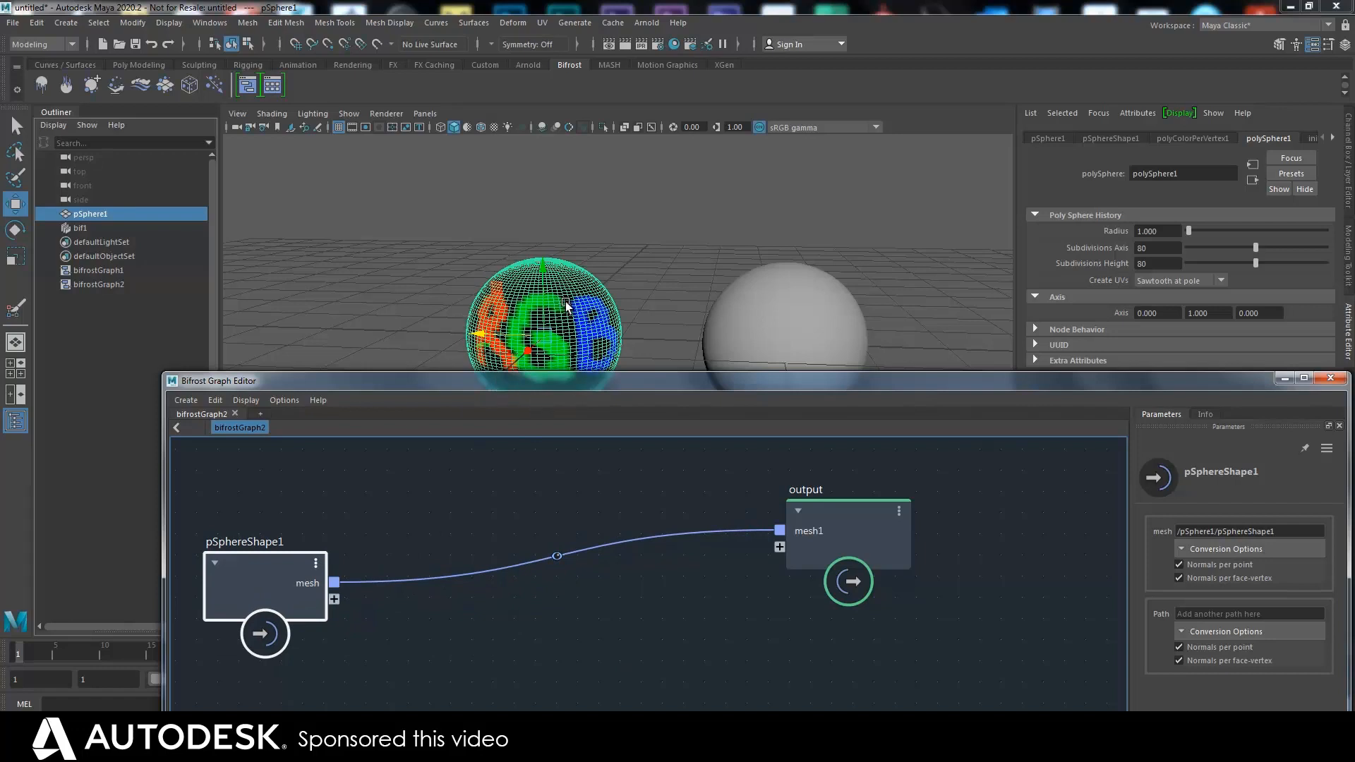
pyautogui.moveTo(603, 576)
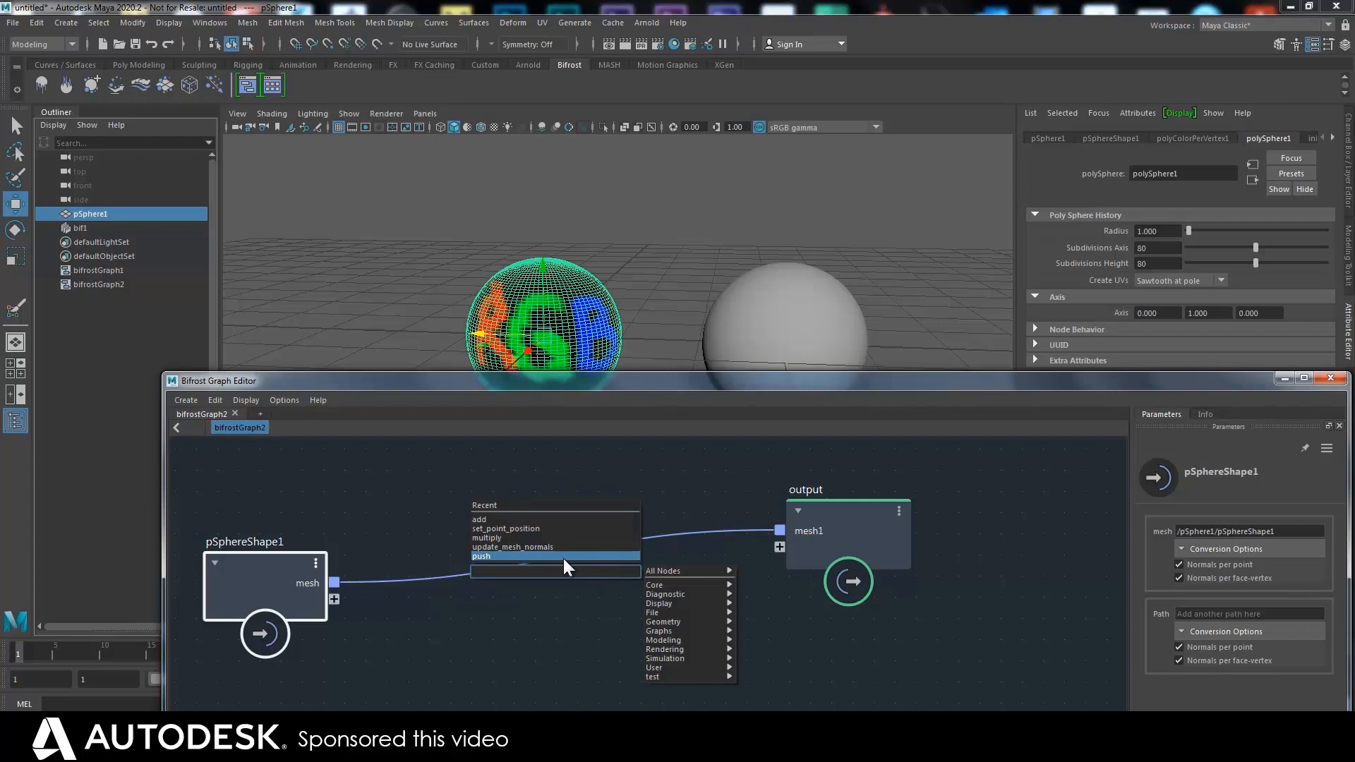
# Add a get_geo_property node reading the renamed colour map from the sphere mesh
pyautogui.write('gd')
pyautogui.write('va')
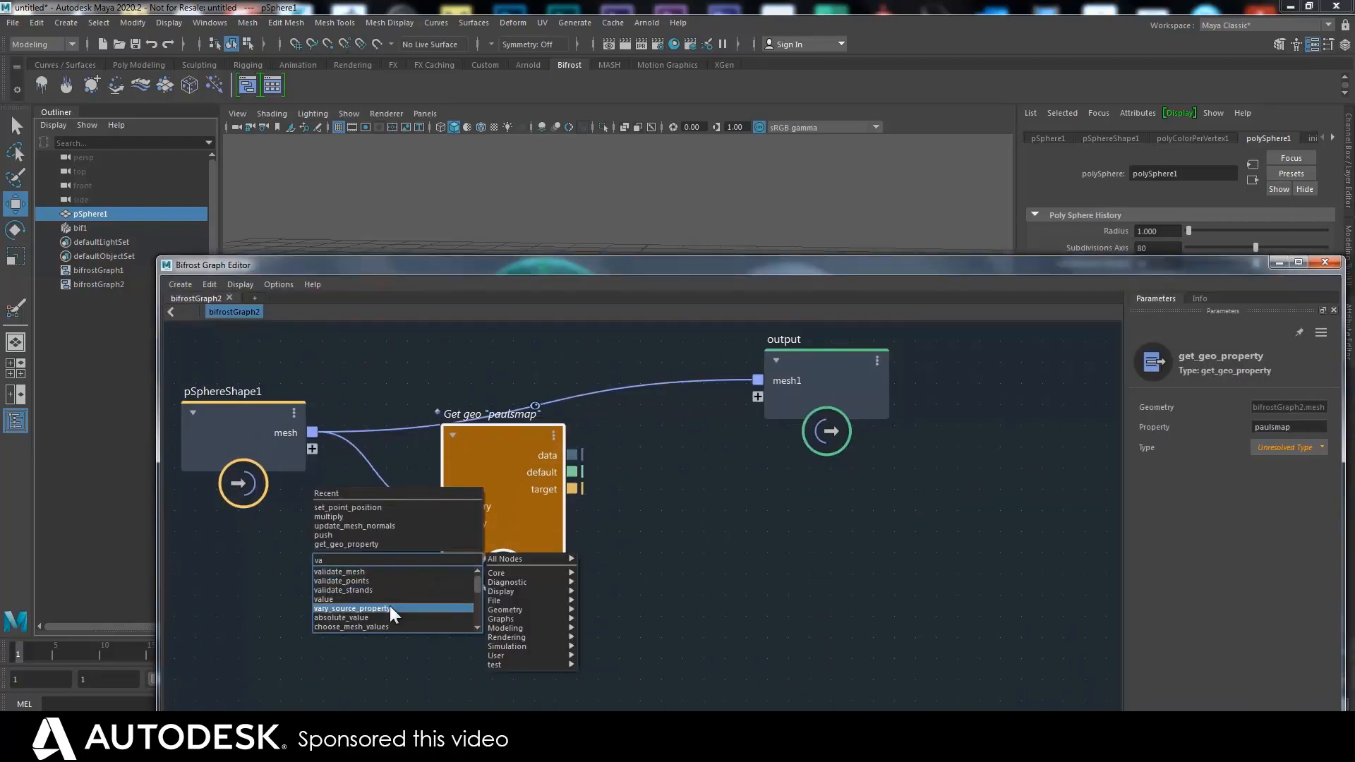
# Feed get_geo_property's type input with a value node set to a float4 vector {0, 0, 0, 0}
pyautogui.click(352, 609)
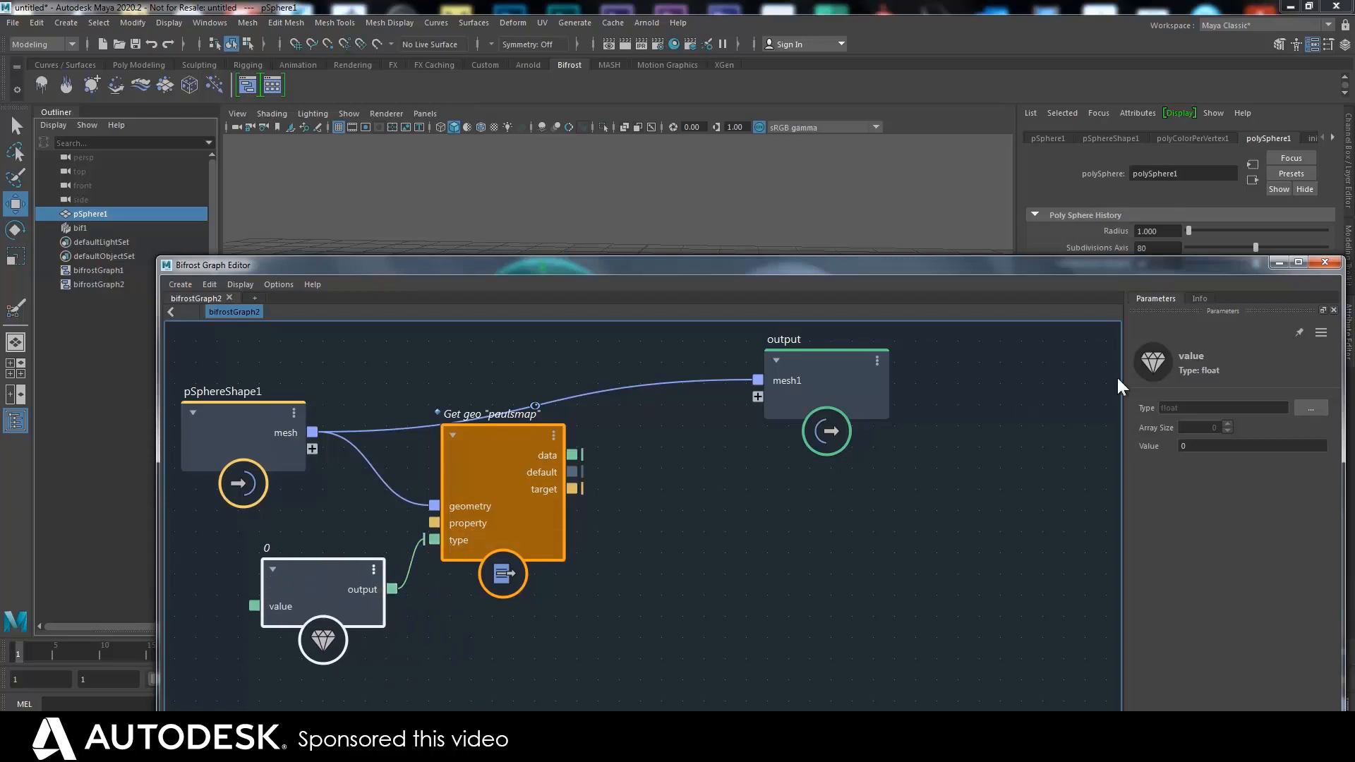
pyautogui.moveTo(1207, 442)
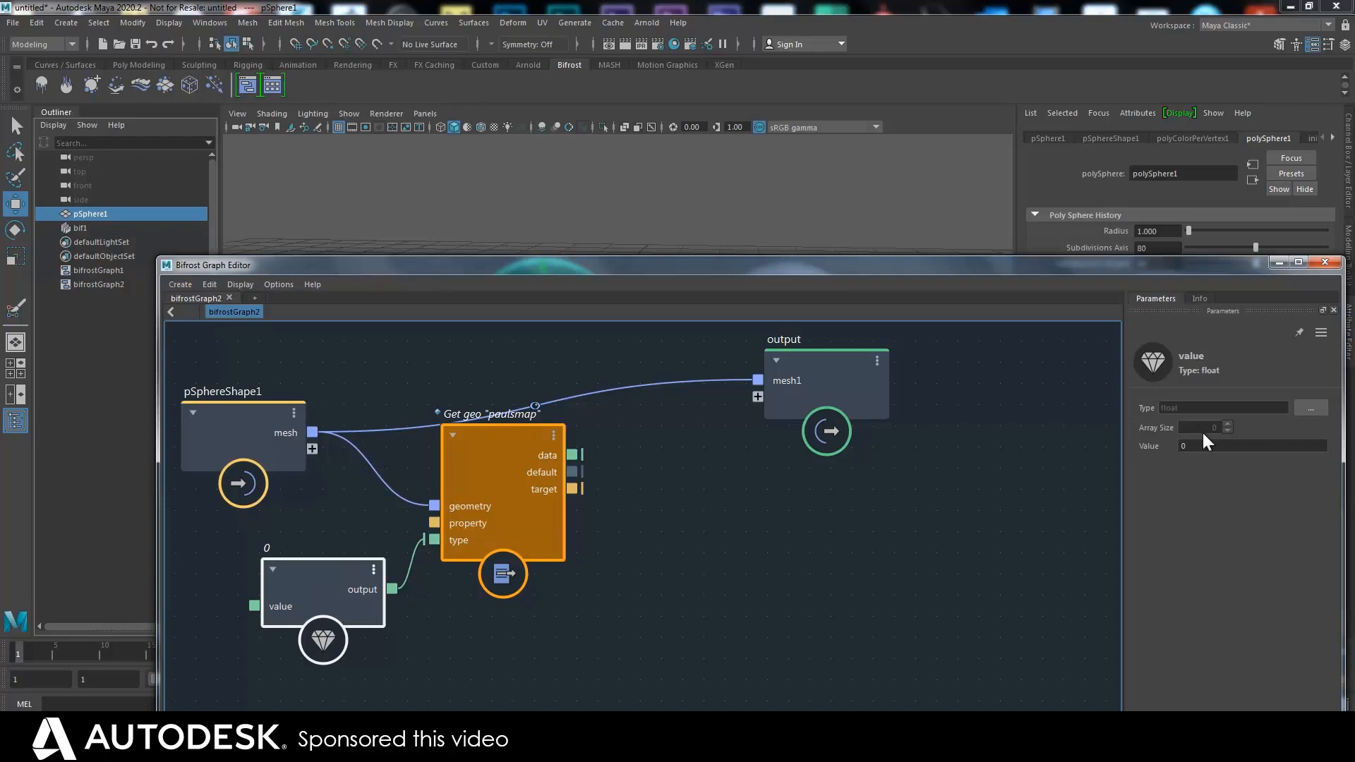
pyautogui.moveTo(1206, 439)
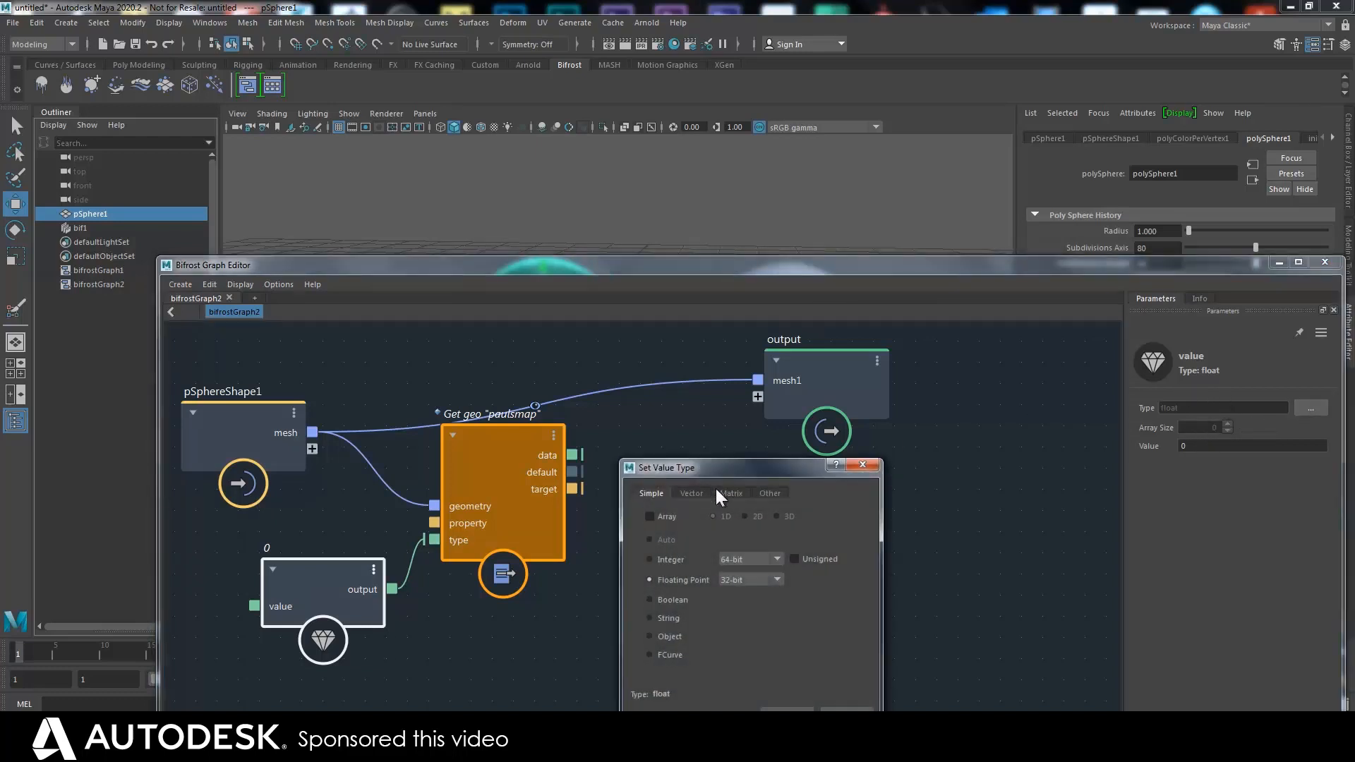
pyautogui.click(690, 493)
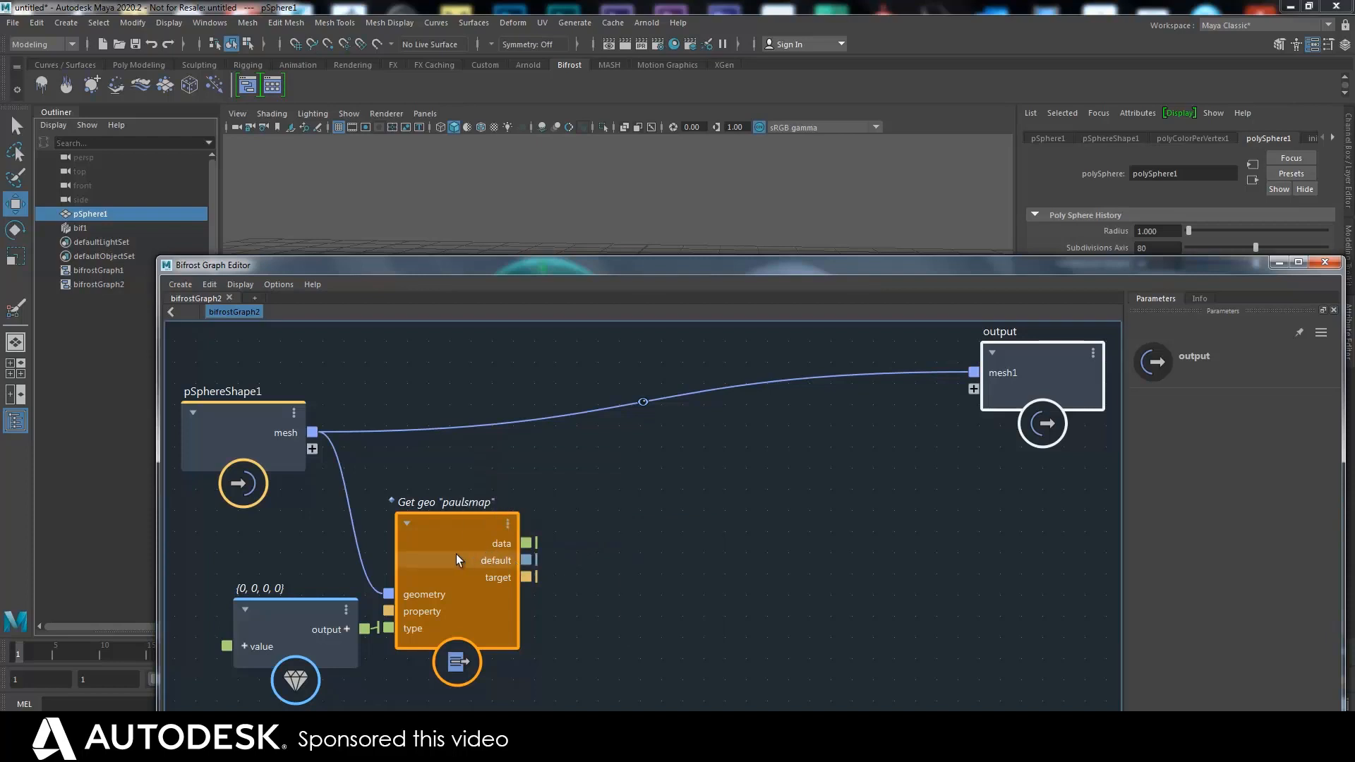
pyautogui.moveTo(597, 545)
pyautogui.write('ve')
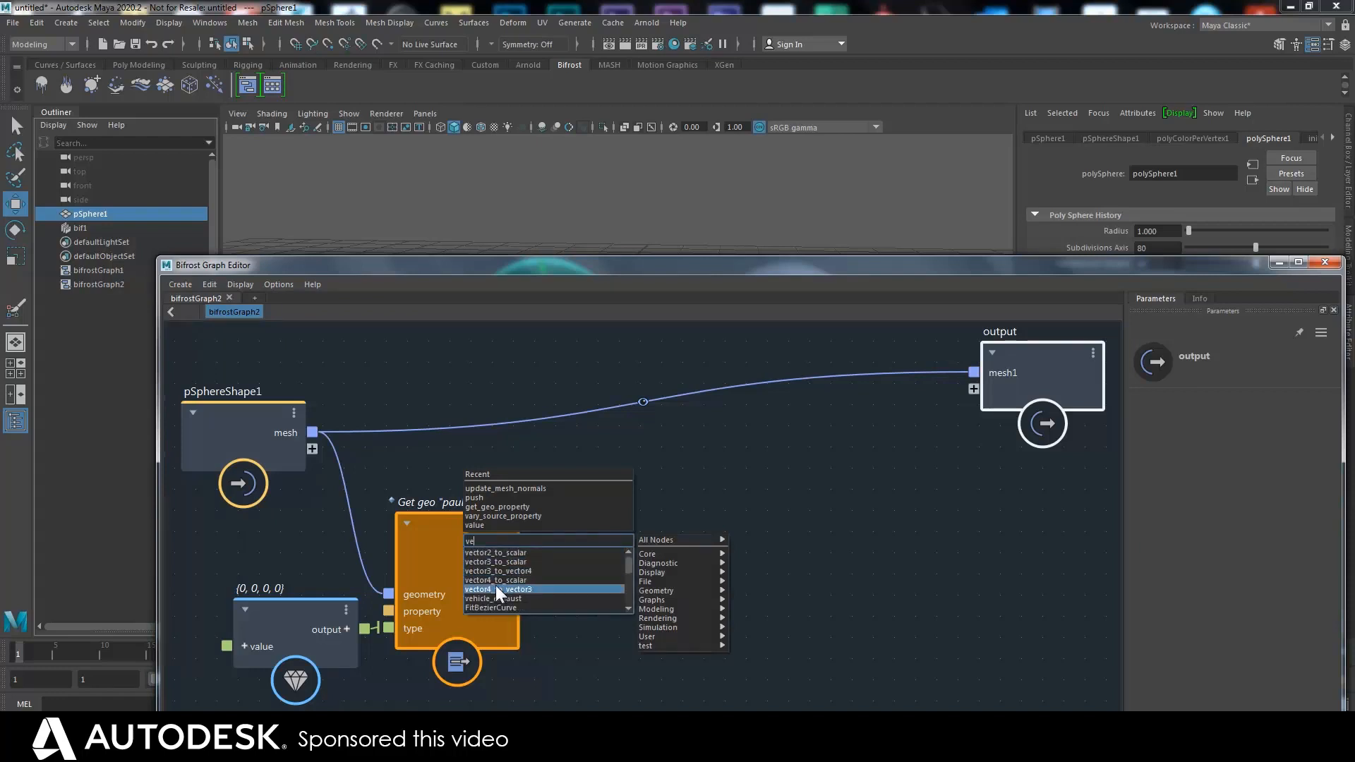
# Add a vector4_to_scalar node splitting the get_geo_property data into x, y, z, w
pyautogui.click(494, 589)
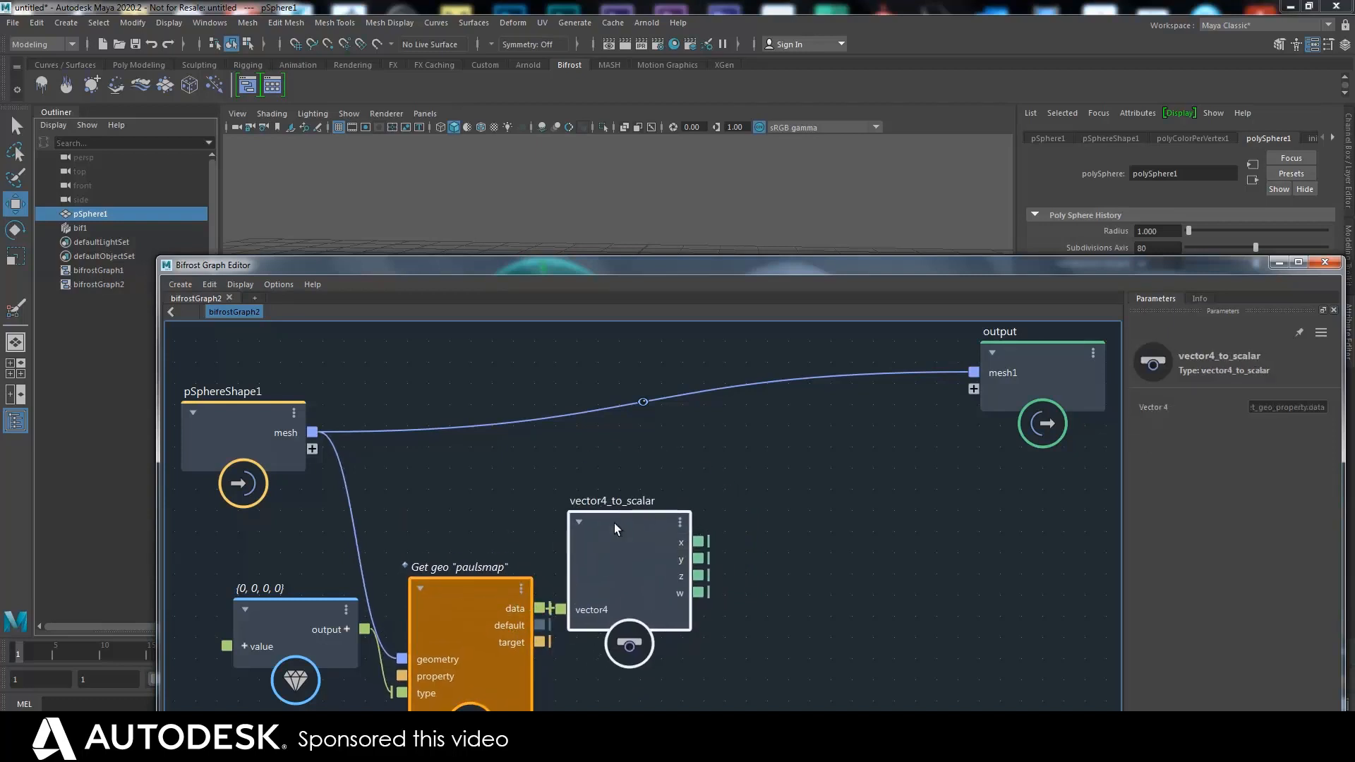
pyautogui.moveTo(820, 507)
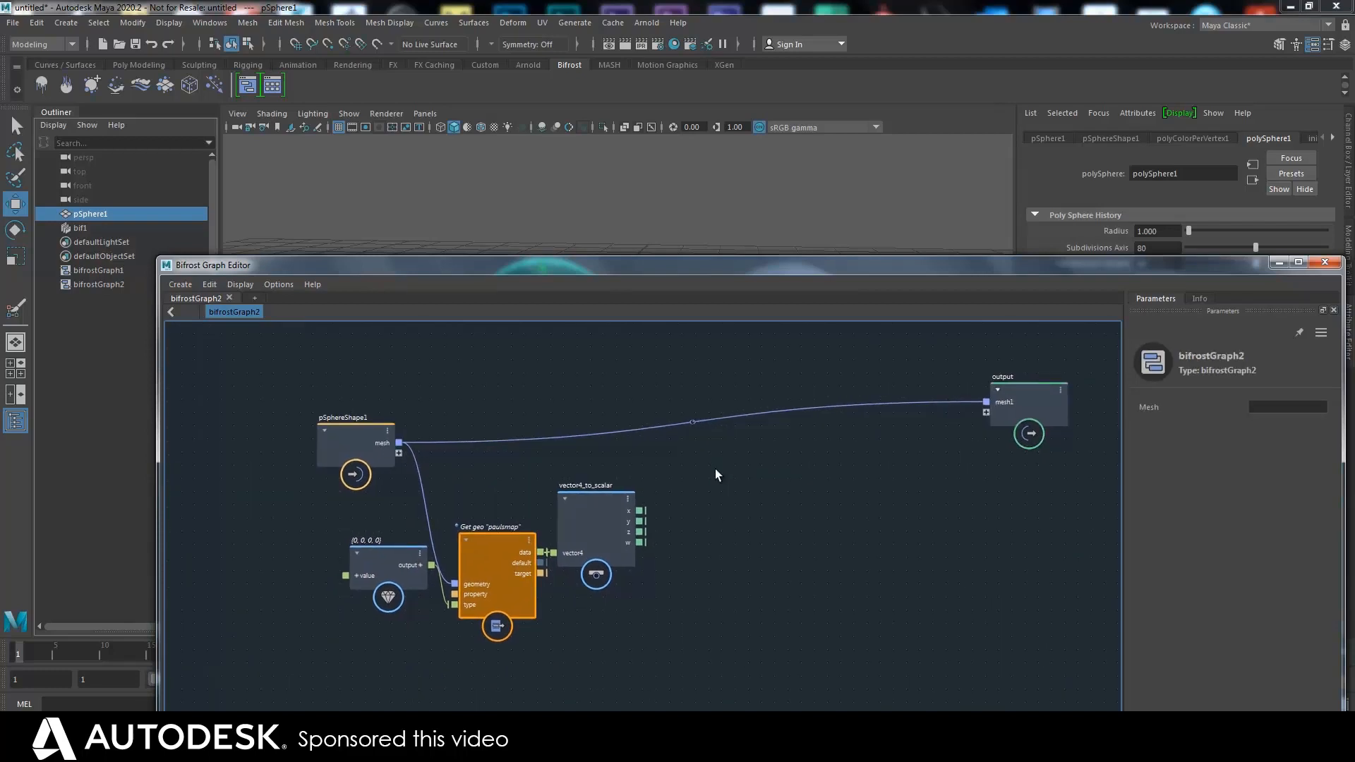
pyautogui.moveTo(668, 511)
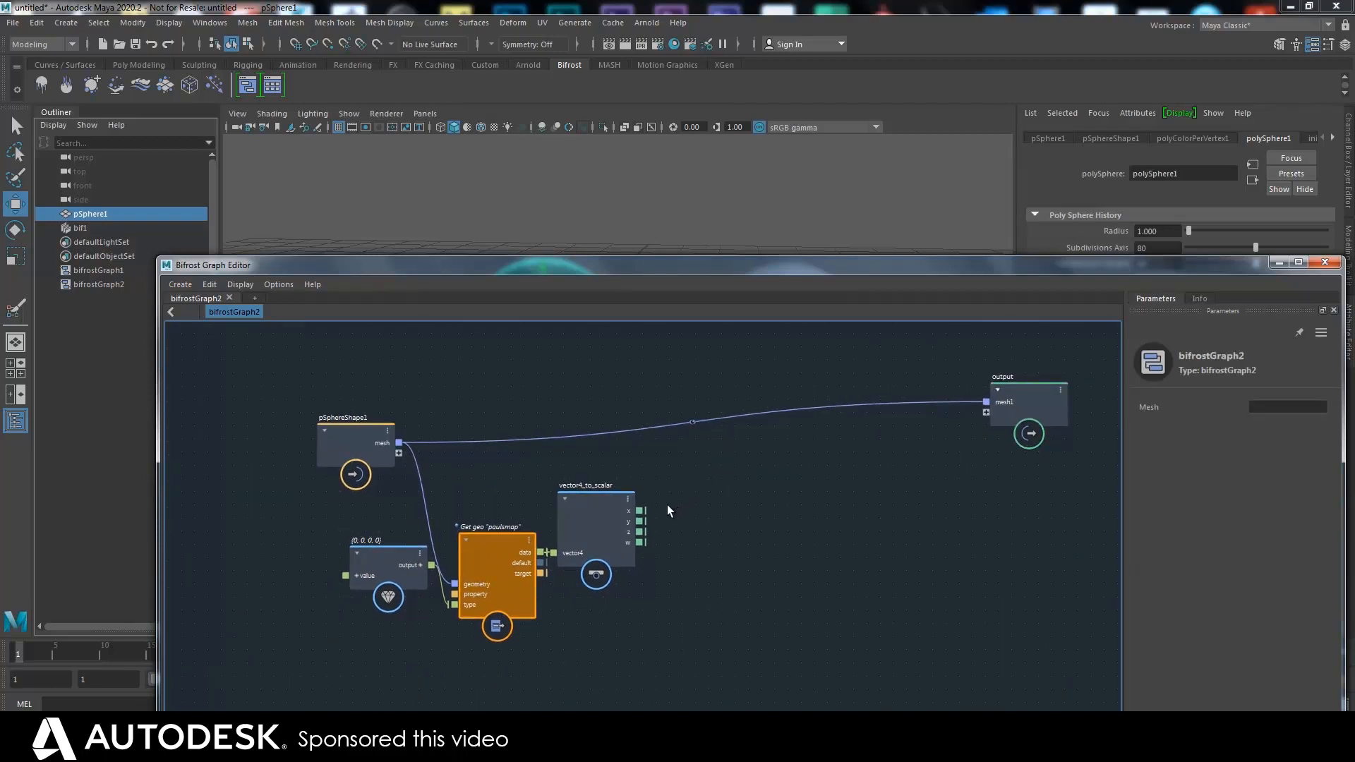
pyautogui.moveTo(666, 528)
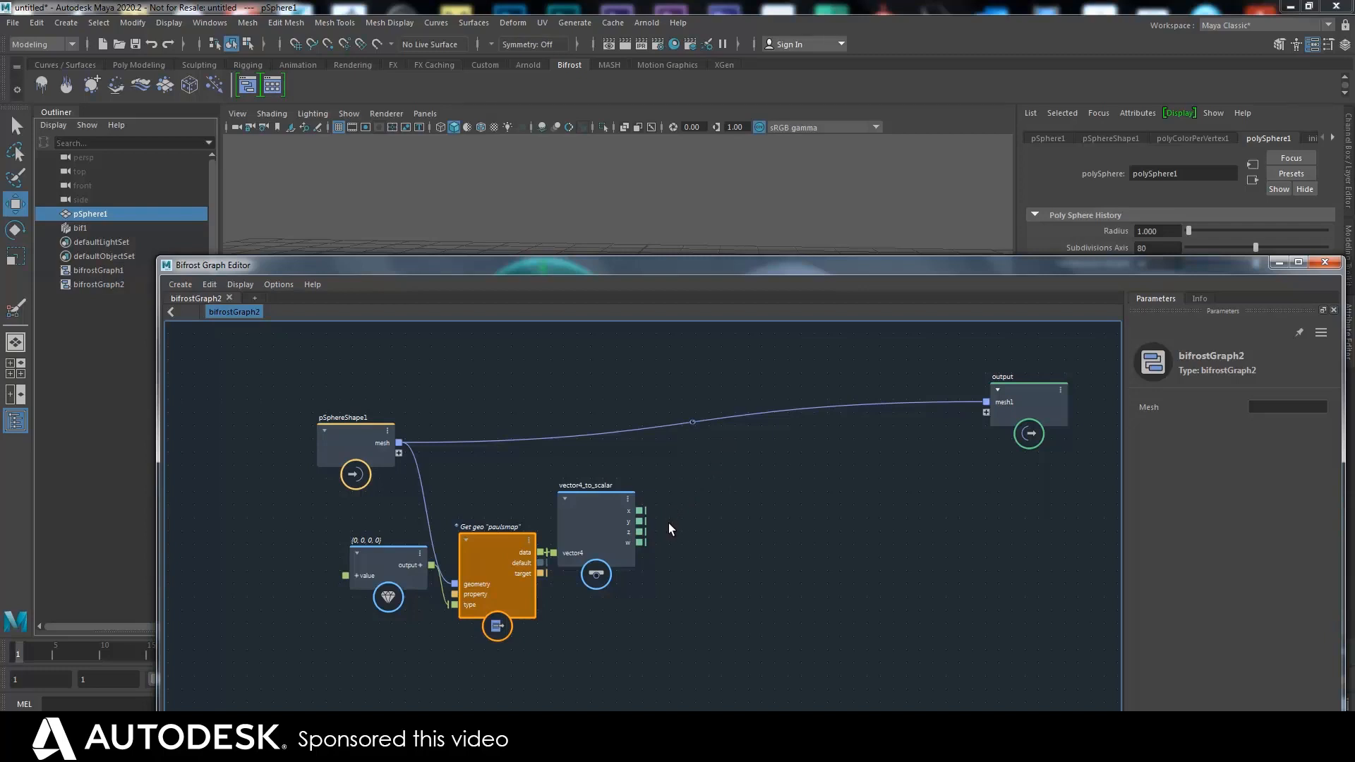
pyautogui.moveTo(669, 532)
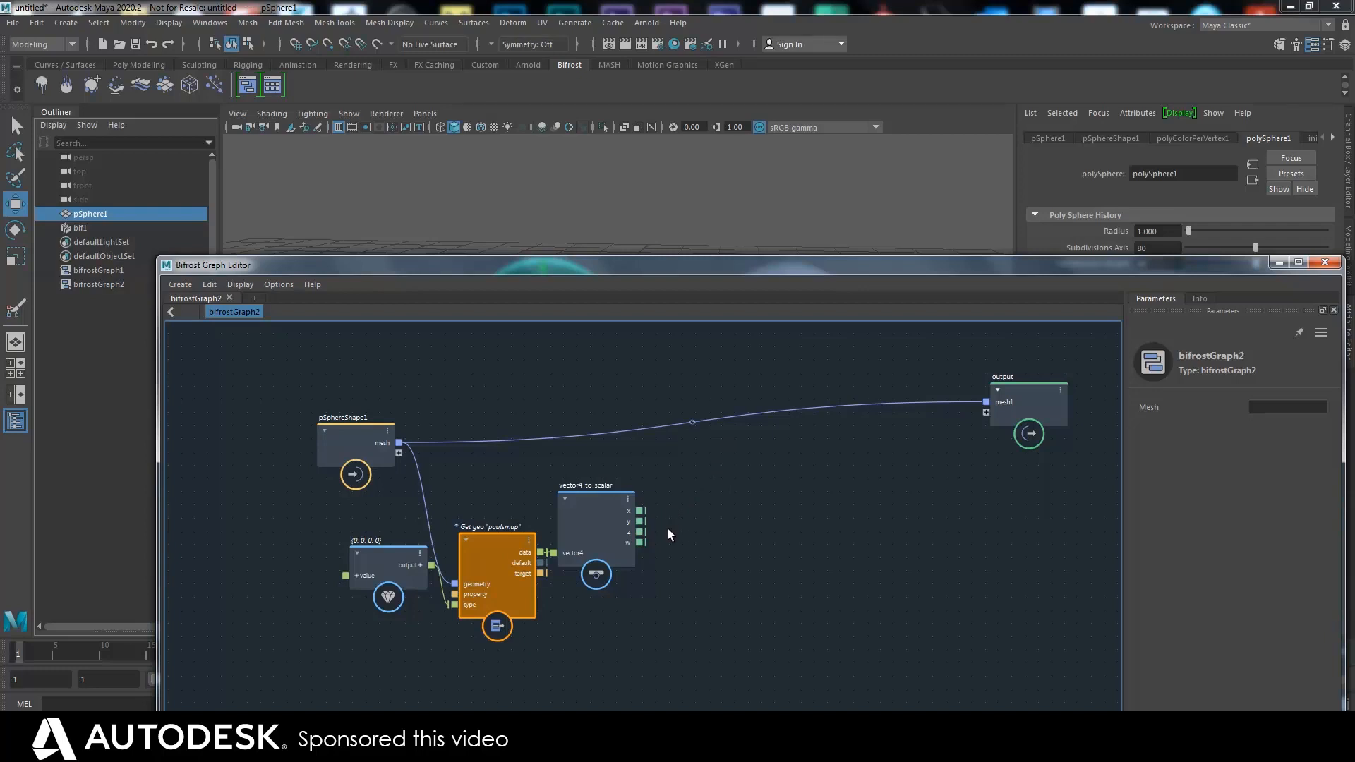
pyautogui.moveTo(669, 538)
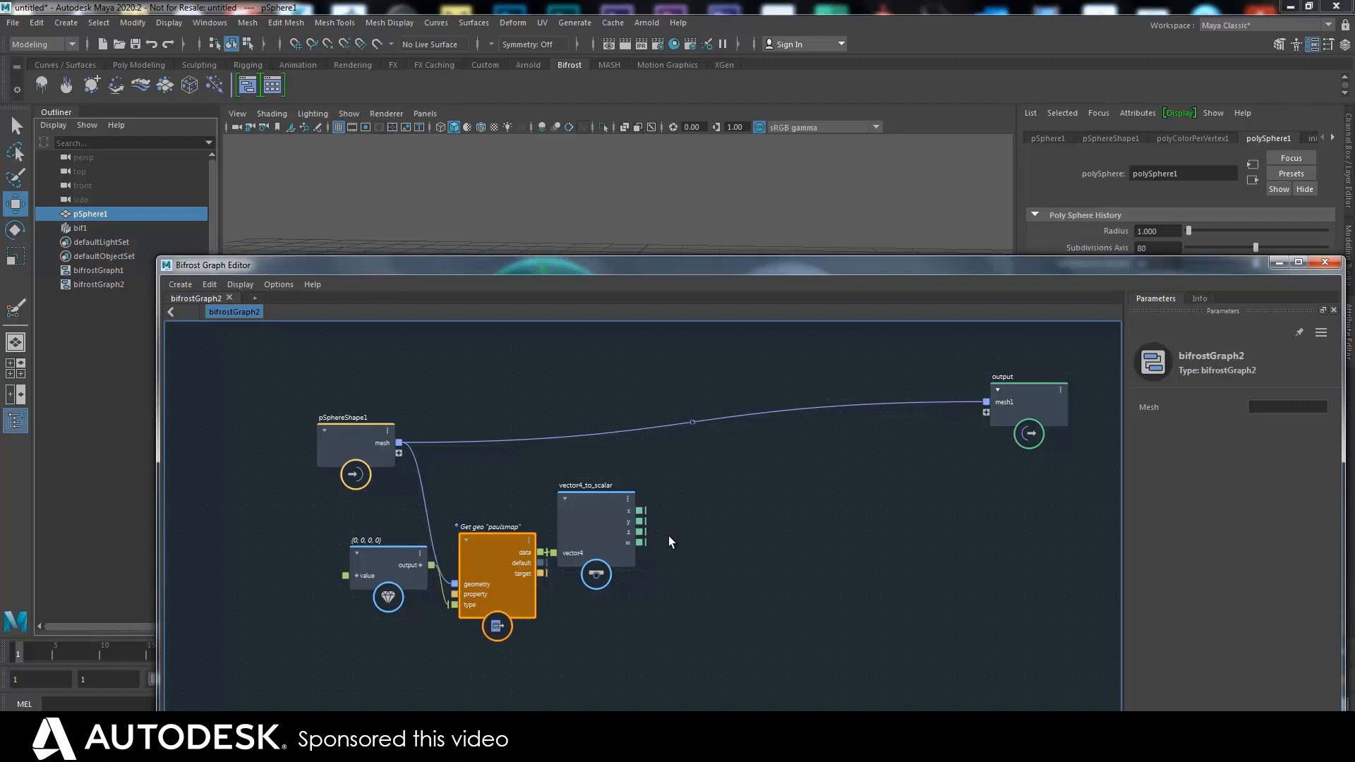
# Add get_point_position and get_point_normal nodes fed by the sphere mesh
pyautogui.click(669, 542)
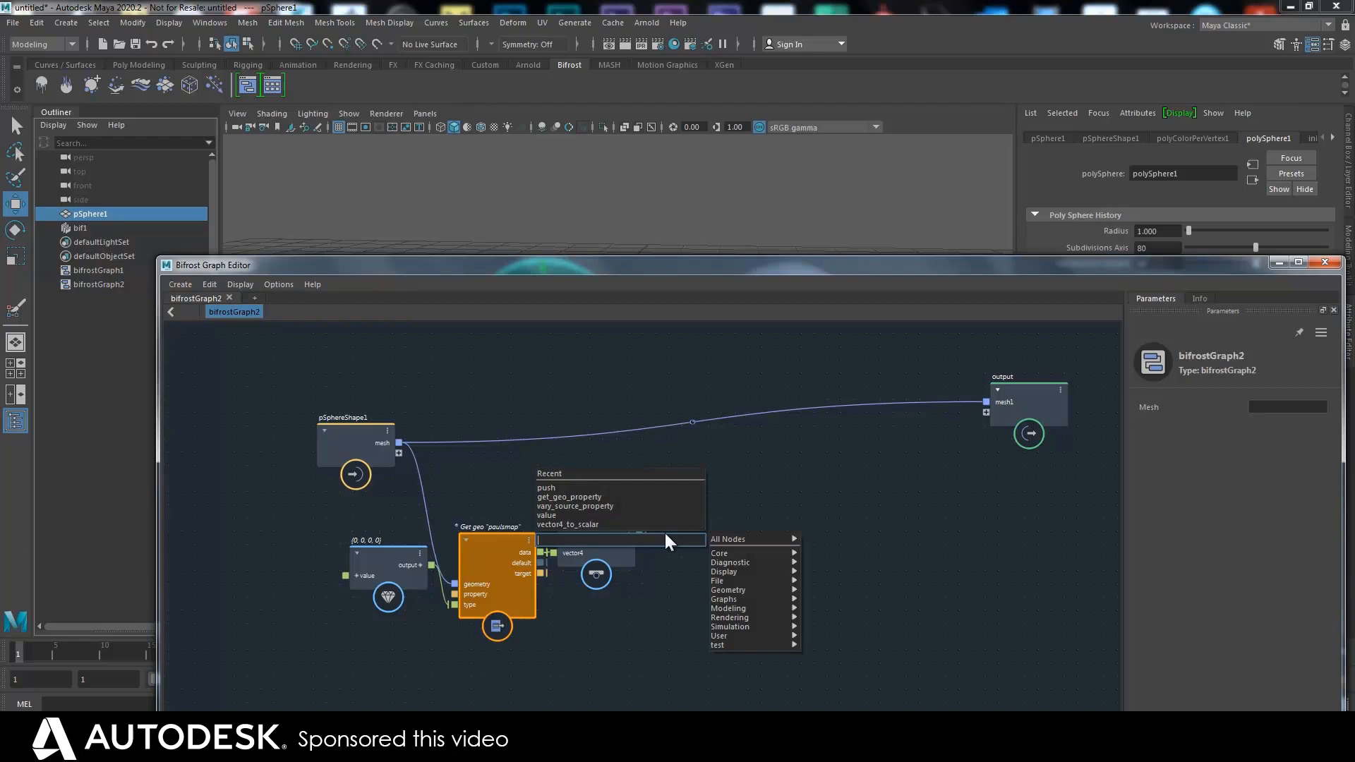
pyautogui.write('get')
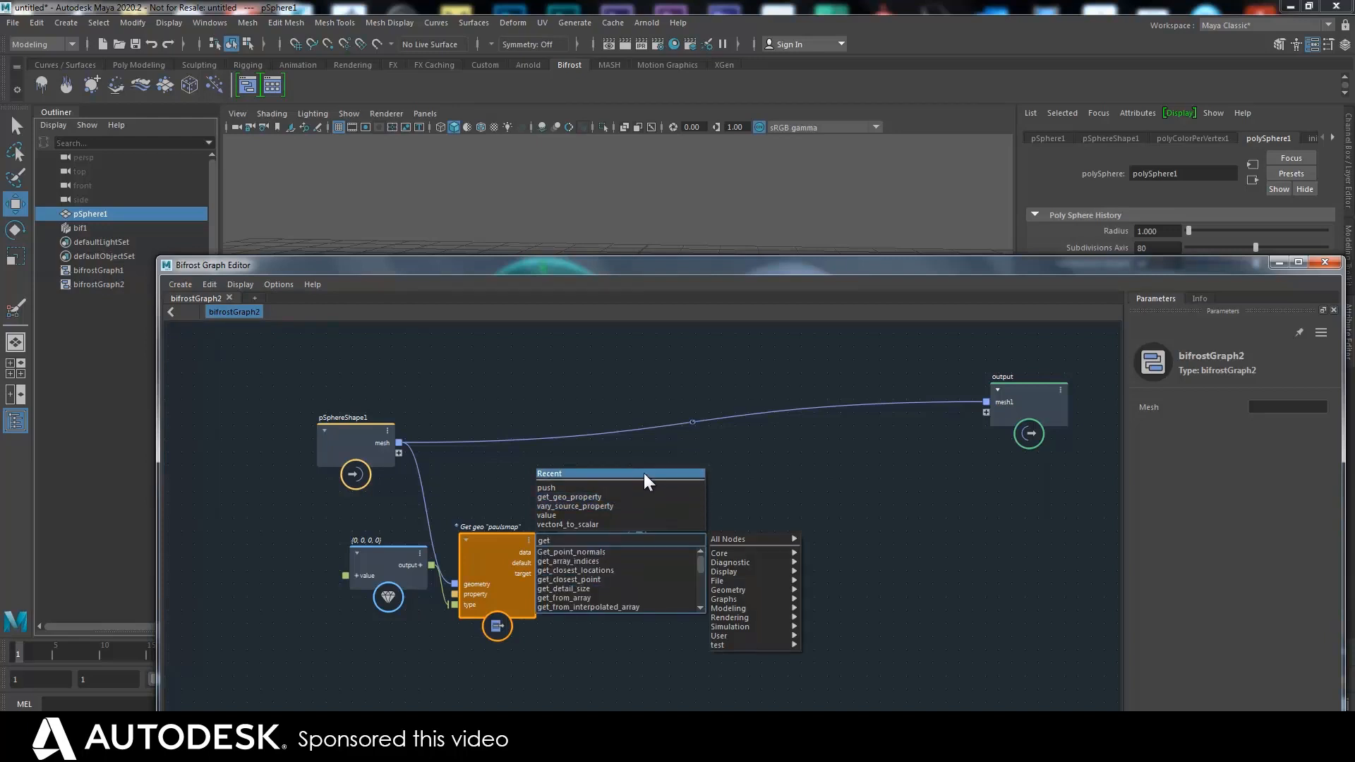
pyautogui.write('po')
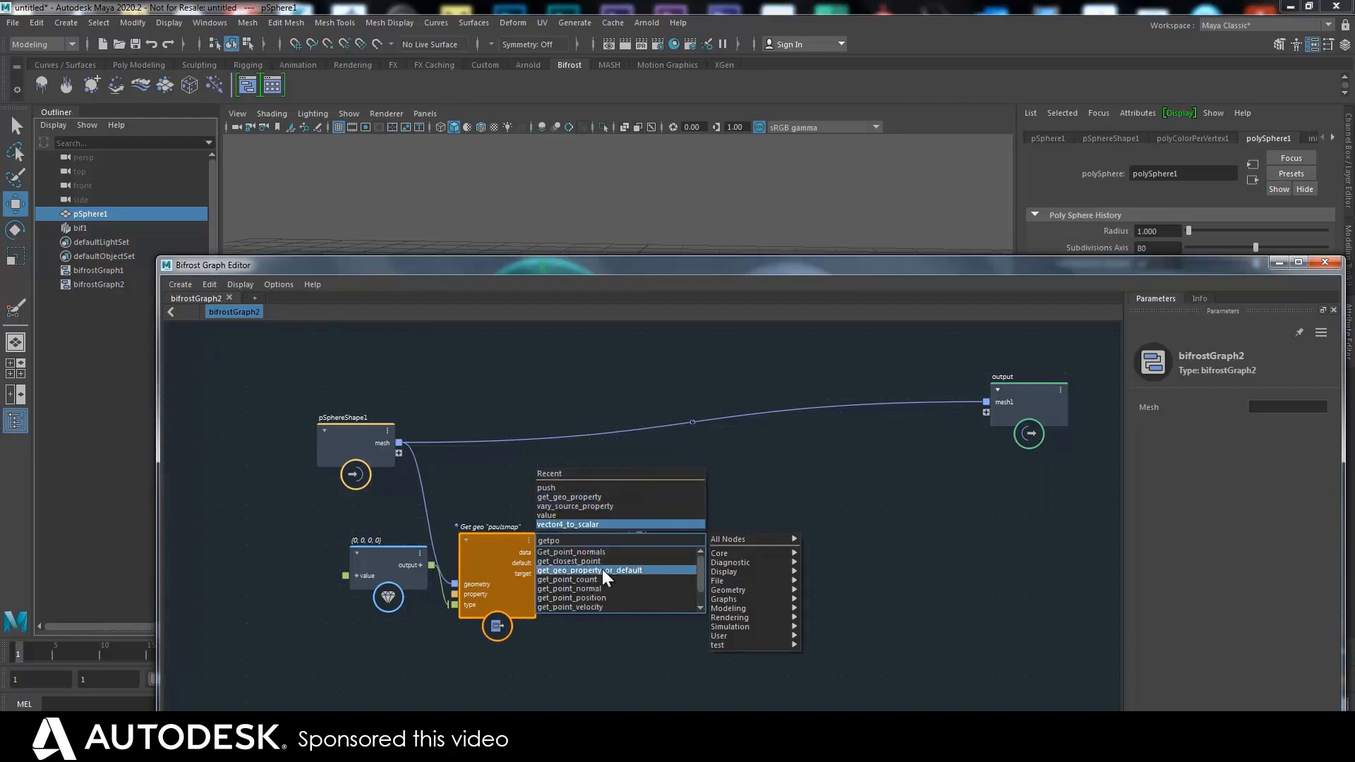
pyautogui.click(572, 598)
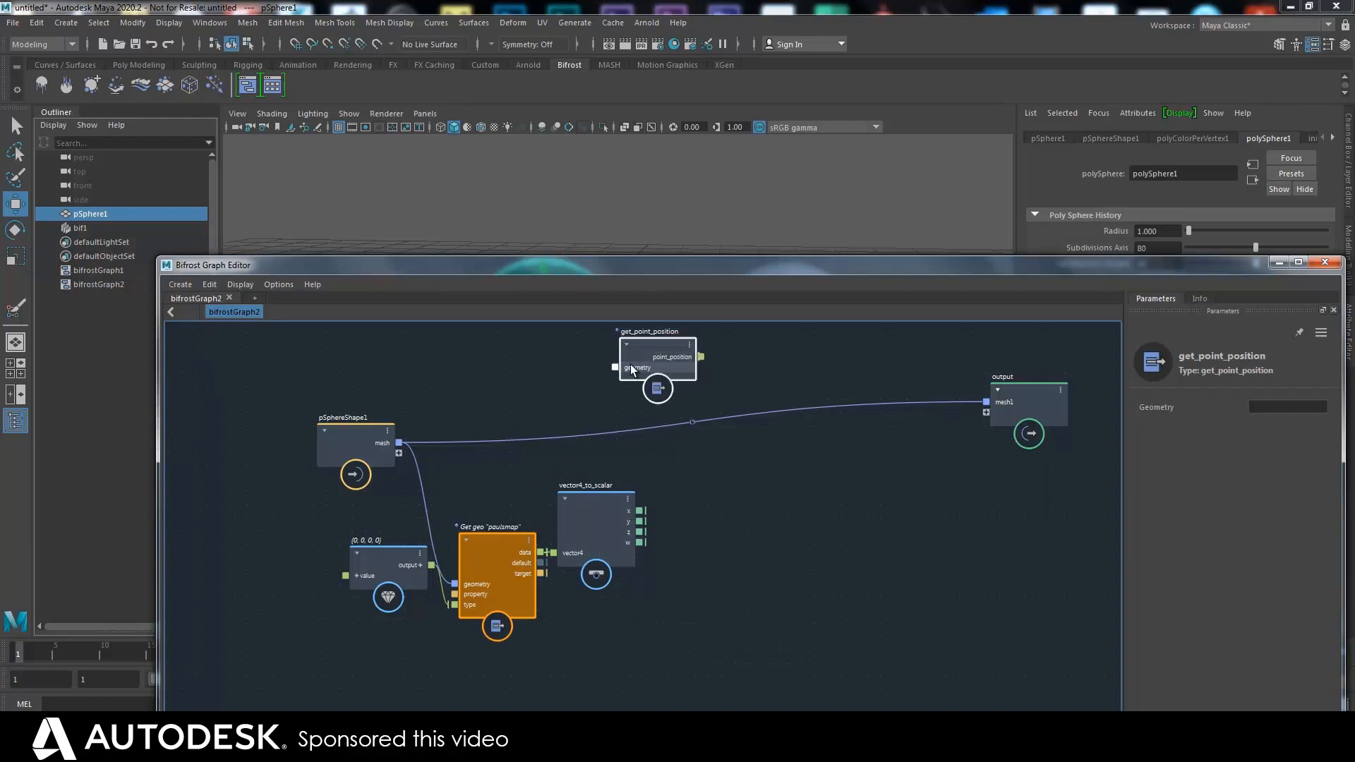
pyautogui.write('getpo')
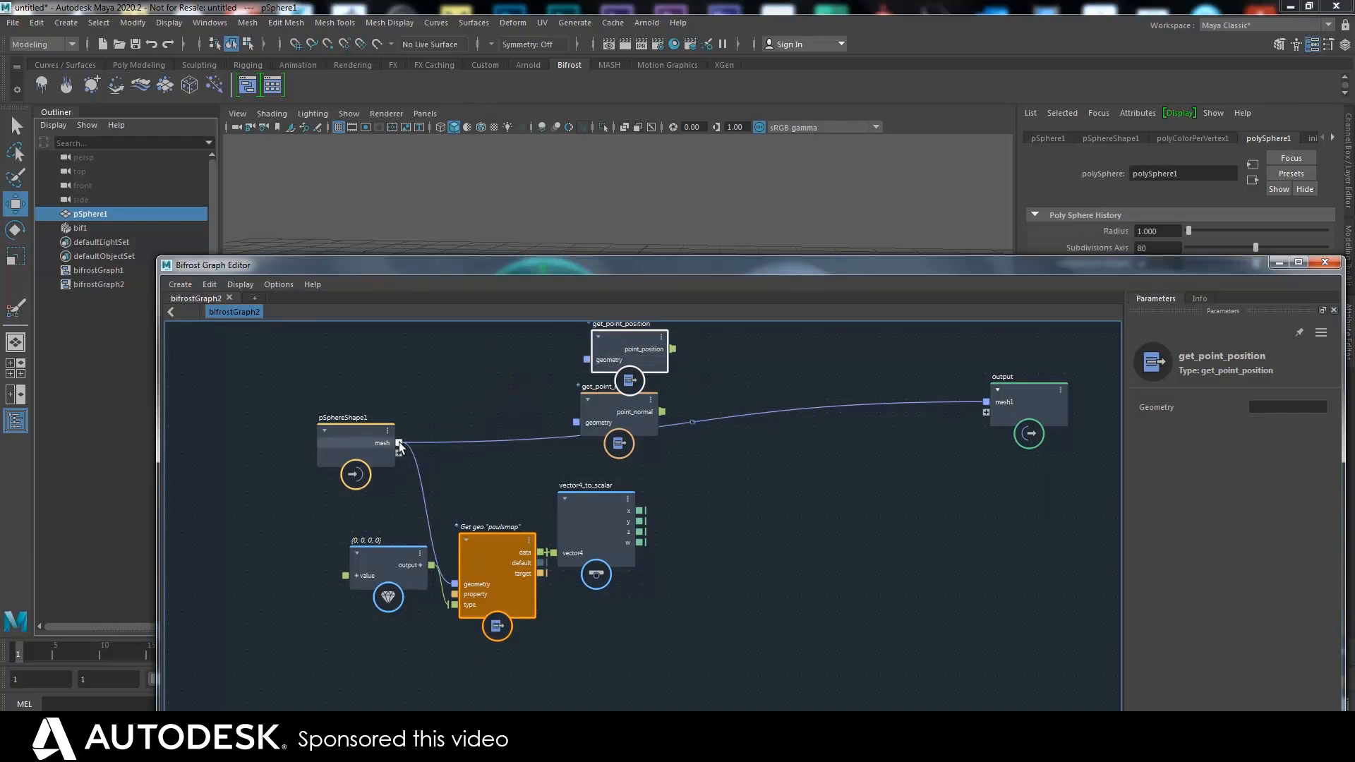
pyautogui.moveTo(396, 442); pyautogui.dragTo(576, 422)
pyautogui.write('ad')
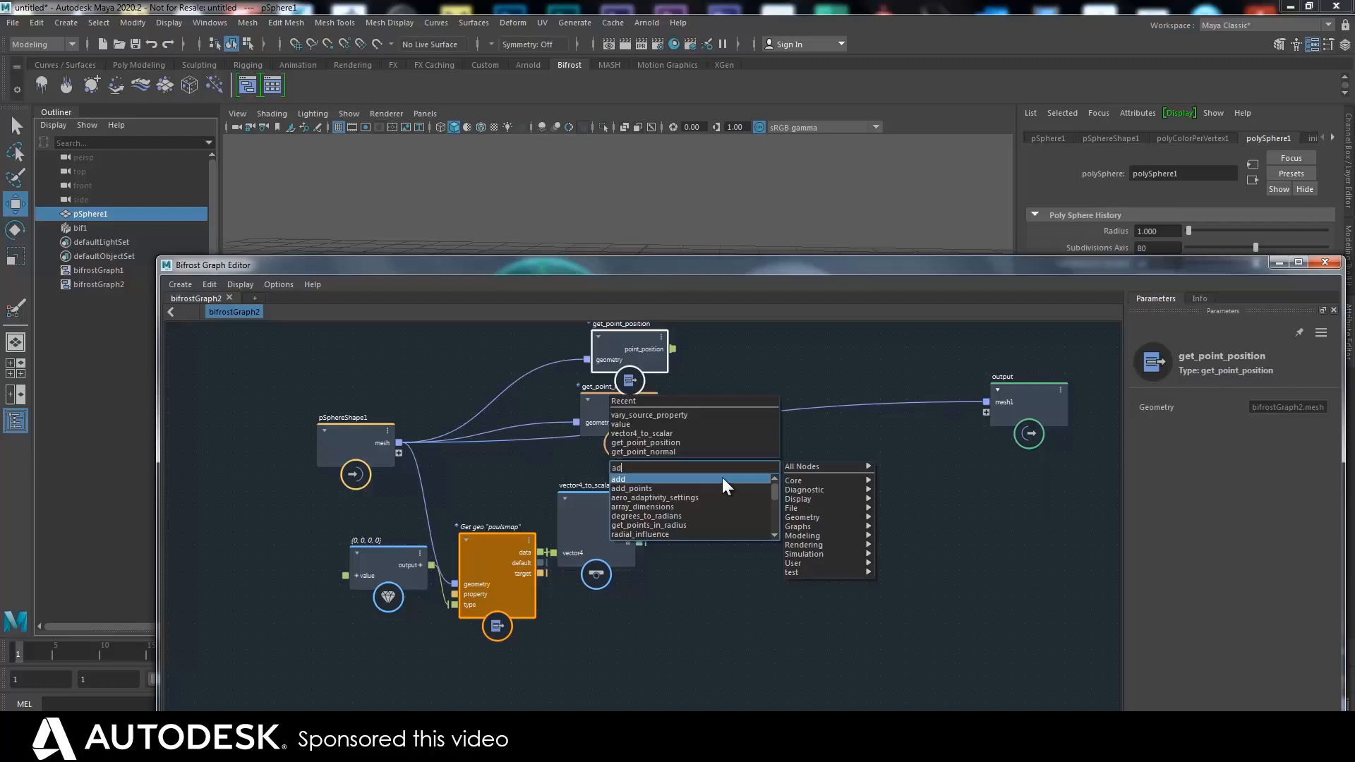
# Sum positions and normals with an add node and write them via set_point_position
pyautogui.click(618, 479)
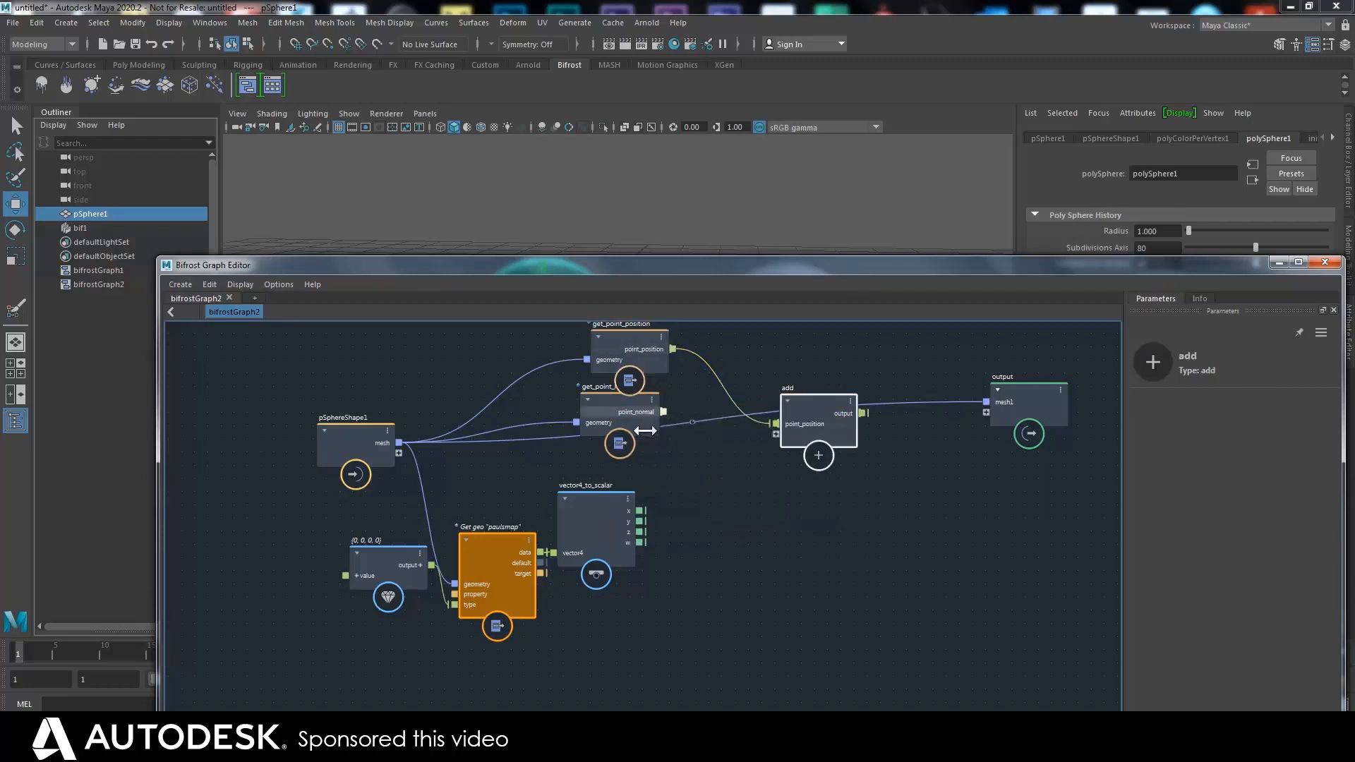
pyautogui.moveTo(818, 422); pyautogui.dragTo(819, 476)
pyautogui.write('setpo')
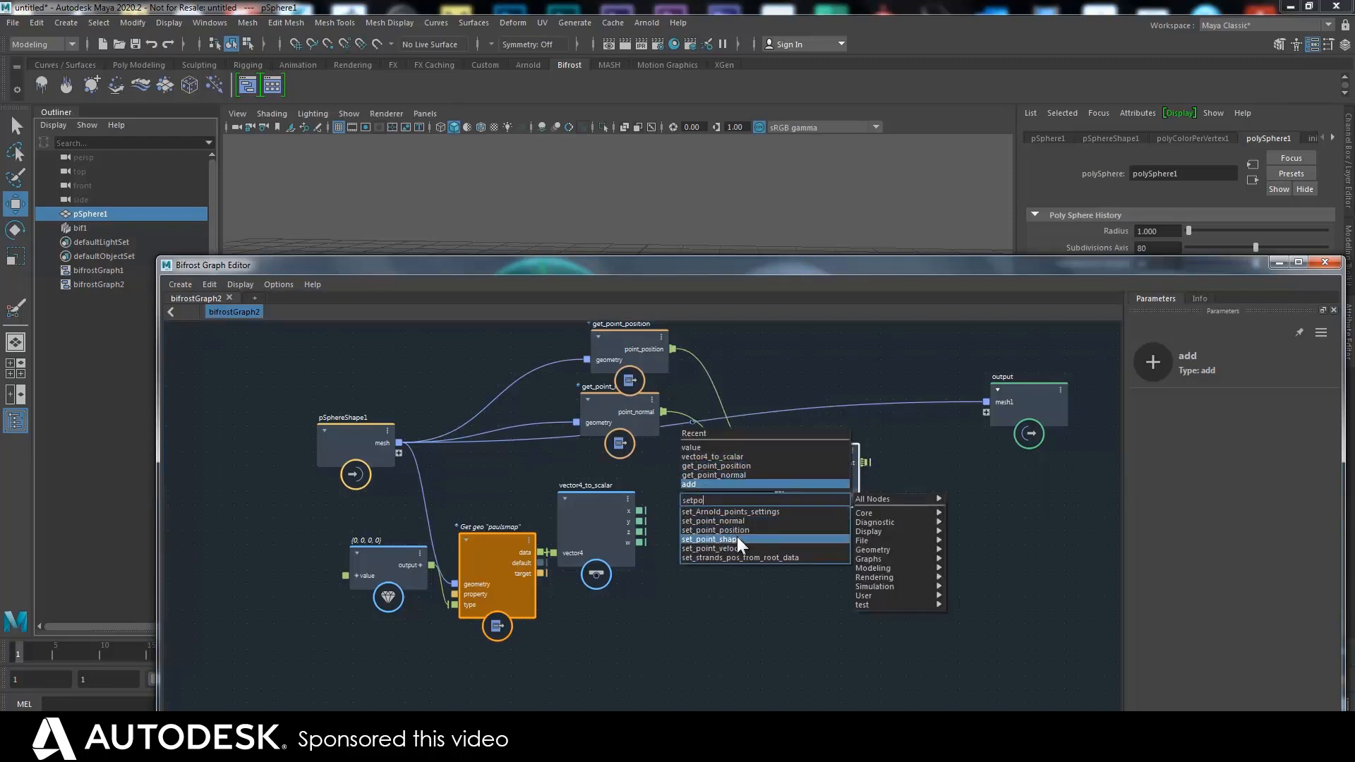
pyautogui.click(714, 529)
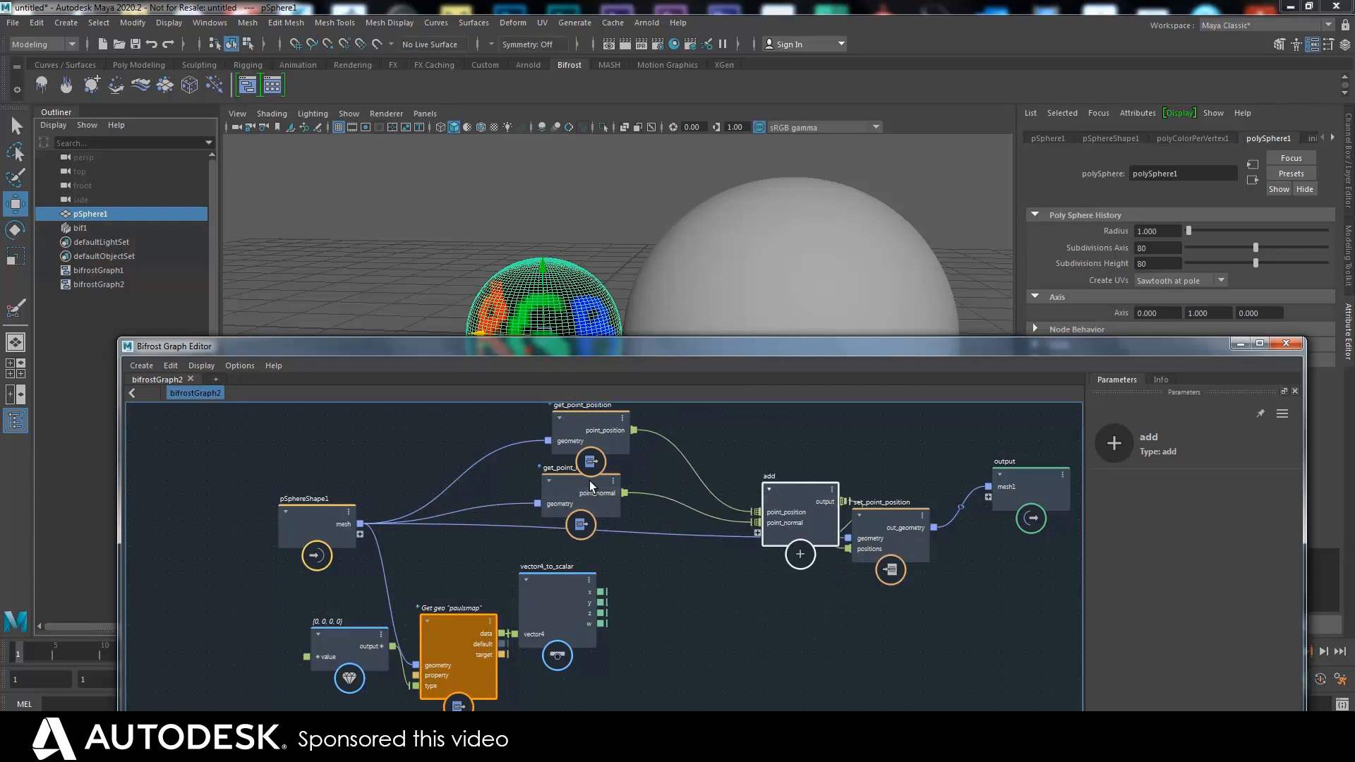
# Add a multiply node fed by the x output of vector4_to_scalar
pyautogui.click(579, 502)
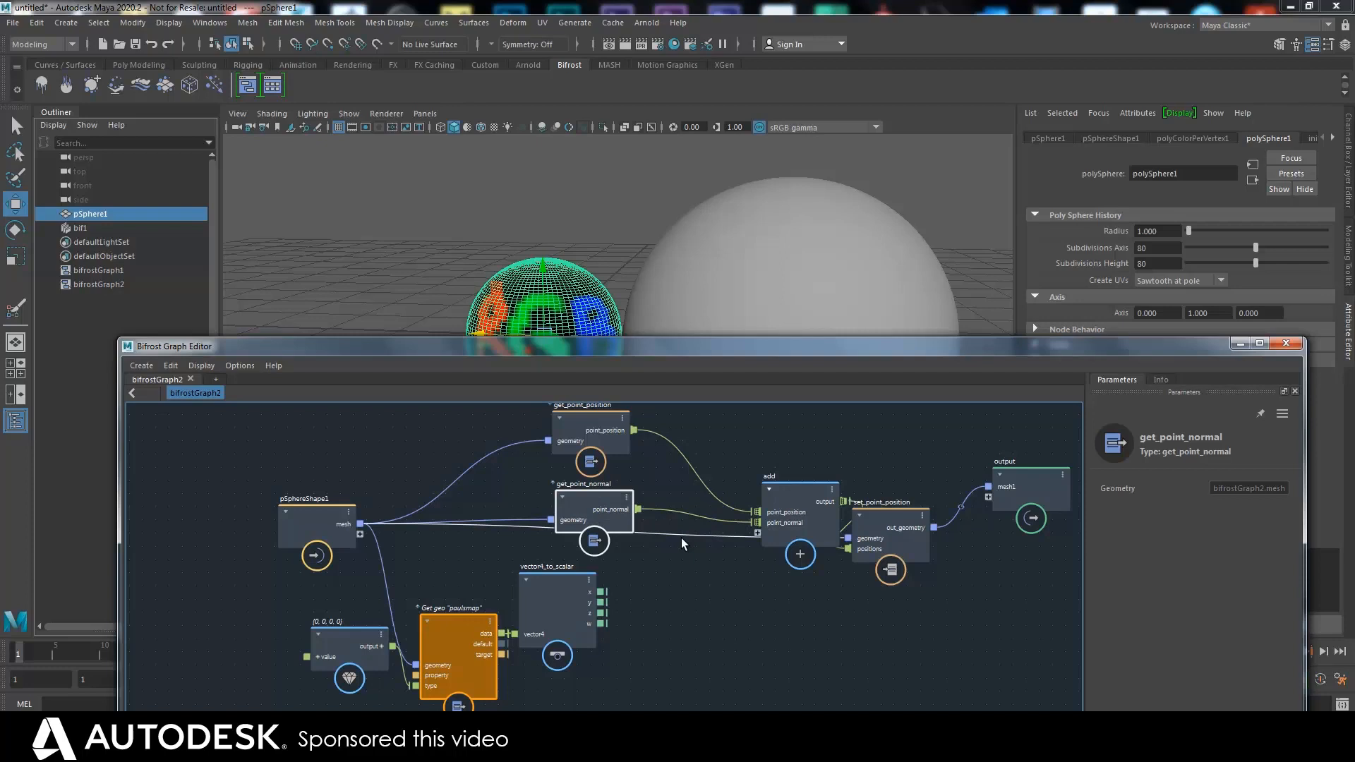
pyautogui.write('mu')
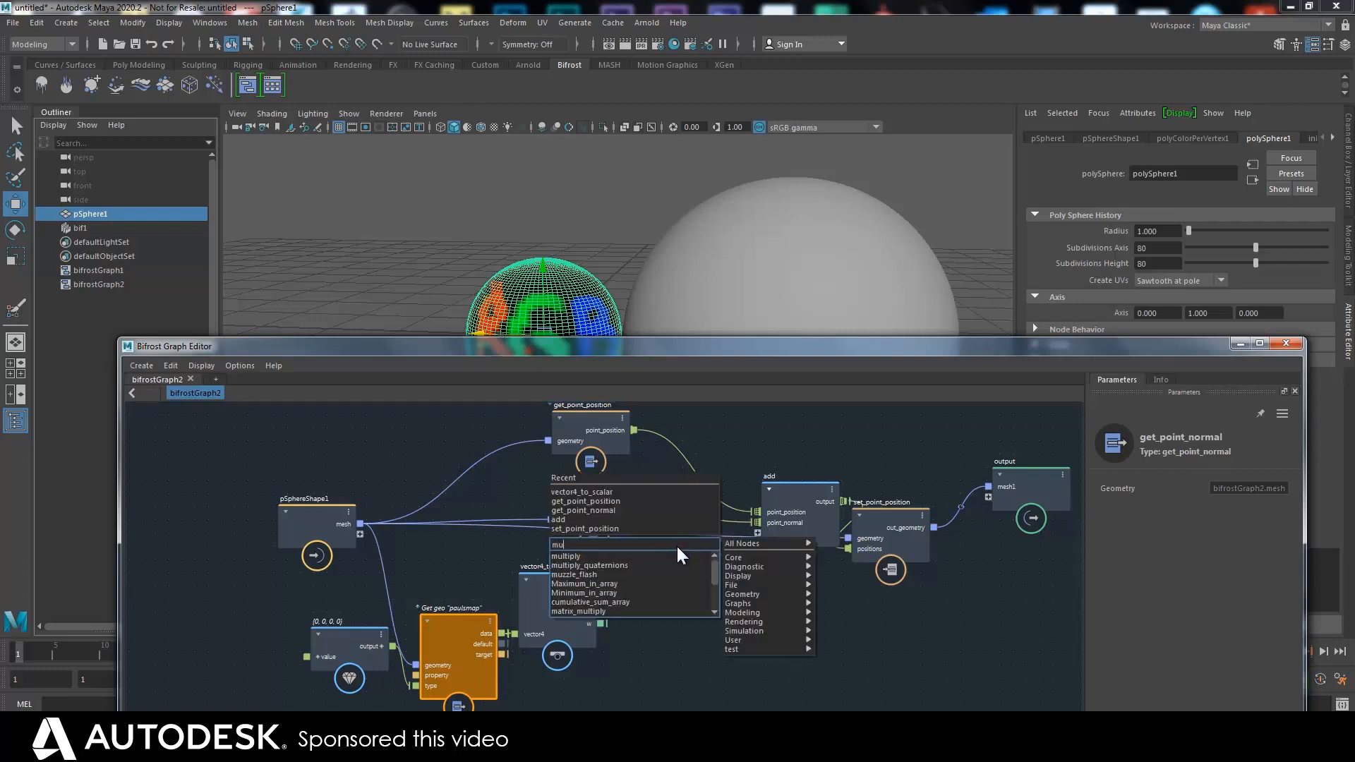
pyautogui.click(566, 557)
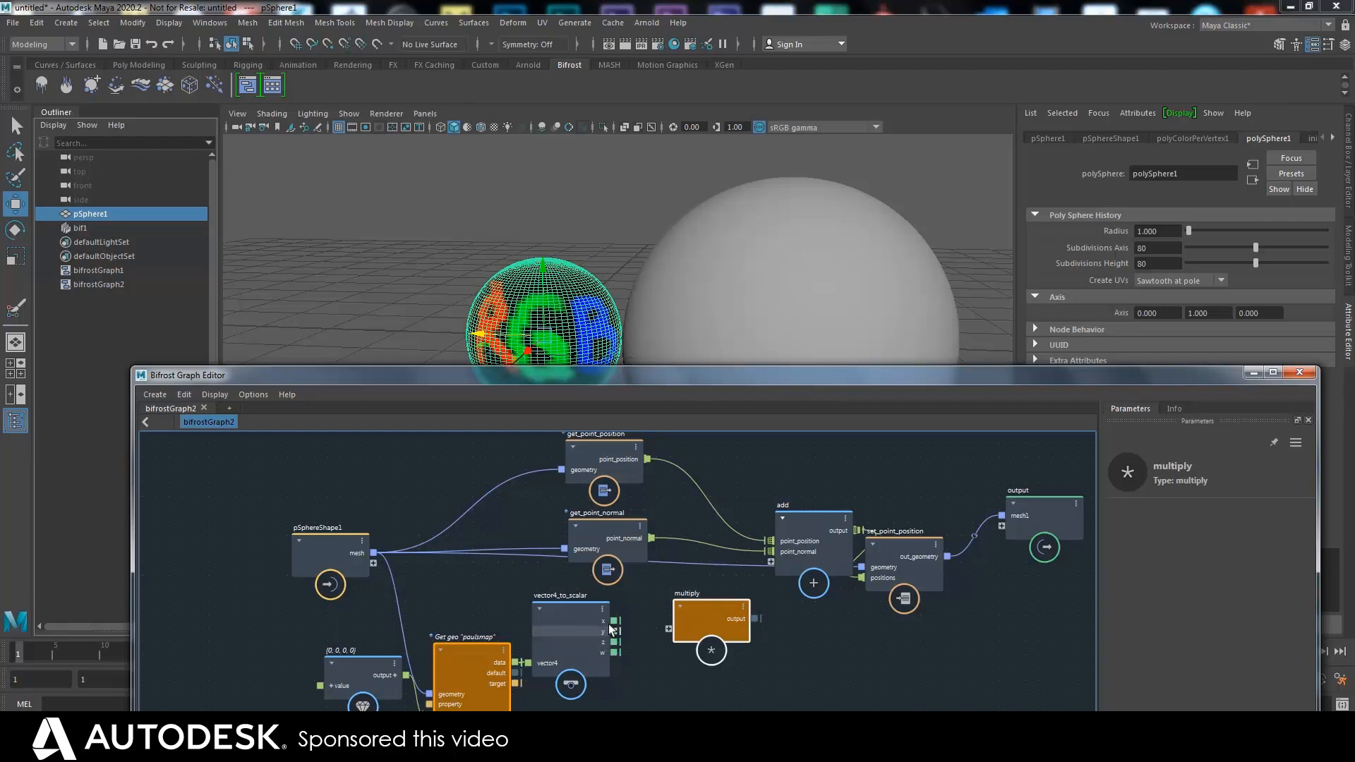
pyautogui.moveTo(471, 333)
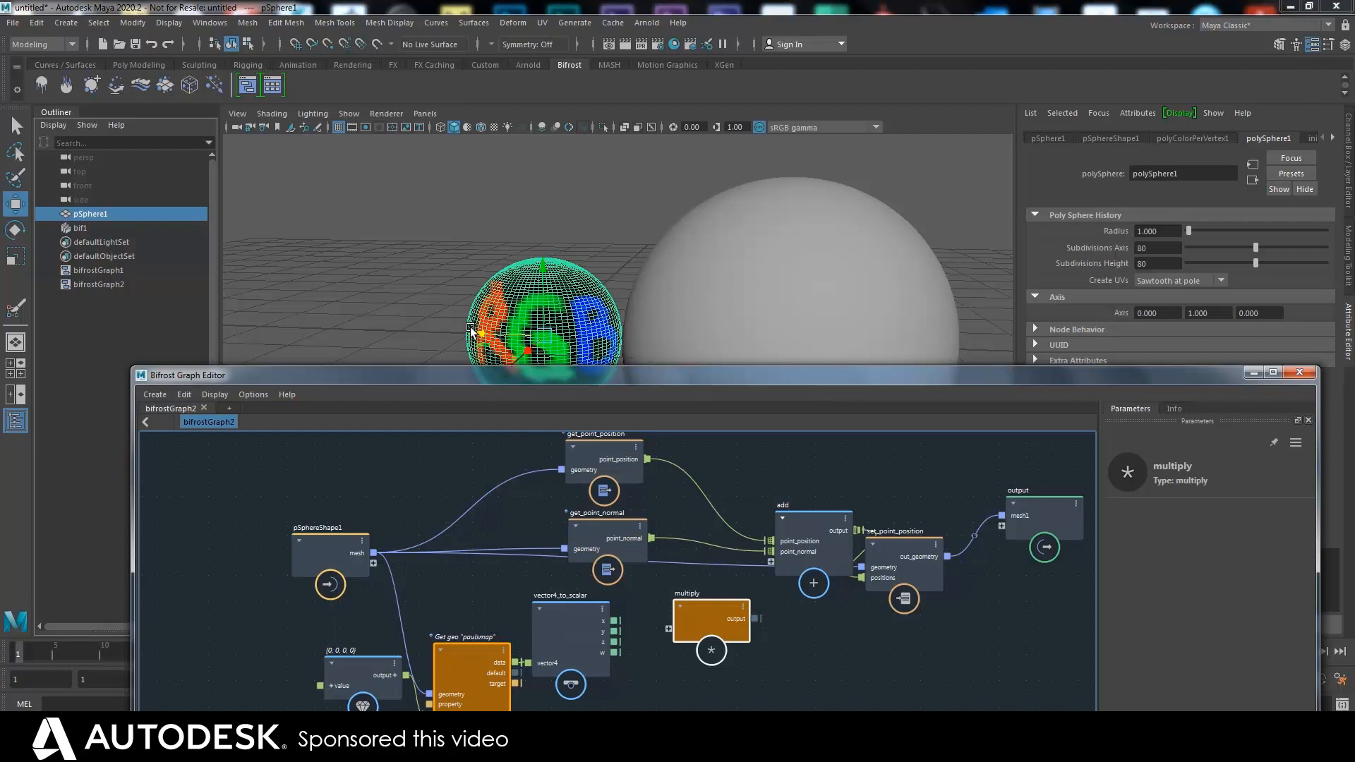
pyautogui.moveTo(621, 622); pyautogui.dragTo(669, 627)
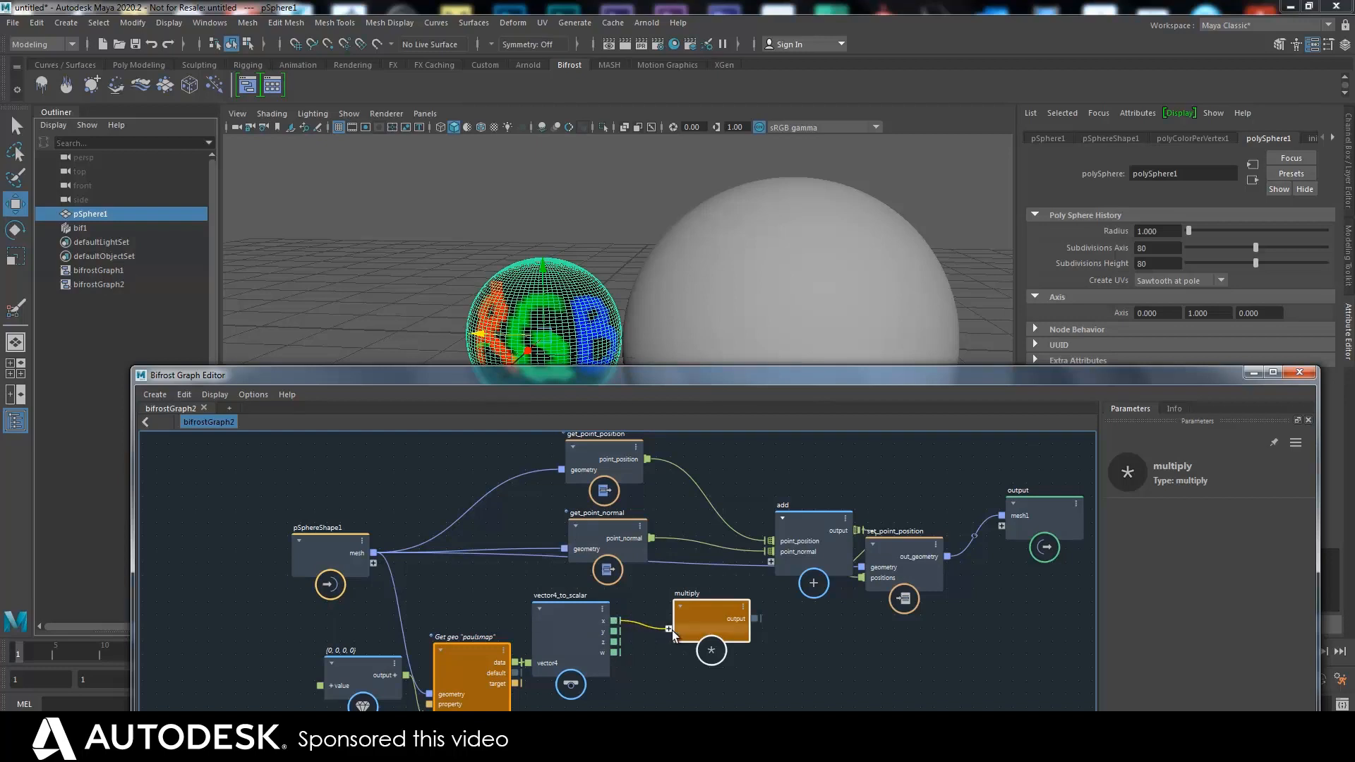
pyautogui.click(711, 621)
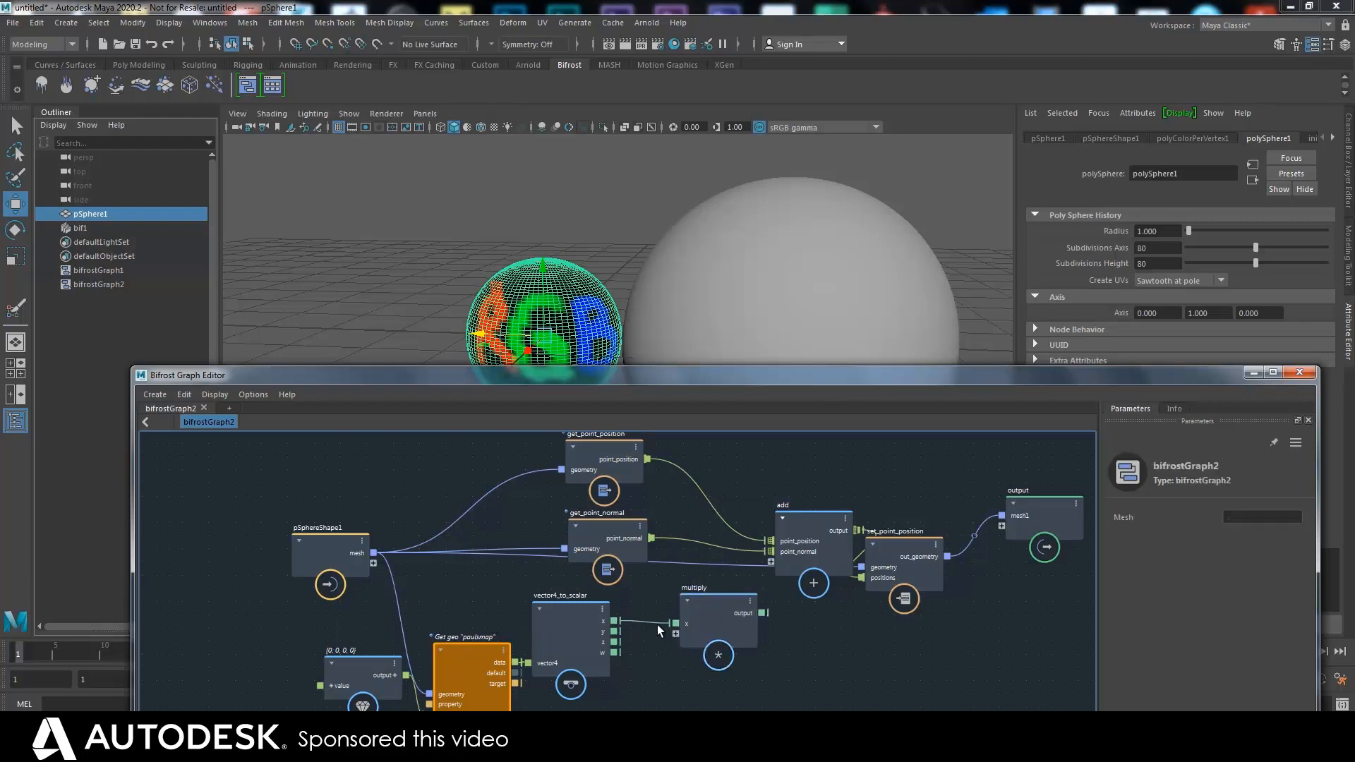
# Route point_normal through multiply so its scaled output drives the add node
pyautogui.click(717, 615)
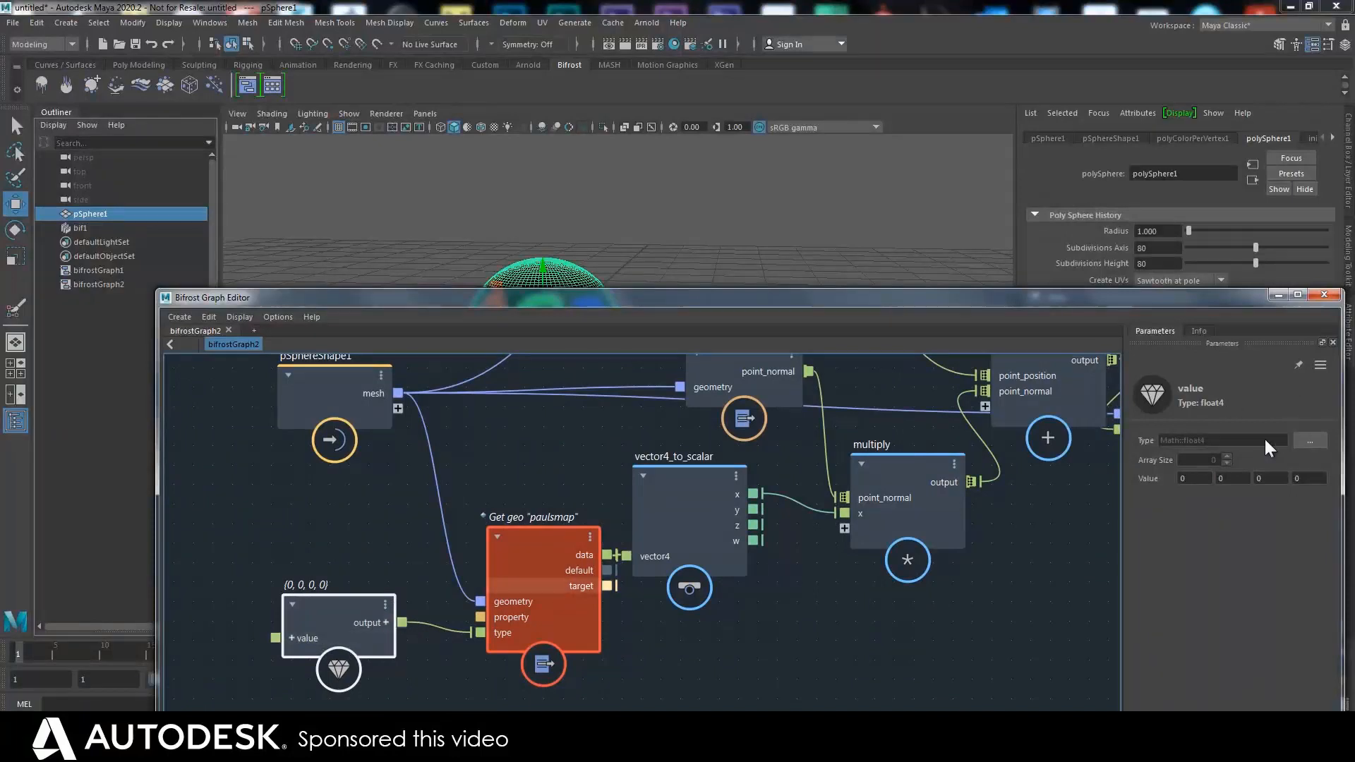
# Set the constant value node's type to array<Math::float4> so the output sphere bulges
pyautogui.click(337, 623)
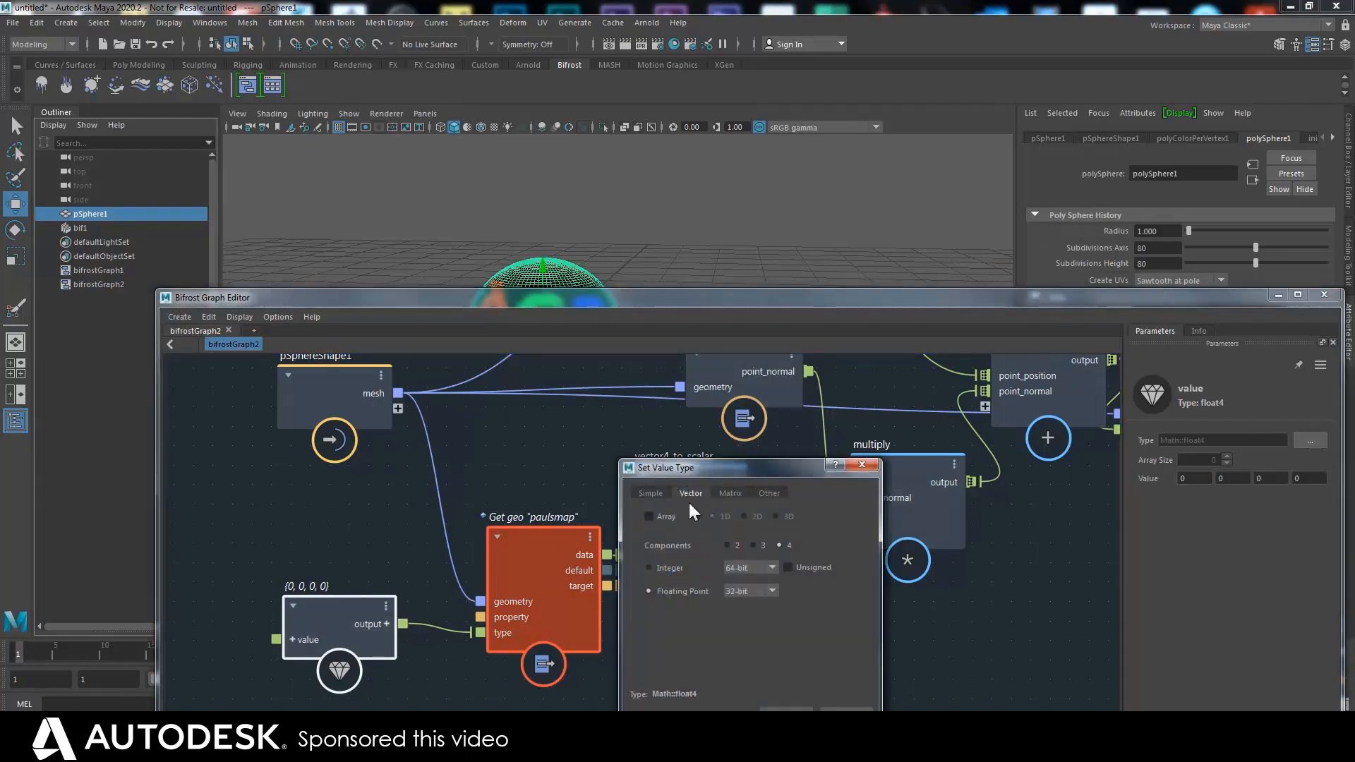
pyautogui.click(649, 441)
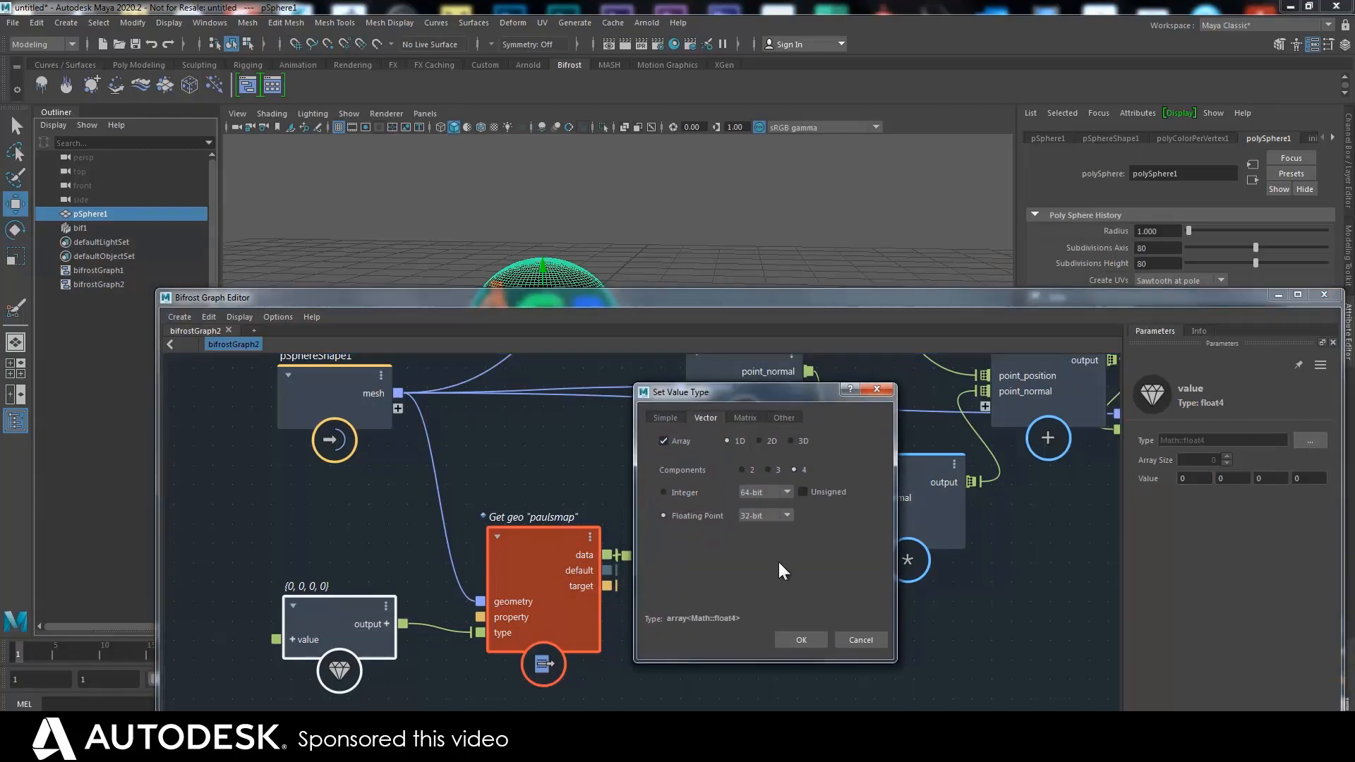
pyautogui.click(799, 640)
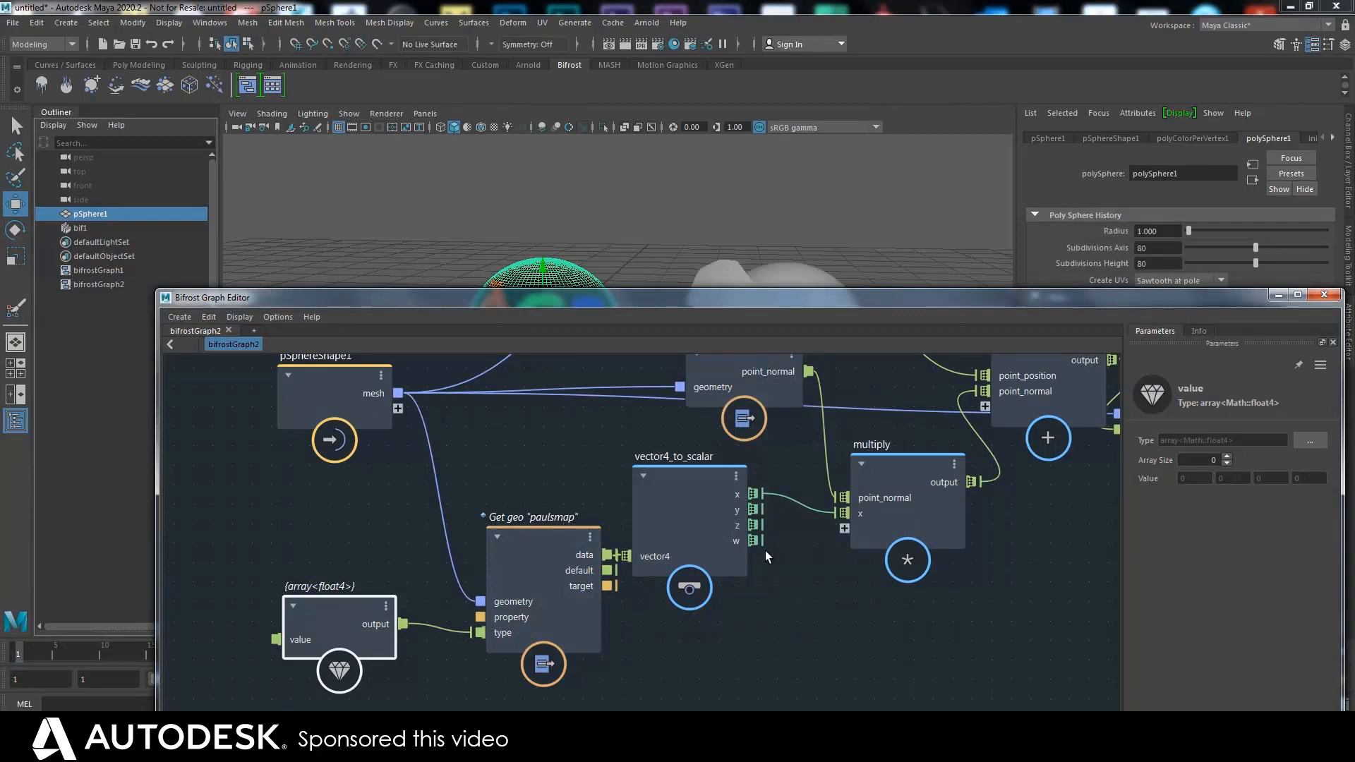
pyautogui.moveTo(644, 298); pyautogui.dragTo(643, 333)
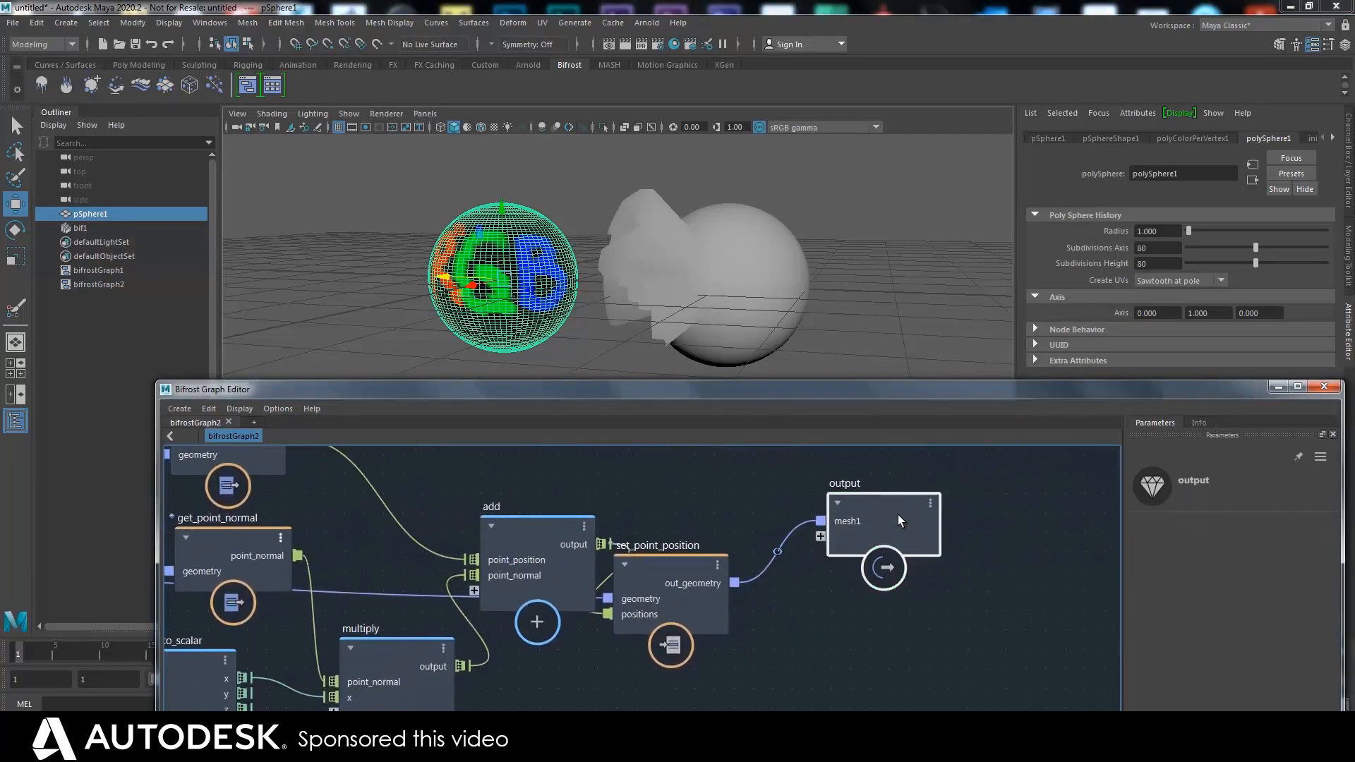
# Insert an update_mesh_normals node between set_point_position and the output
pyautogui.moveTo(881, 518); pyautogui.dragTo(1046, 536)
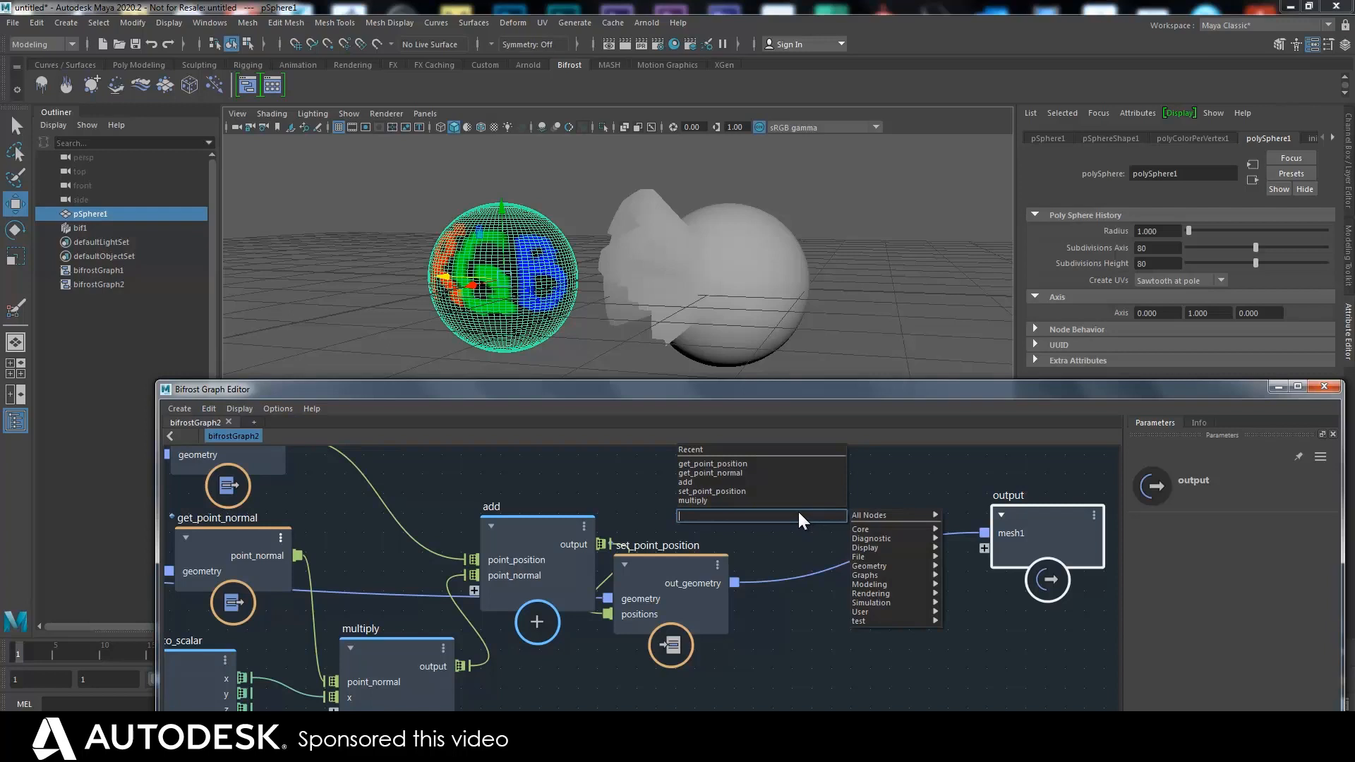
pyautogui.moveTo(795, 518)
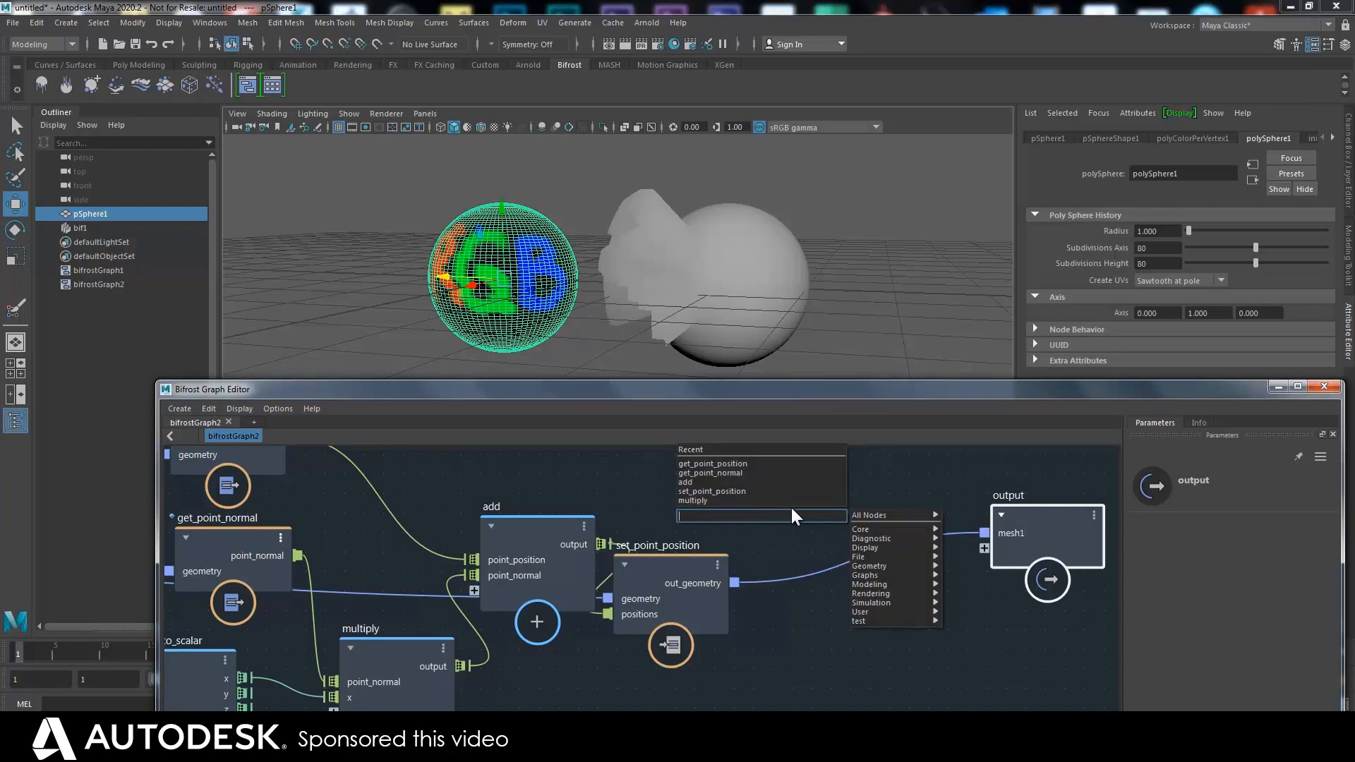
pyautogui.write('update')
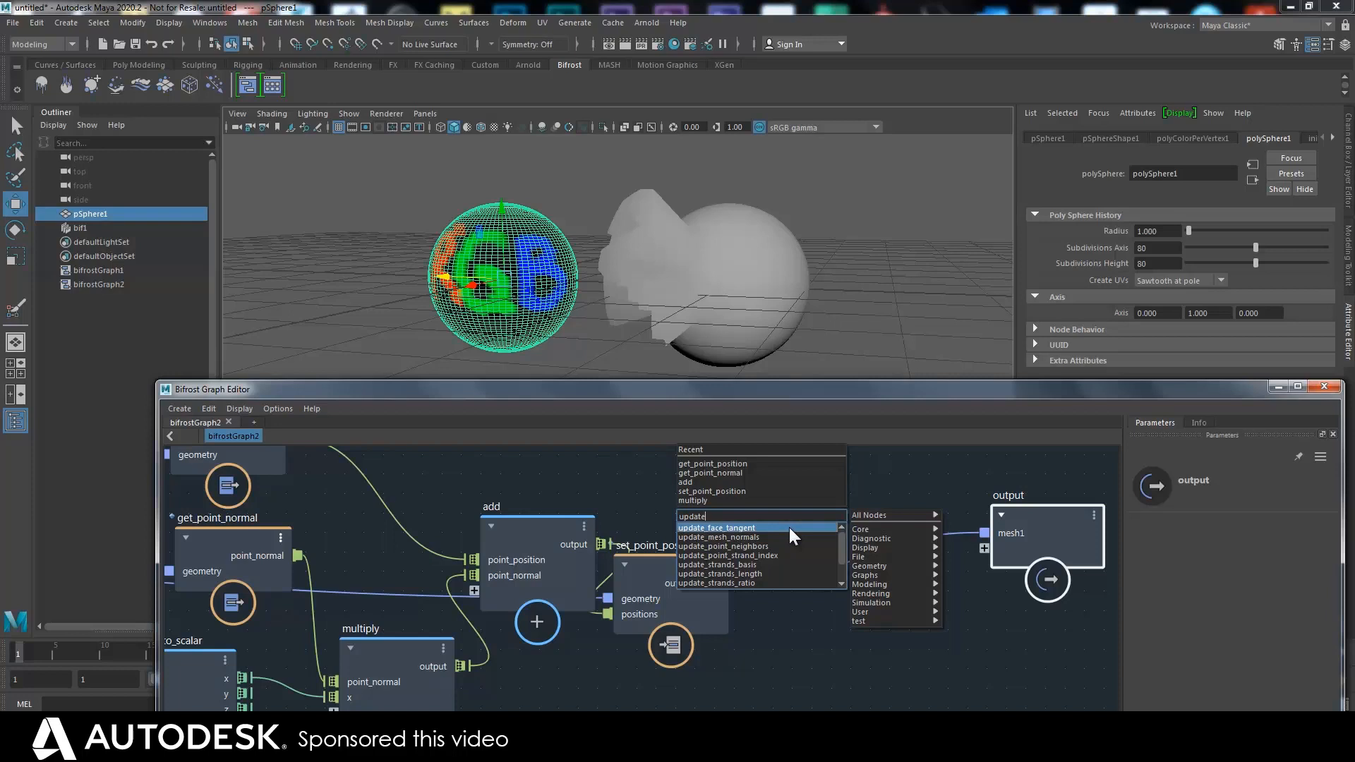
pyautogui.moveTo(826, 546)
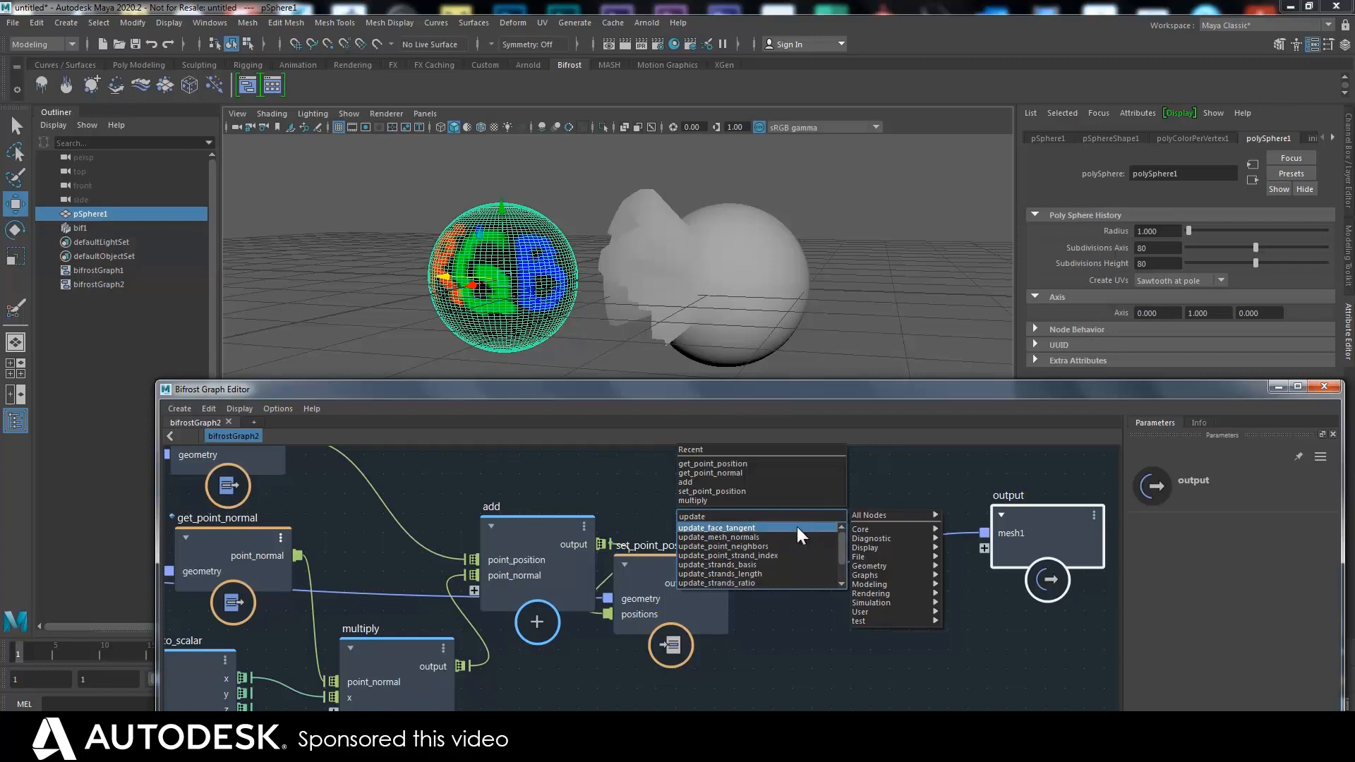
pyautogui.moveTo(746, 536)
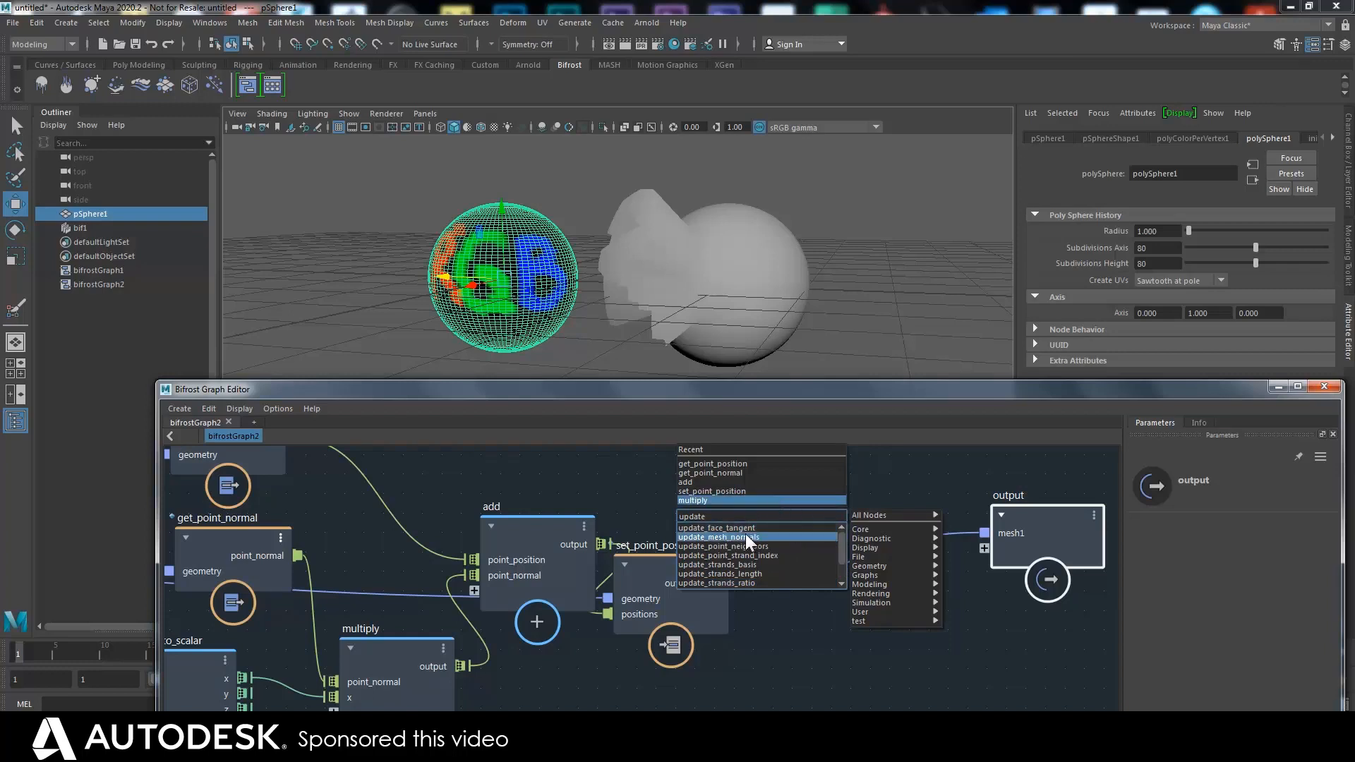
pyautogui.click(721, 537)
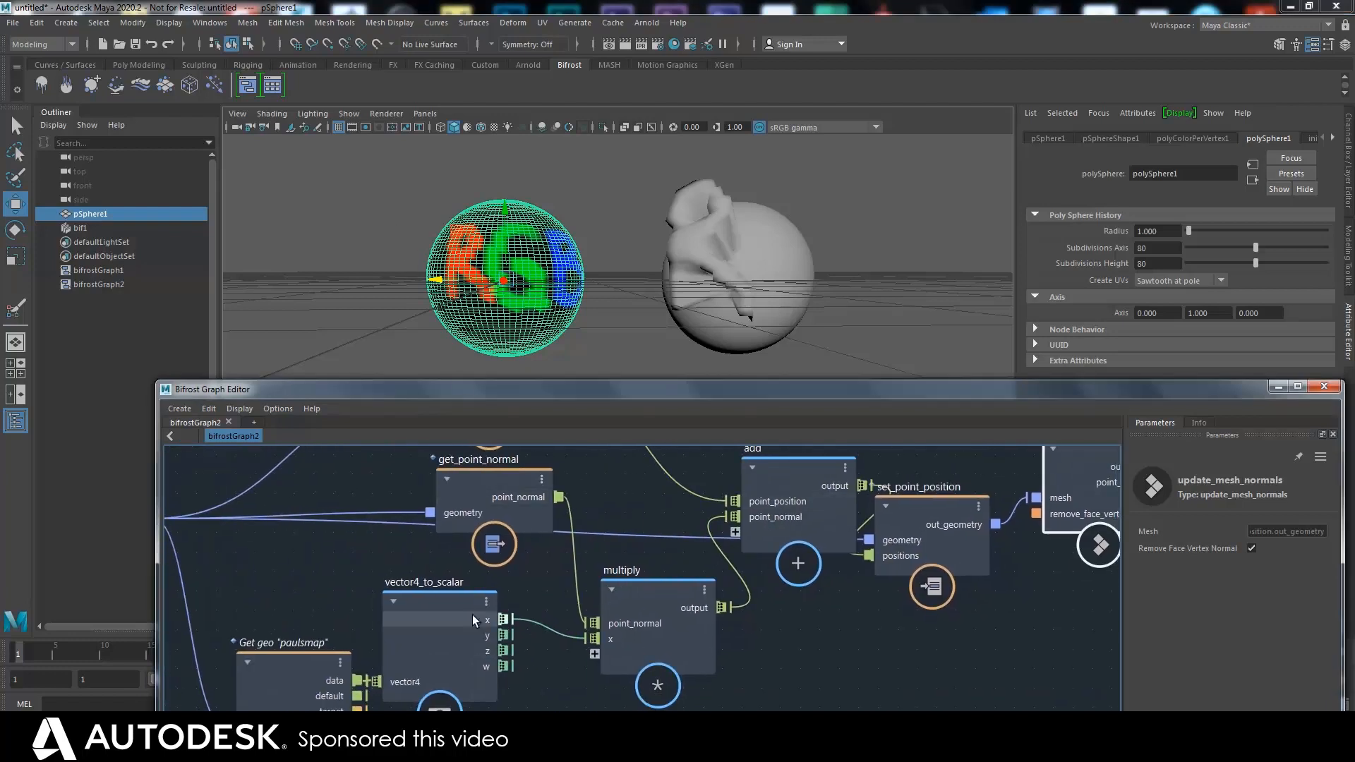
pyautogui.moveTo(528, 639)
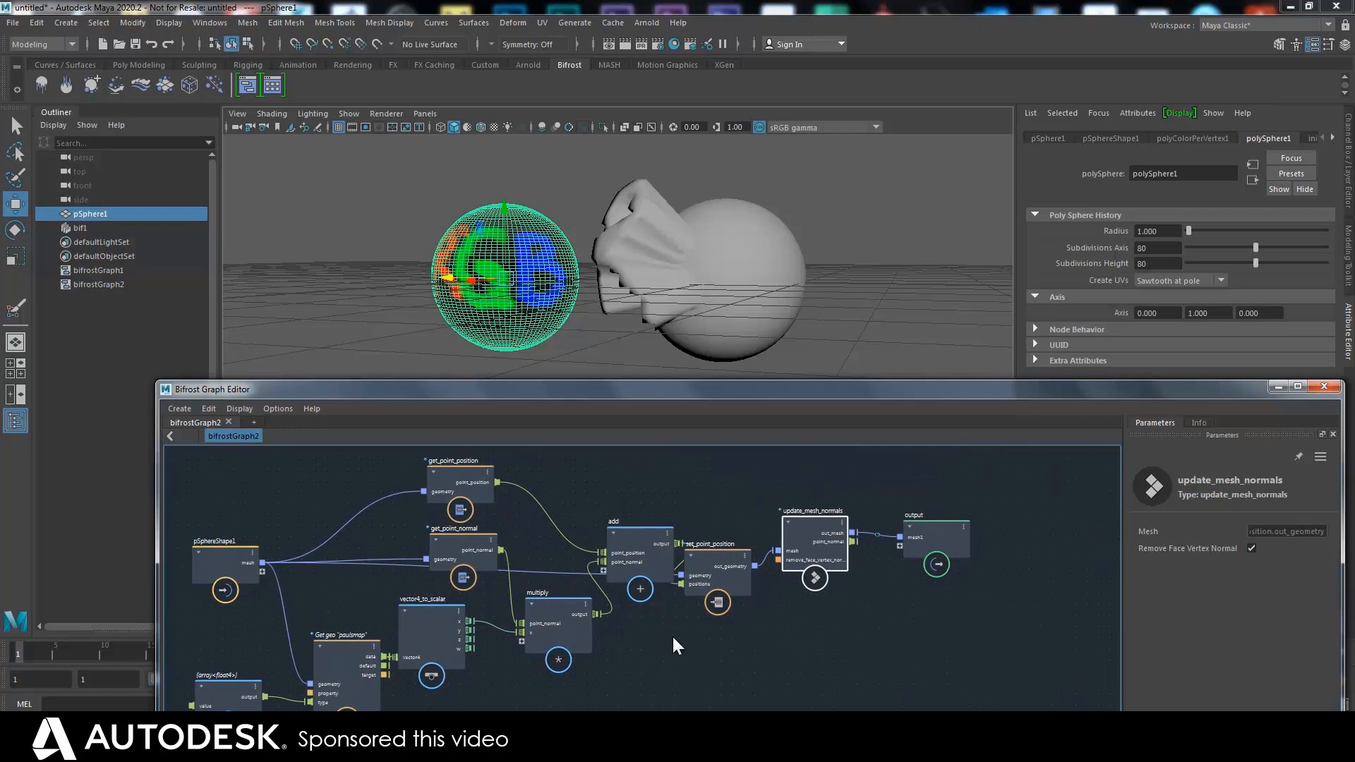
# Rearrange get_point_position, get_point_normal, multiply, add and set_point_position into a compact layout
pyautogui.moveTo(674, 389); pyautogui.dragTo(721, 326)
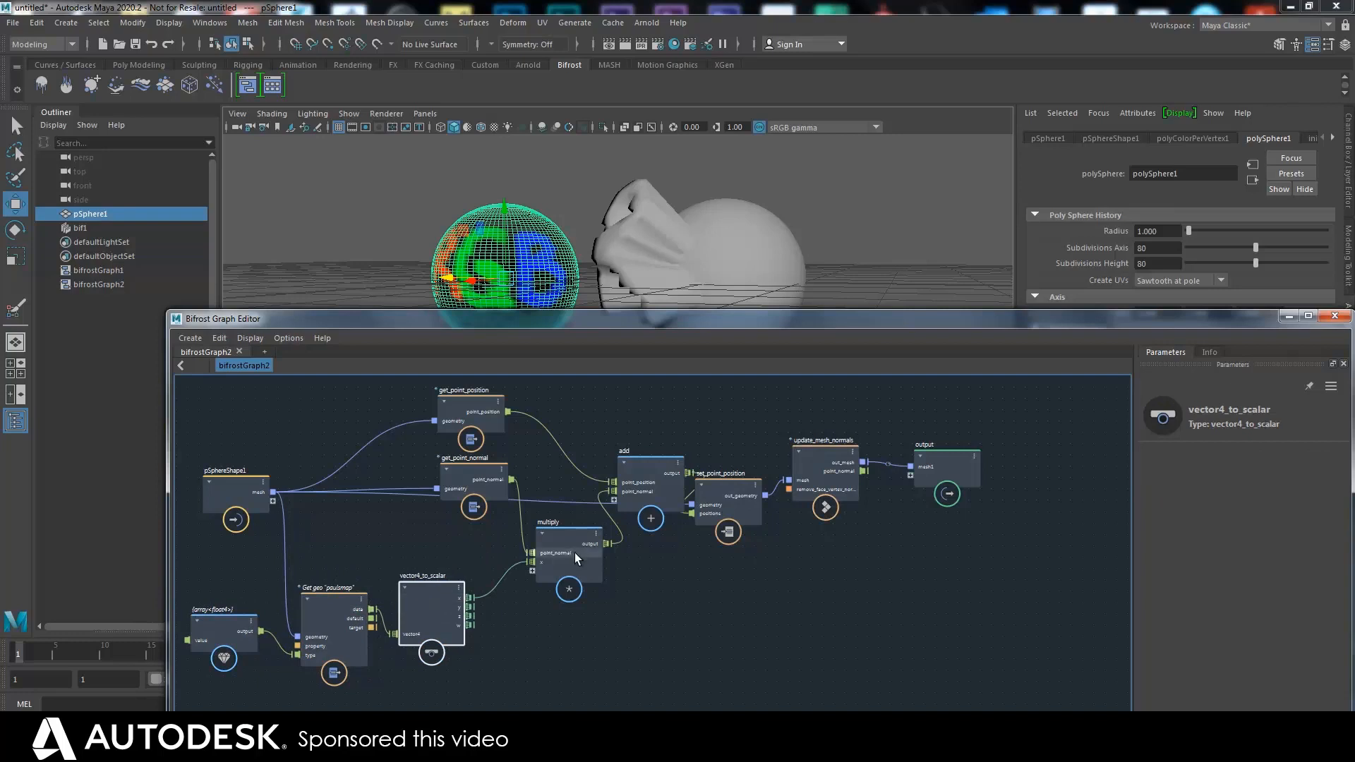
pyautogui.click(430, 411)
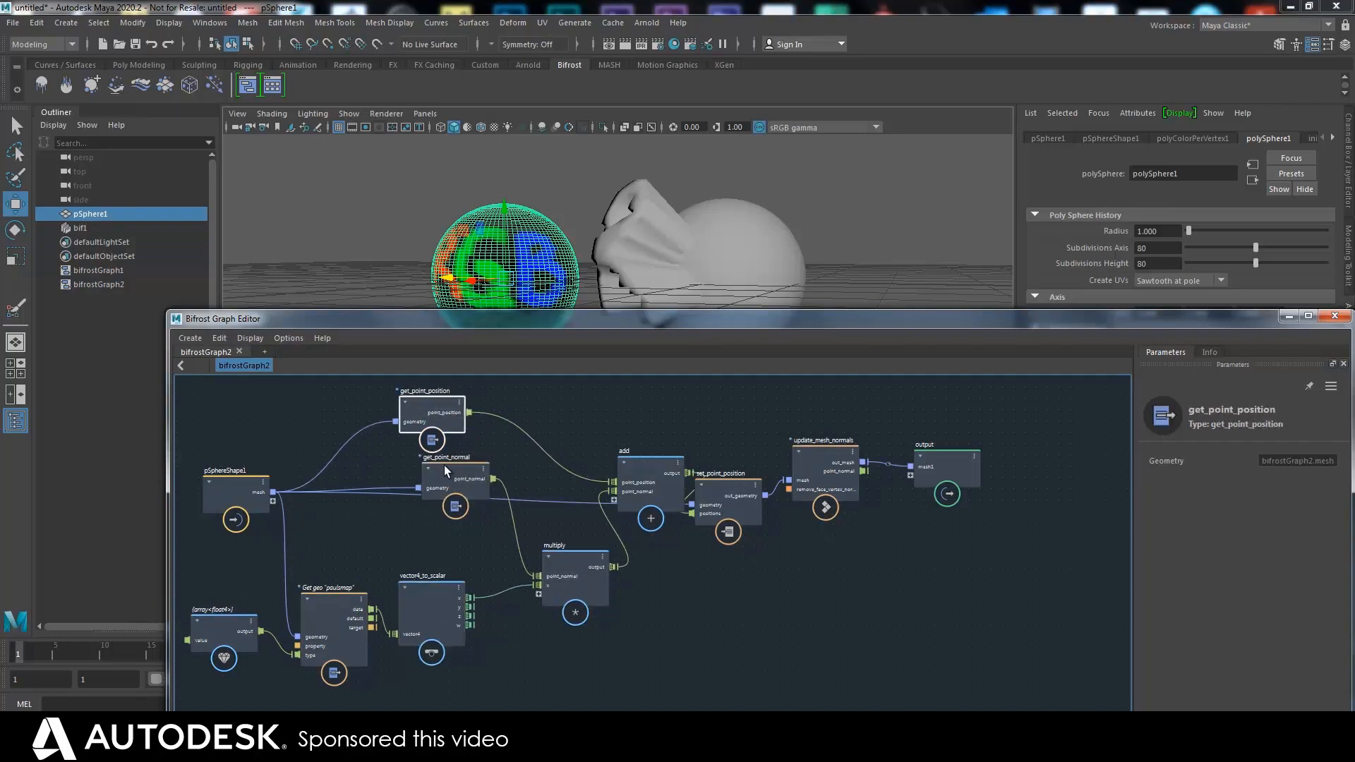
pyautogui.click(946, 467)
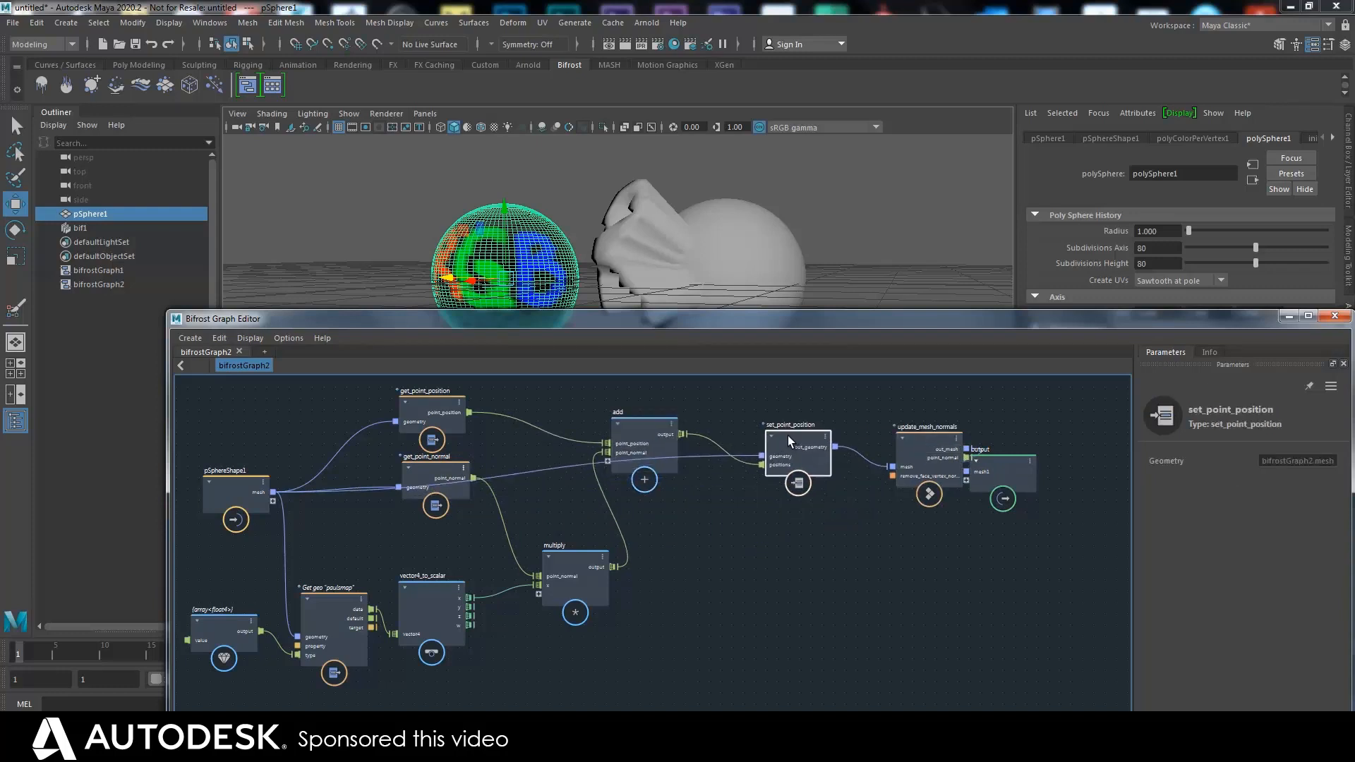
pyautogui.moveTo(798, 454); pyautogui.dragTo(774, 453)
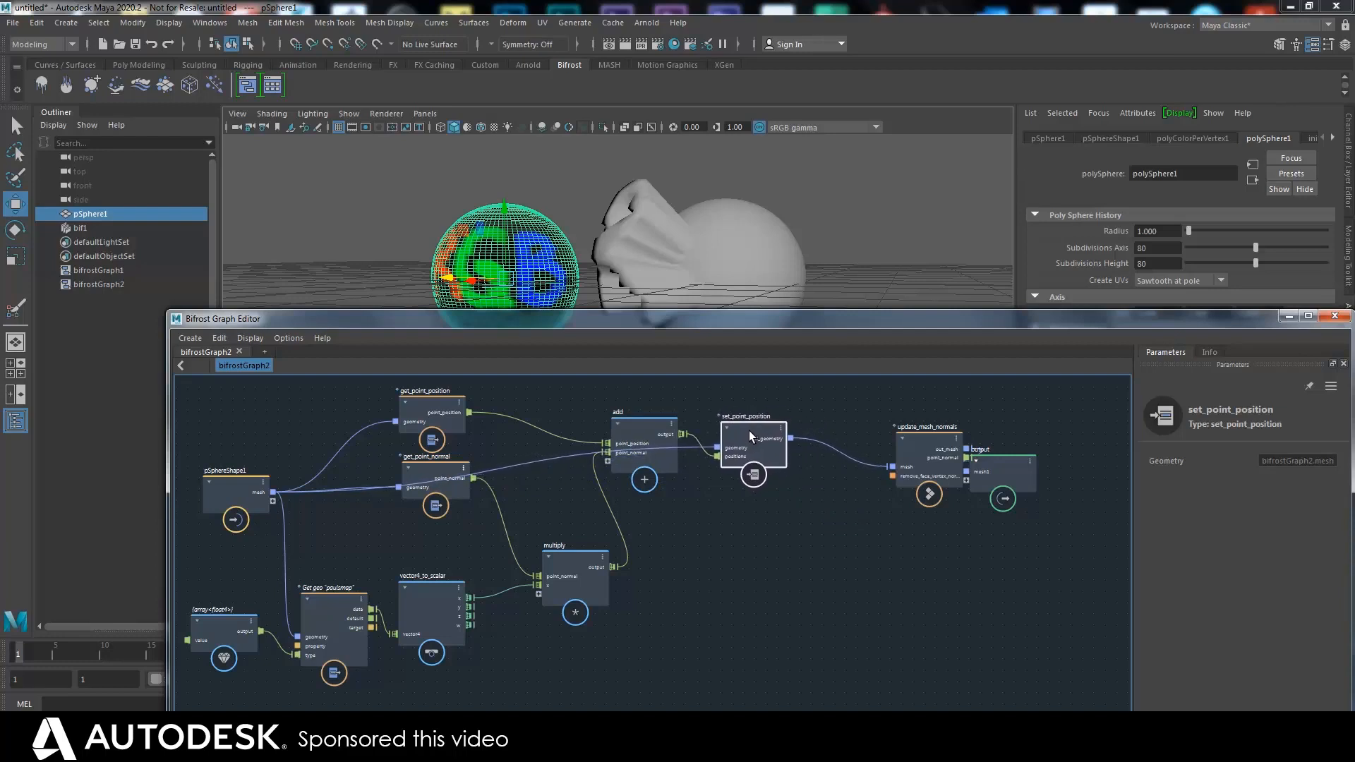
pyautogui.click(644, 439)
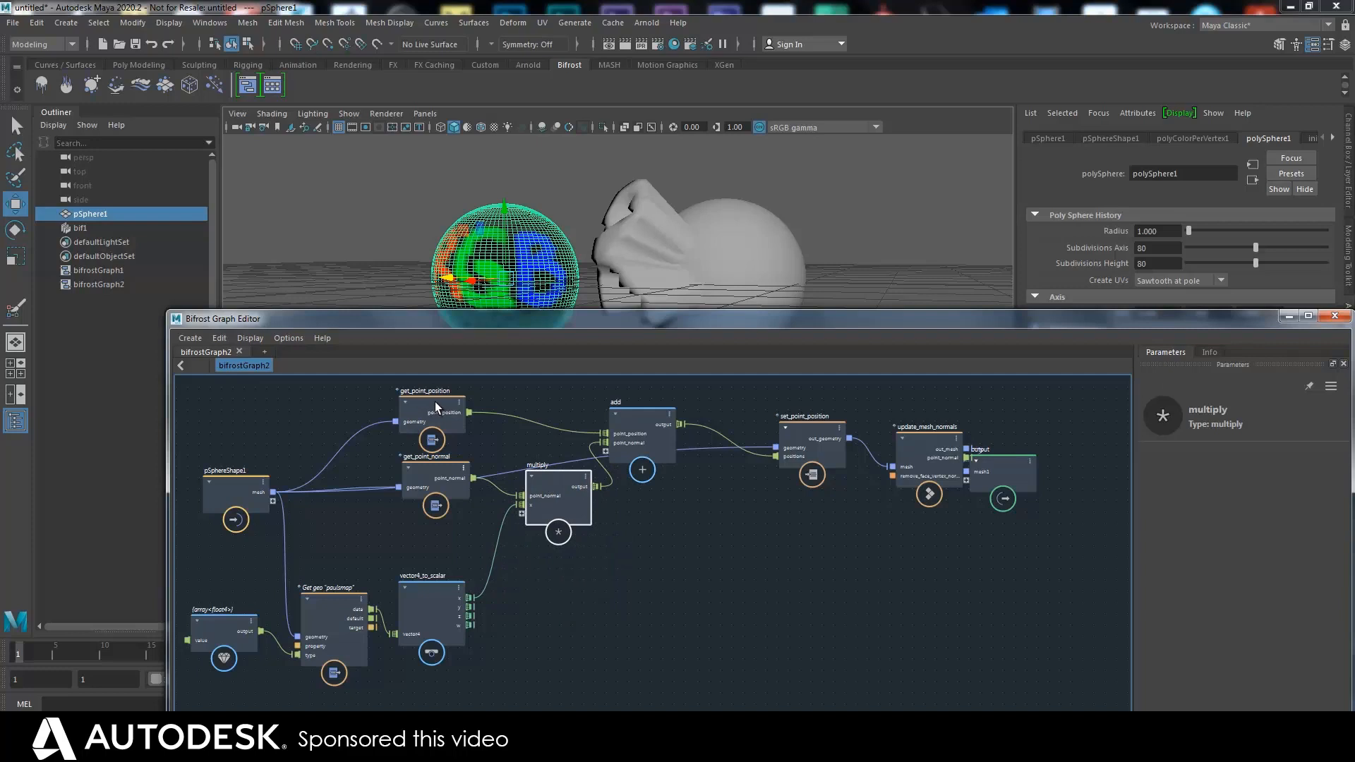
pyautogui.click(367, 419)
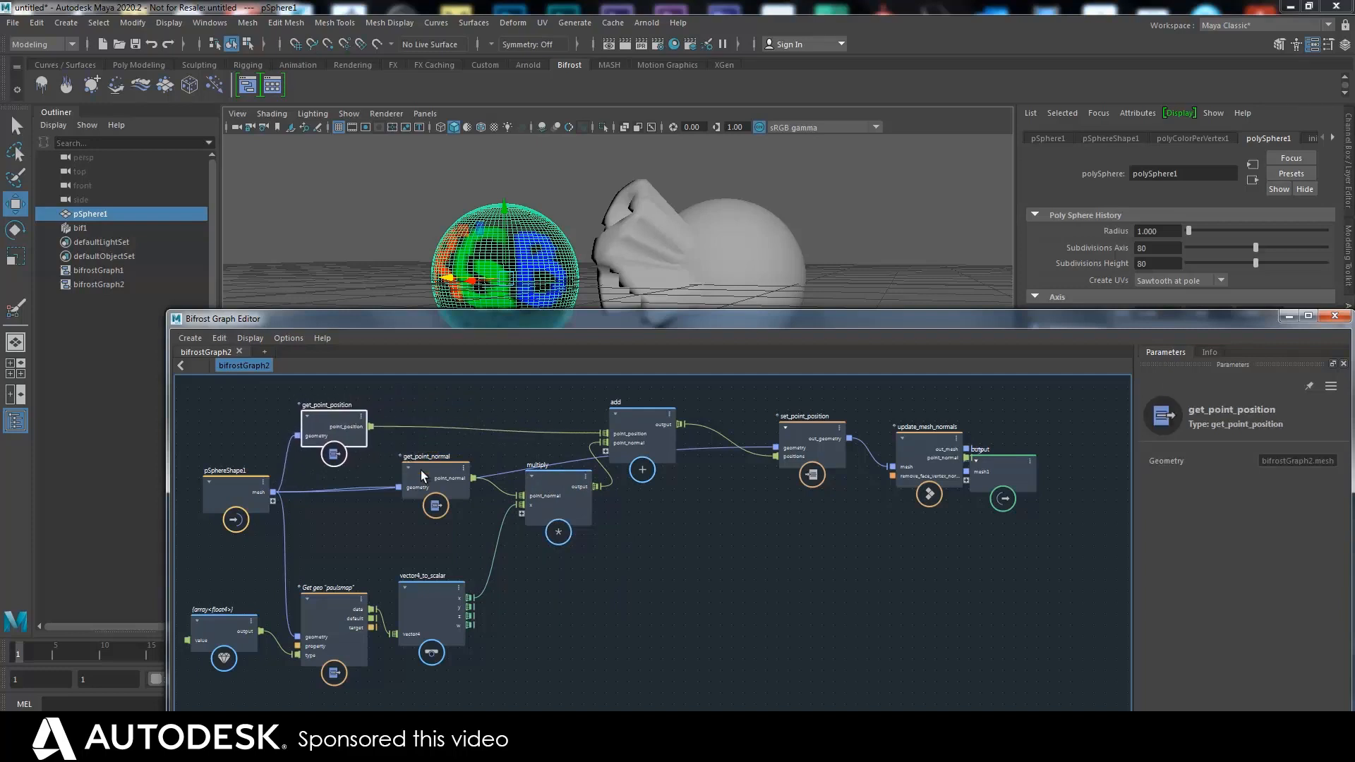
pyautogui.click(435, 467)
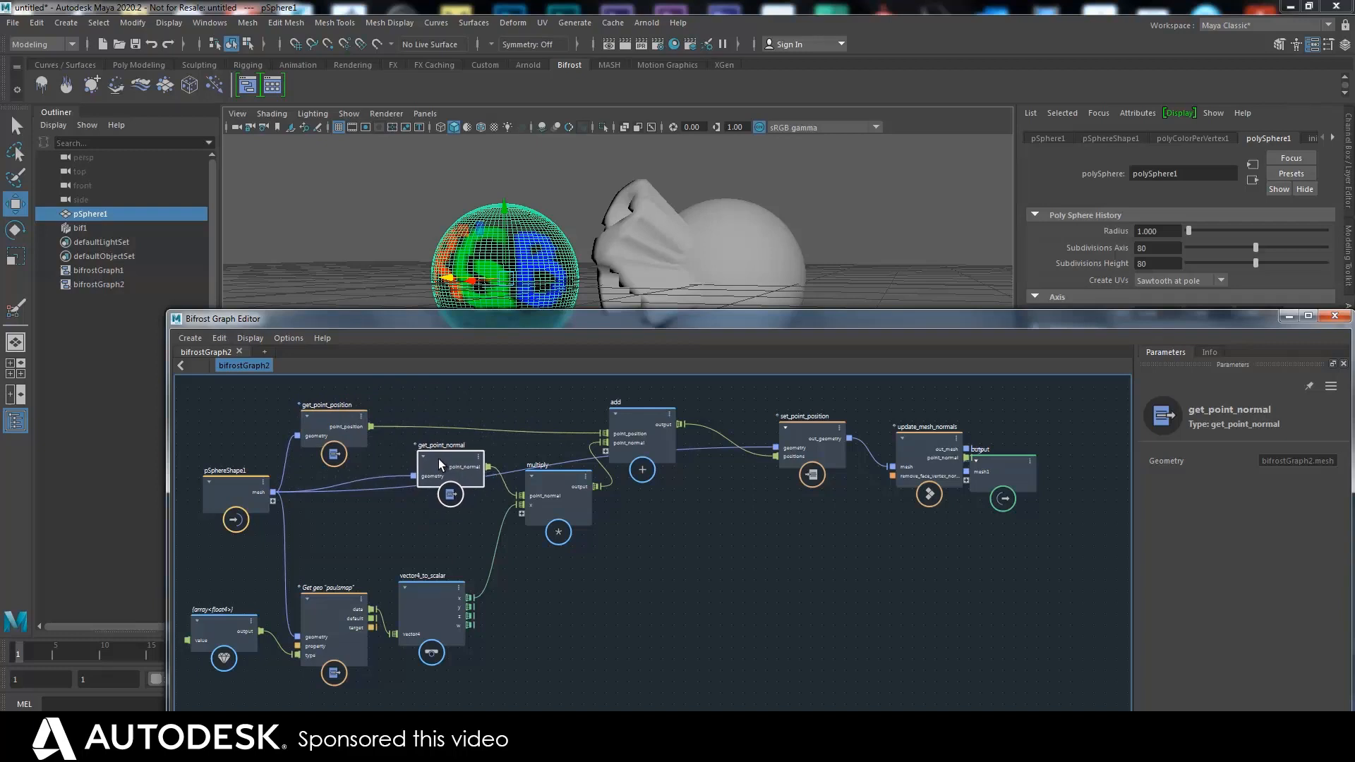
pyautogui.click(641, 402)
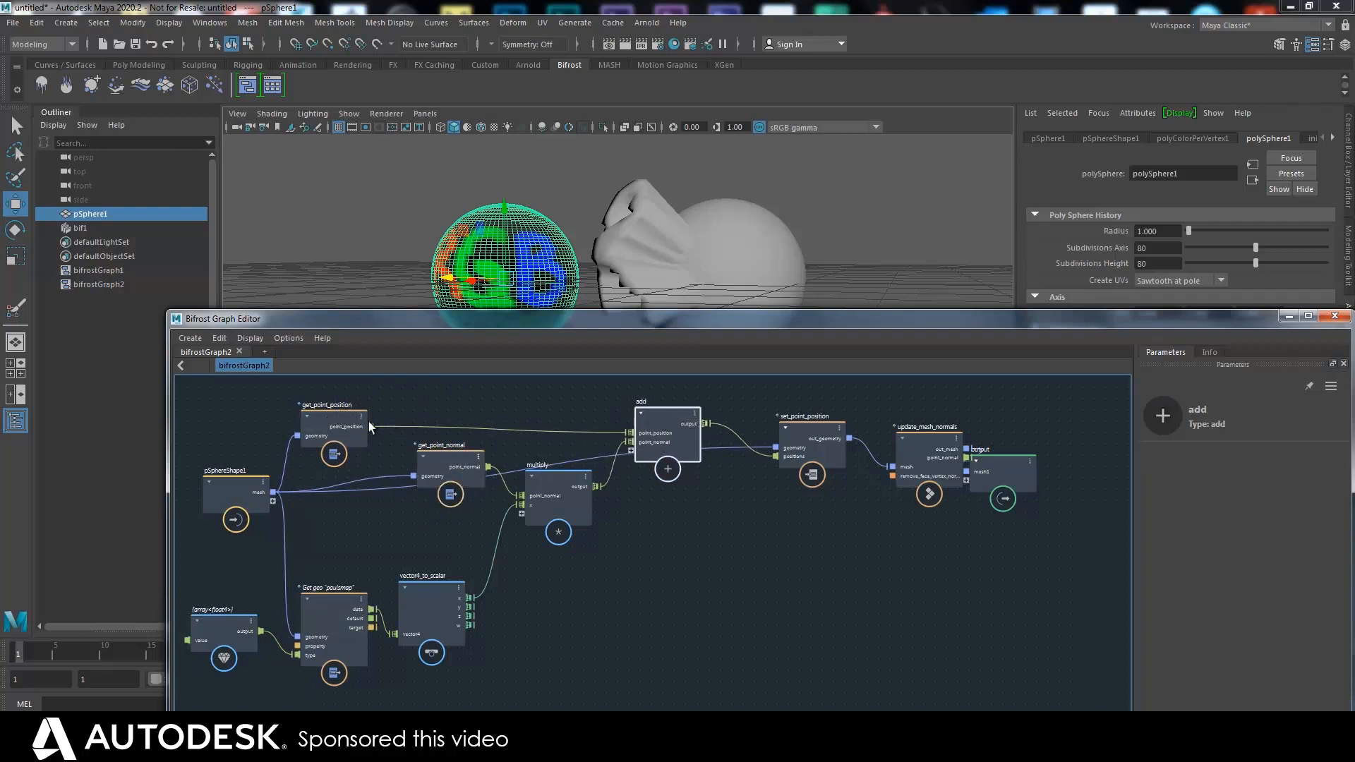
pyautogui.moveTo(432, 433)
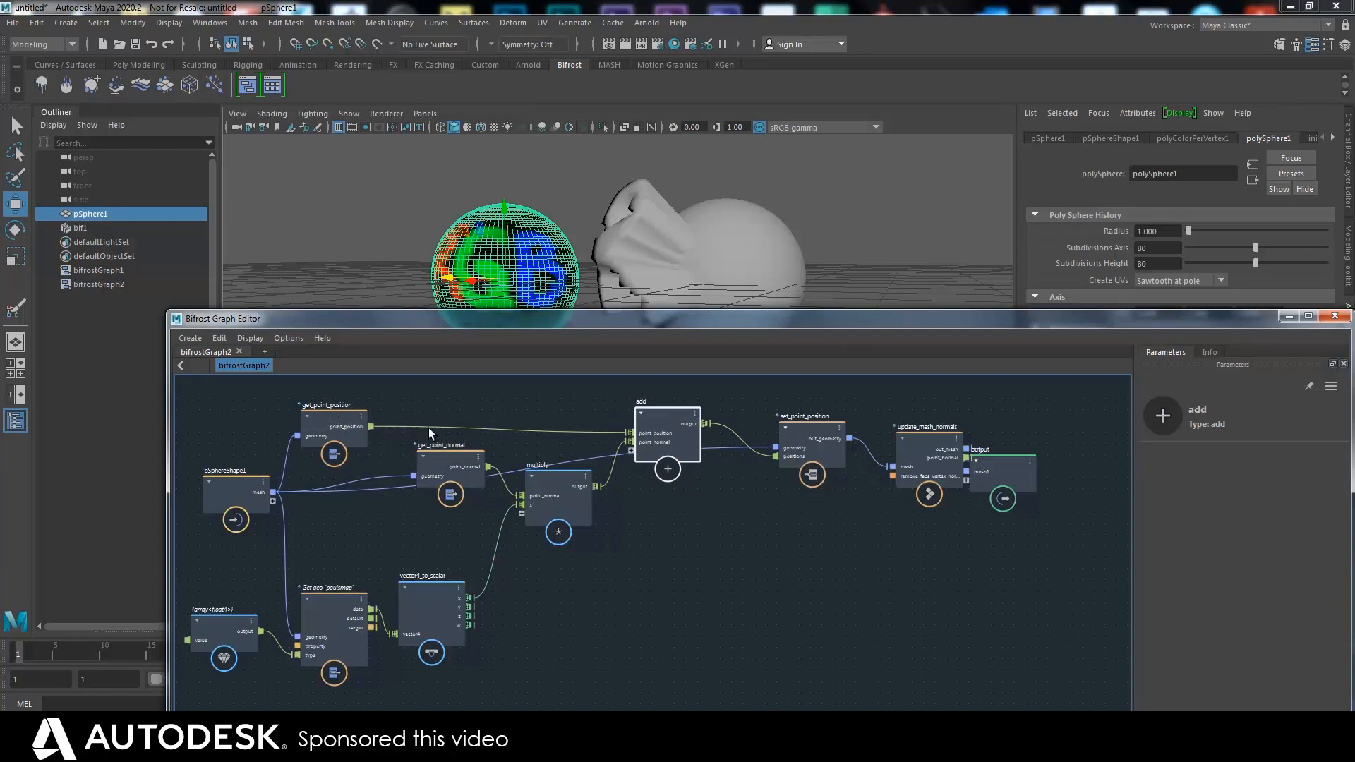
pyautogui.moveTo(425, 408)
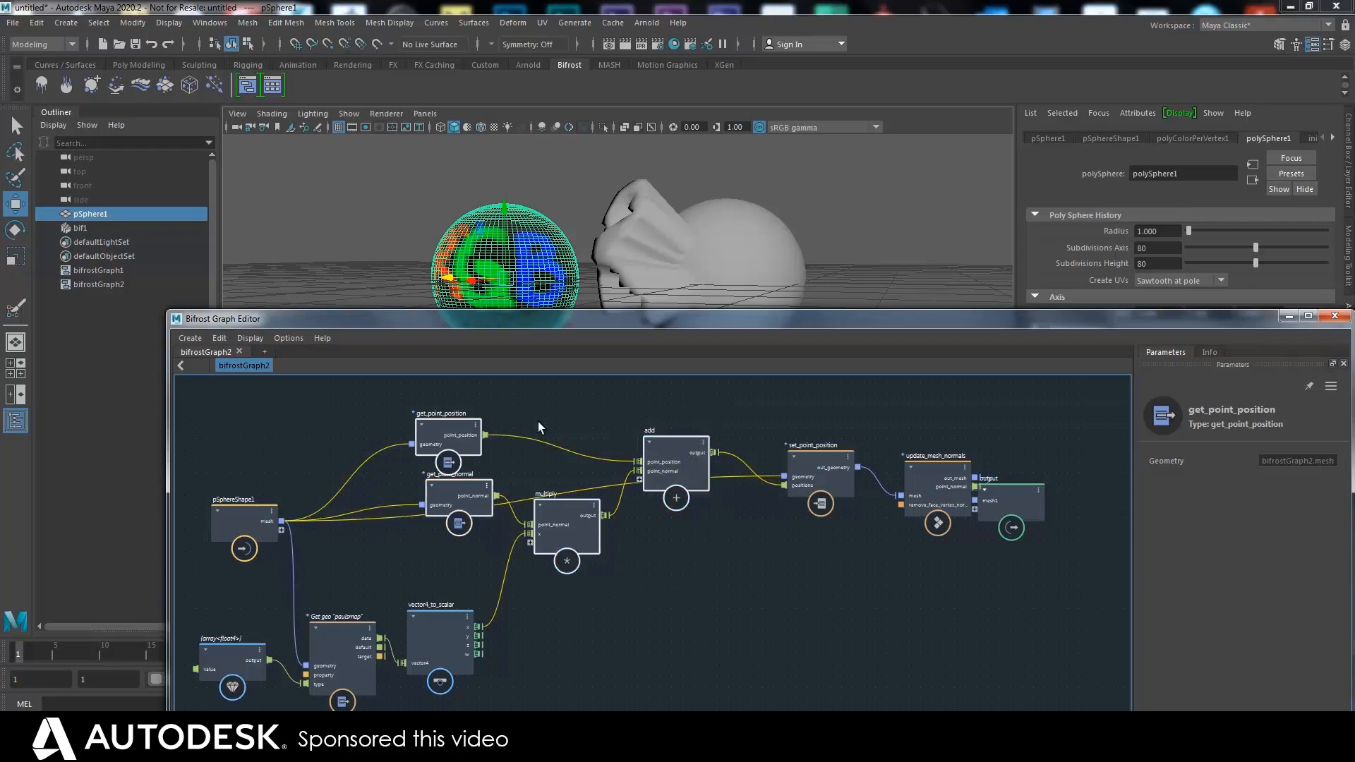
# Collapse the selected point-push nodes into a compound via Create and step inside it
pyautogui.click(189, 338)
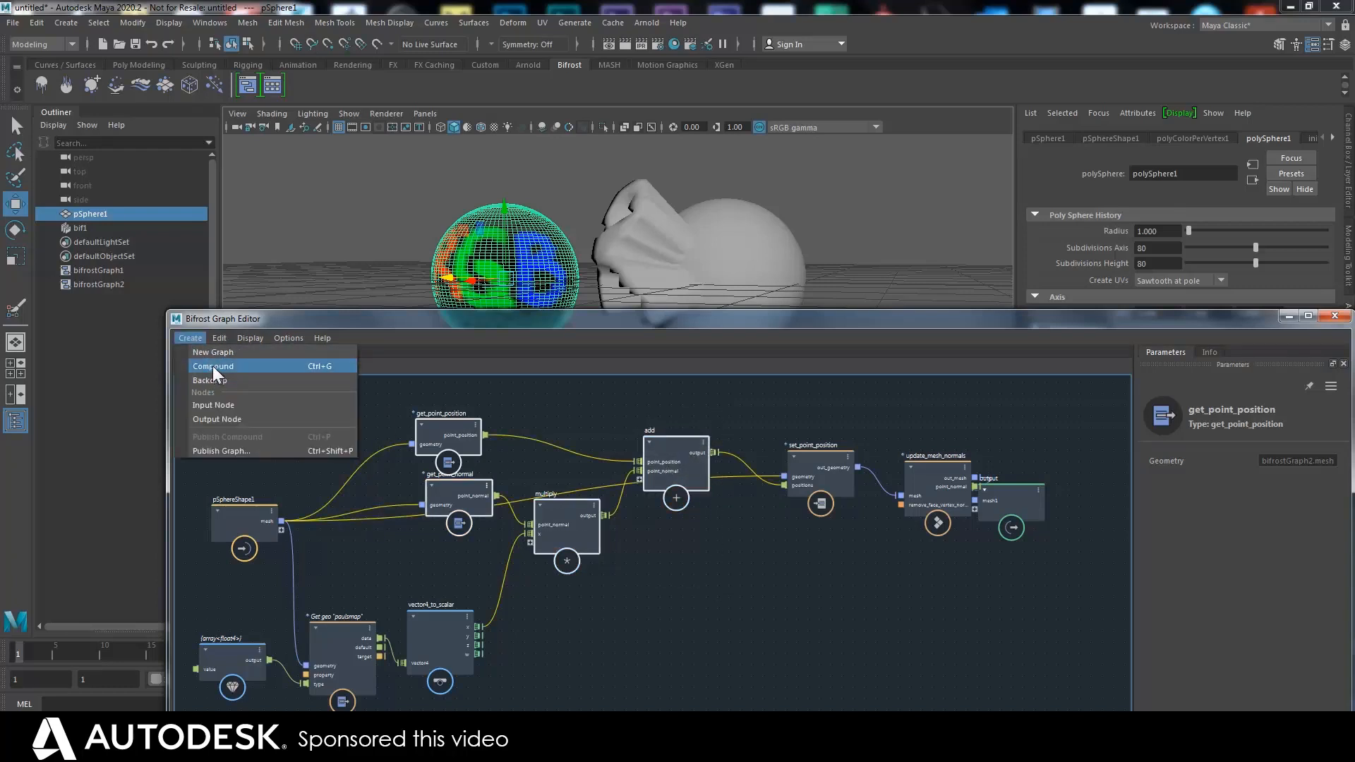
pyautogui.click(213, 366)
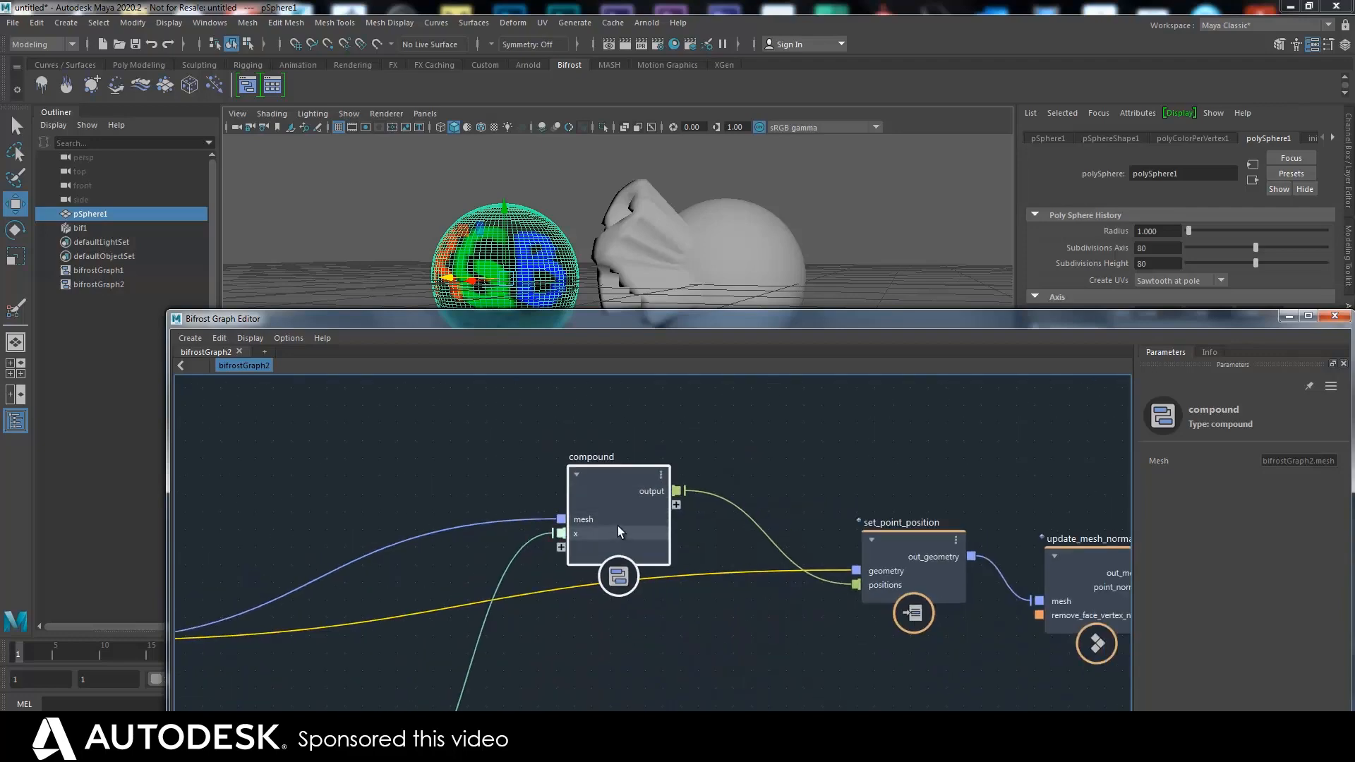
pyautogui.doubleClick(618, 518)
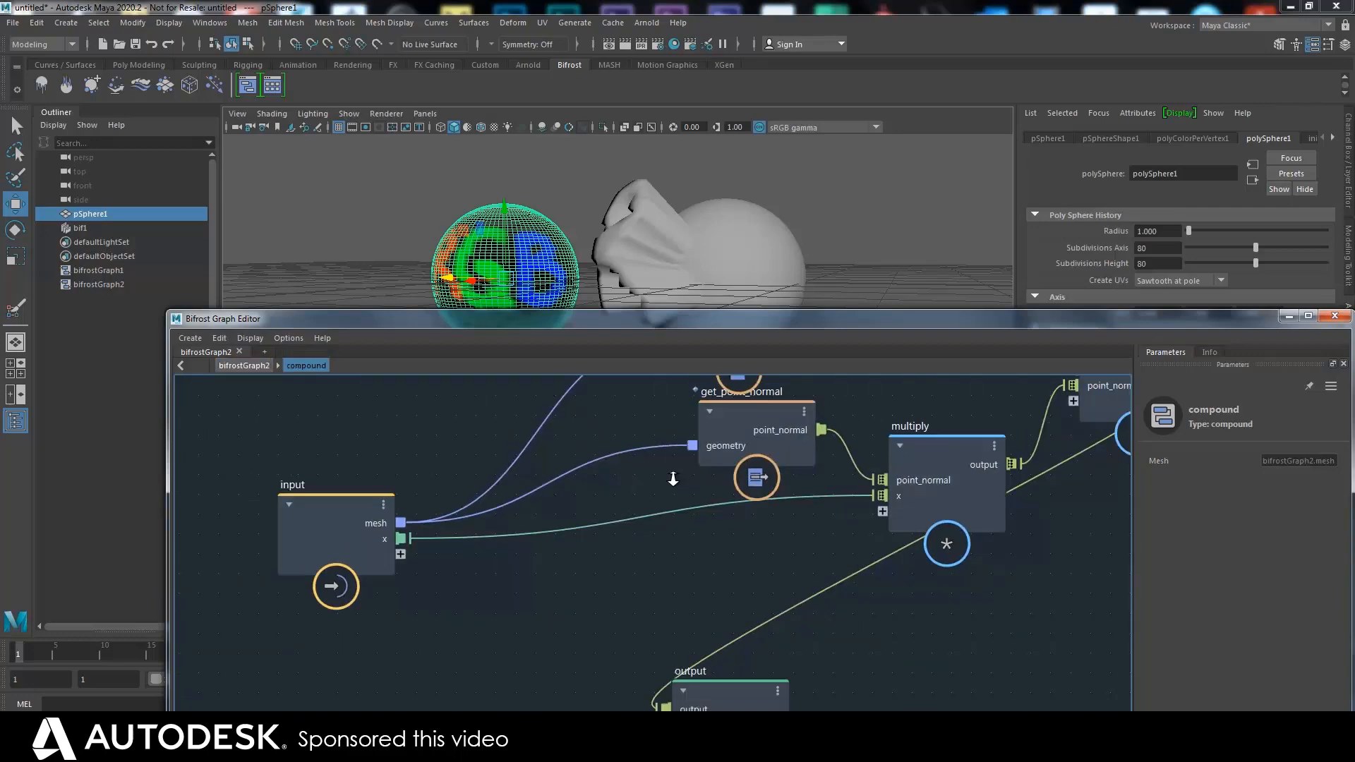
pyautogui.scroll(-3)
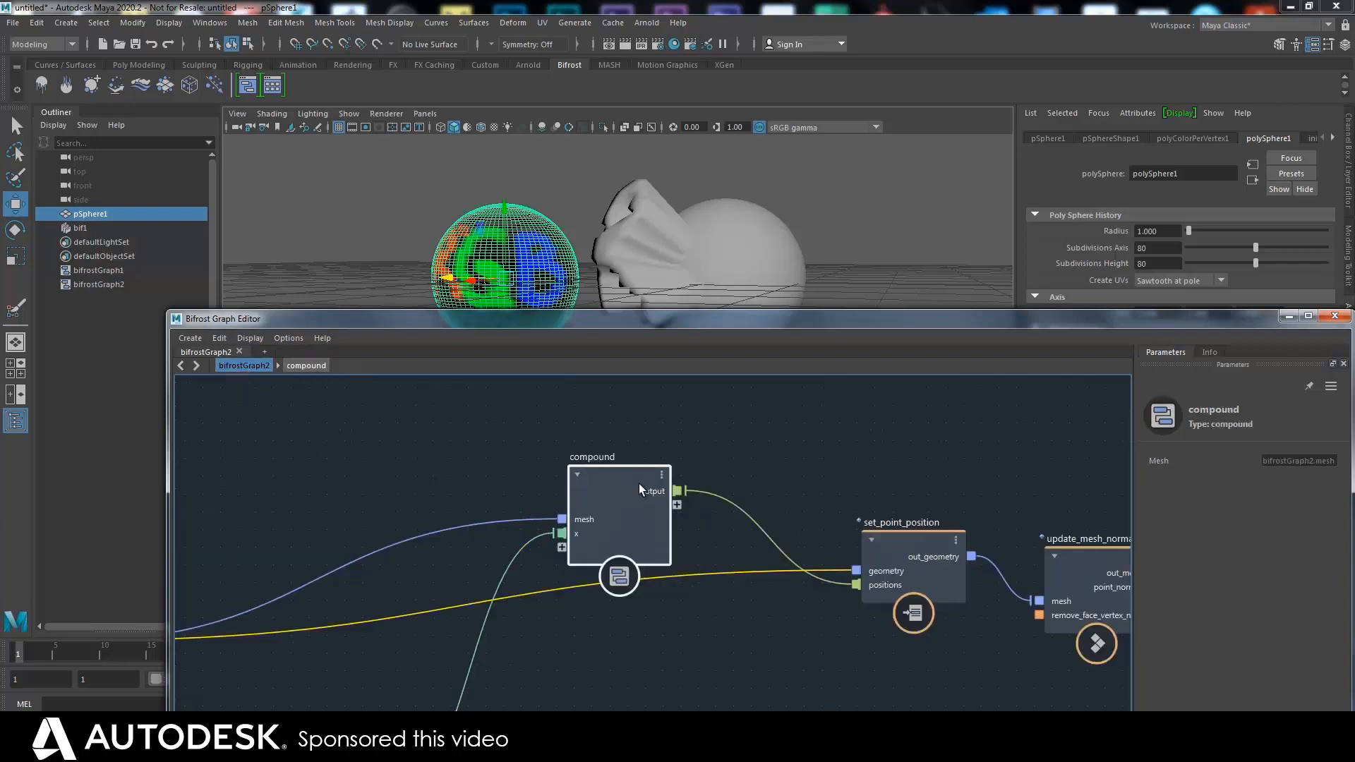
# Rename the compound node to push
pyautogui.doubleClick(592, 456)
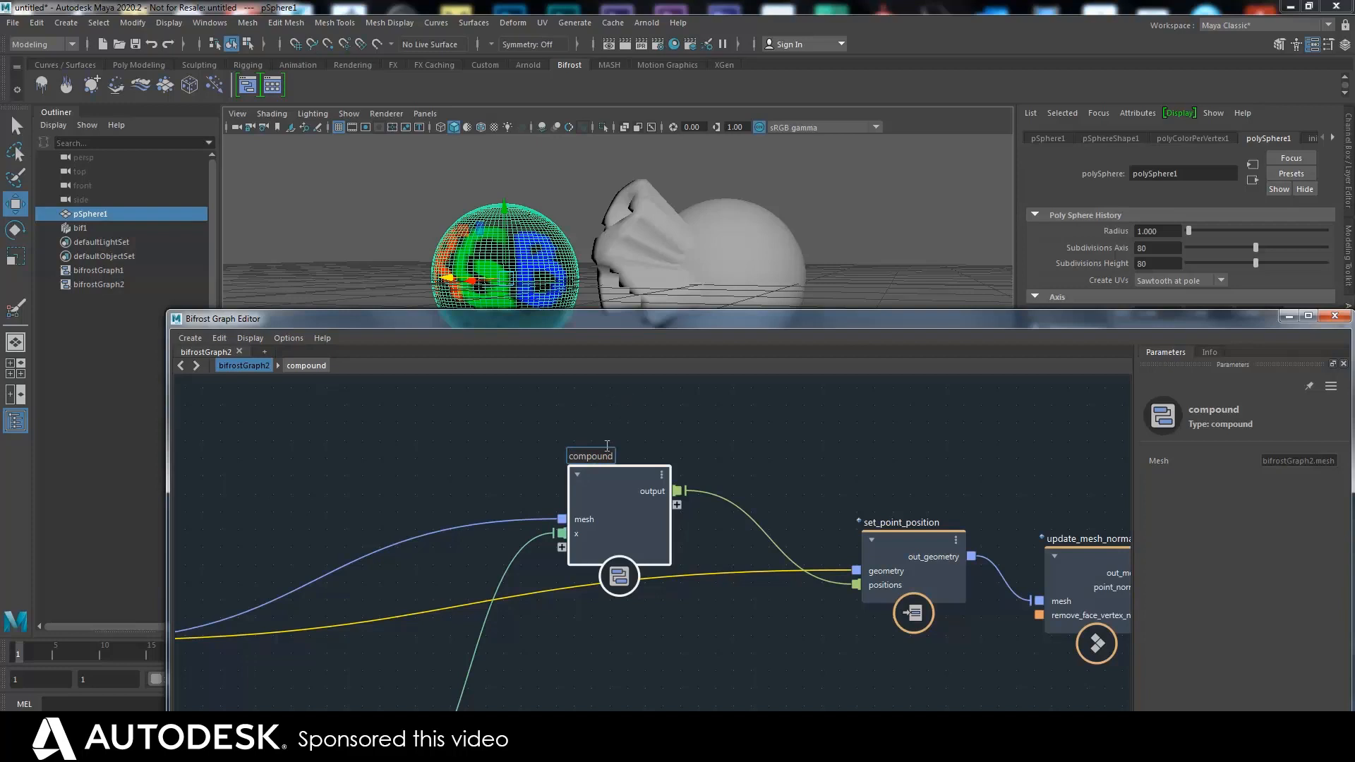
pyautogui.write('p')
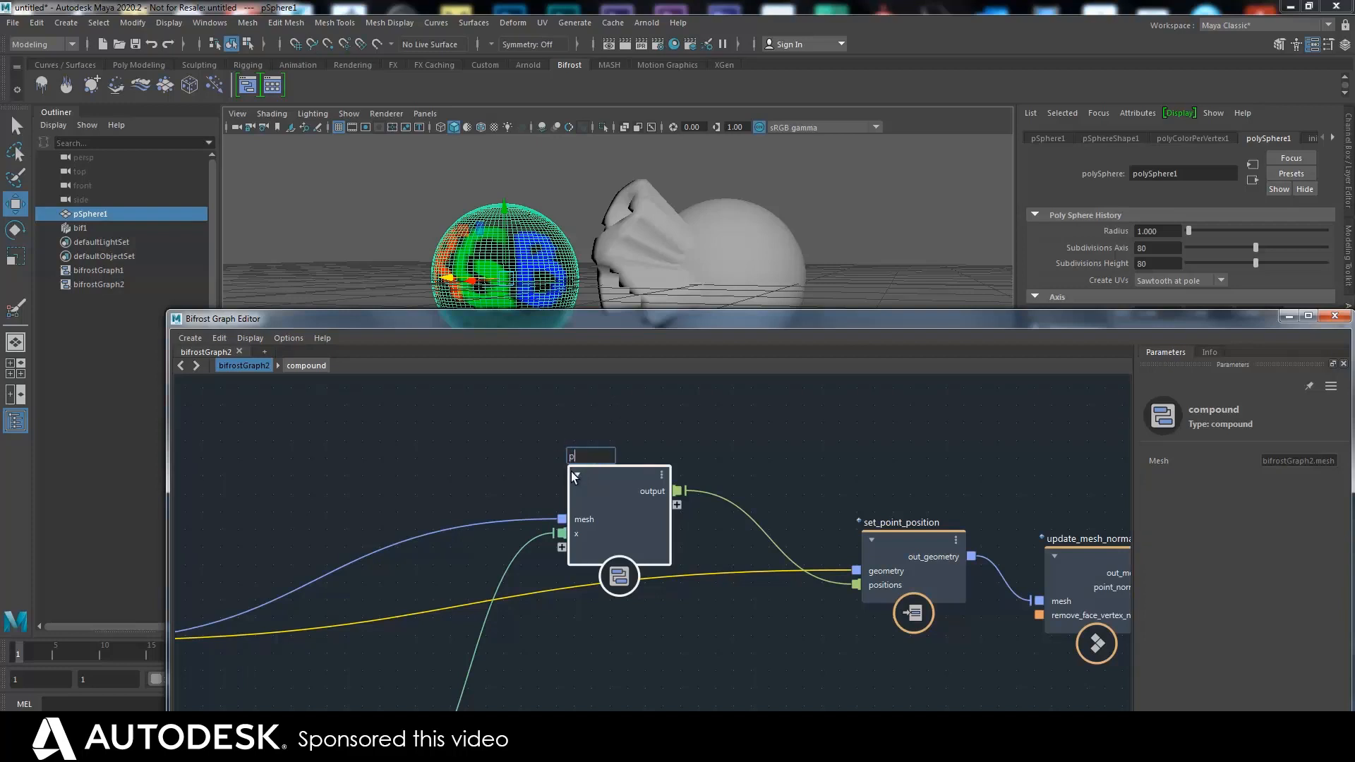
pyautogui.write('push')
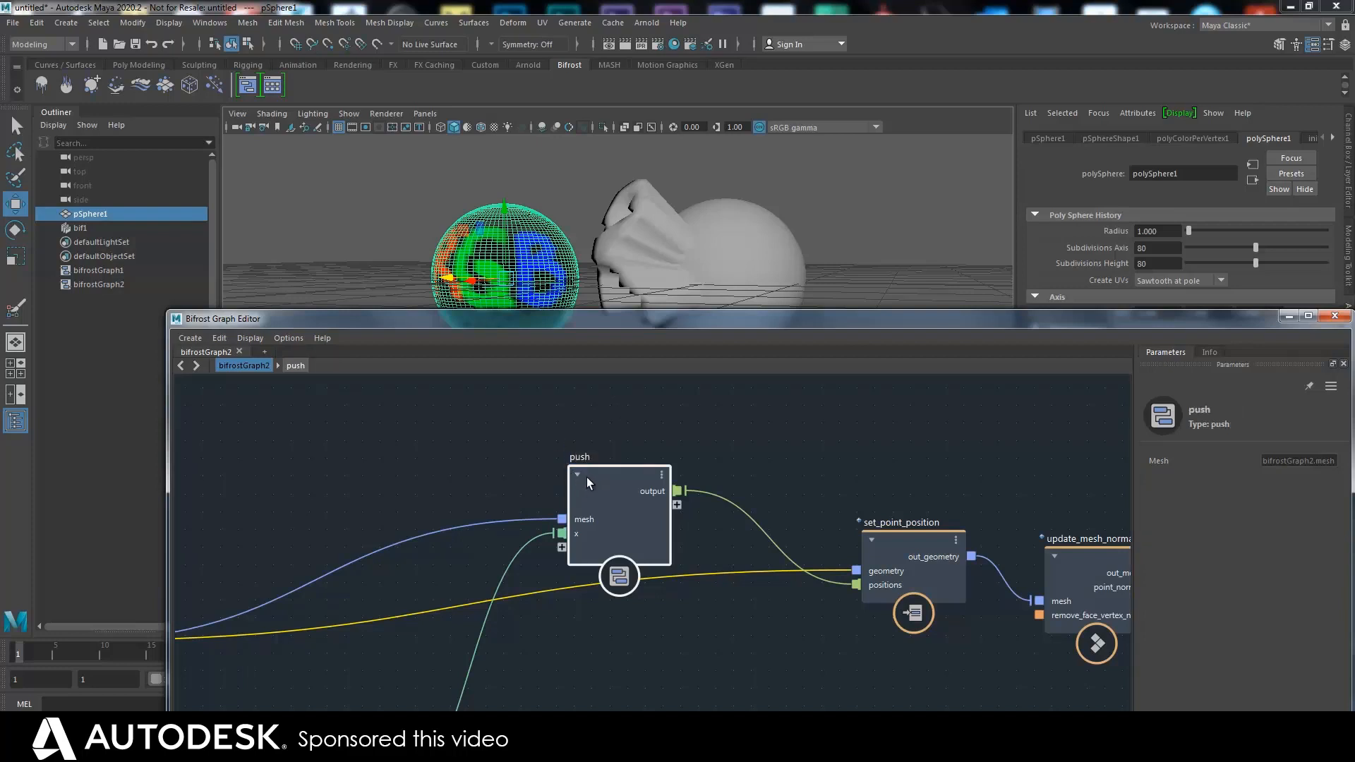
pyautogui.moveTo(536, 533)
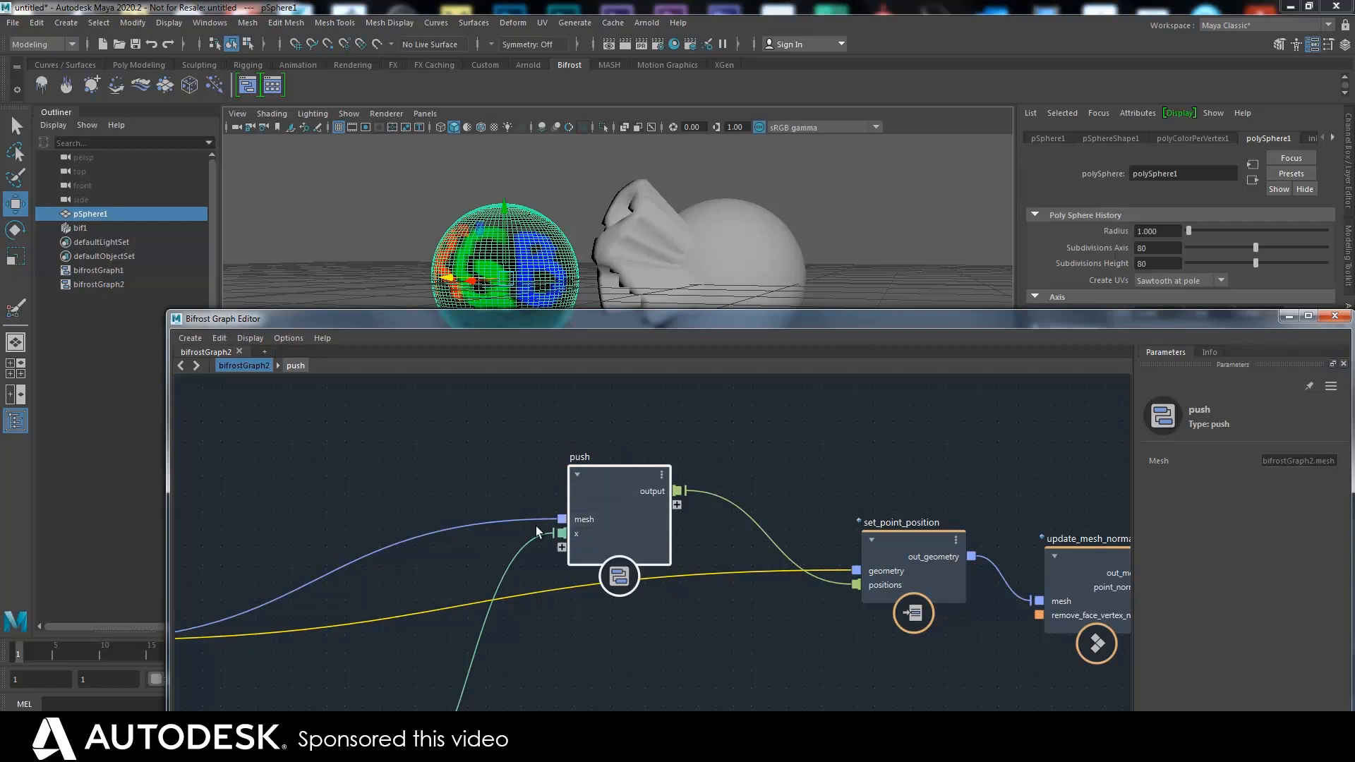
# Rename the compound's x input port to Multiplier
pyautogui.rightClick(562, 519)
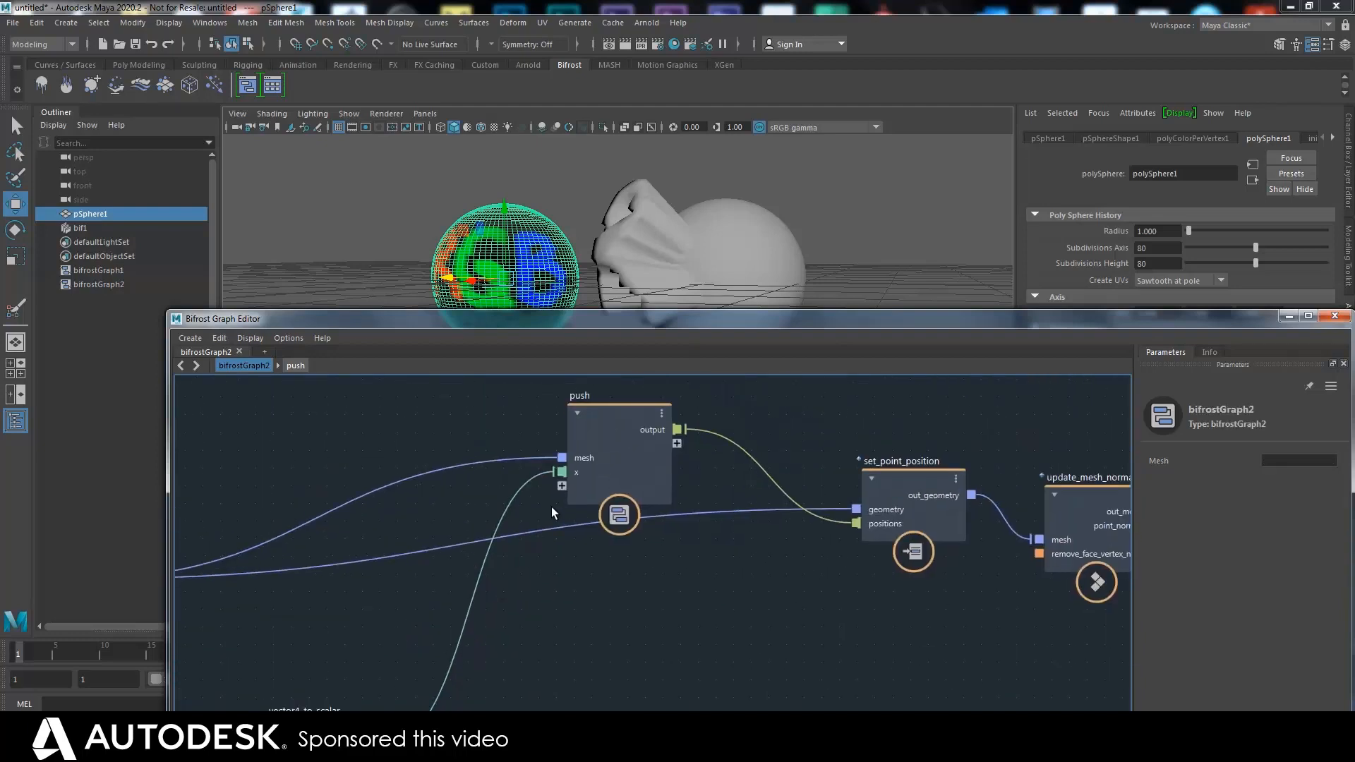
pyautogui.doubleClick(576, 472)
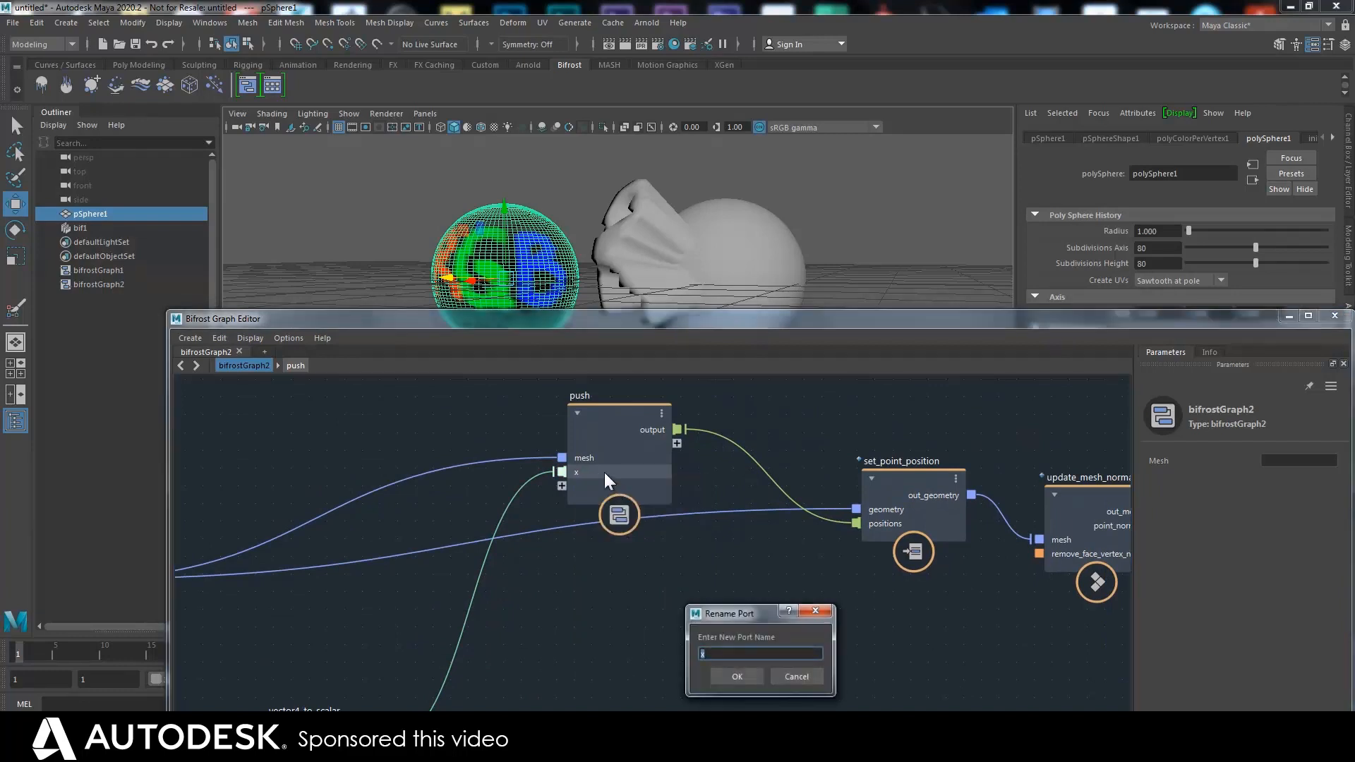
pyautogui.write('Multipl')
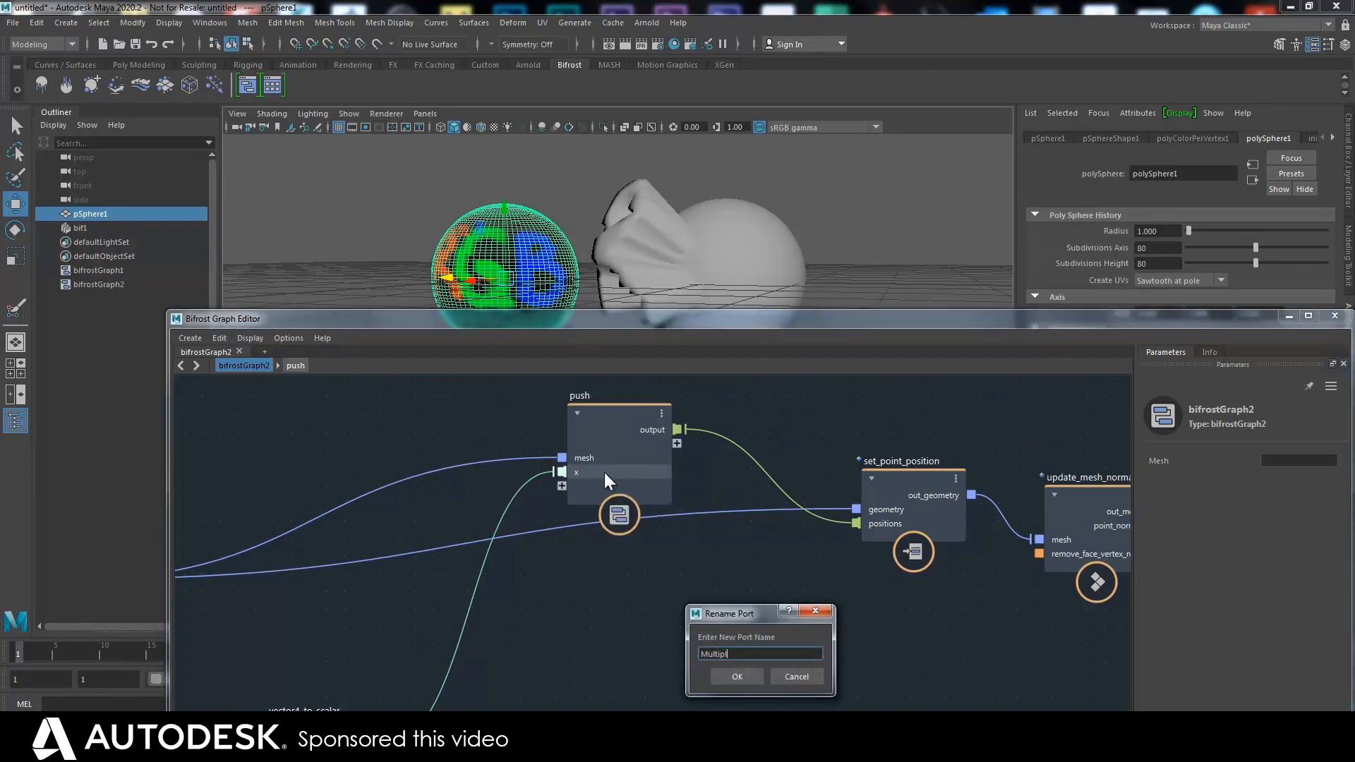
pyautogui.click(735, 676)
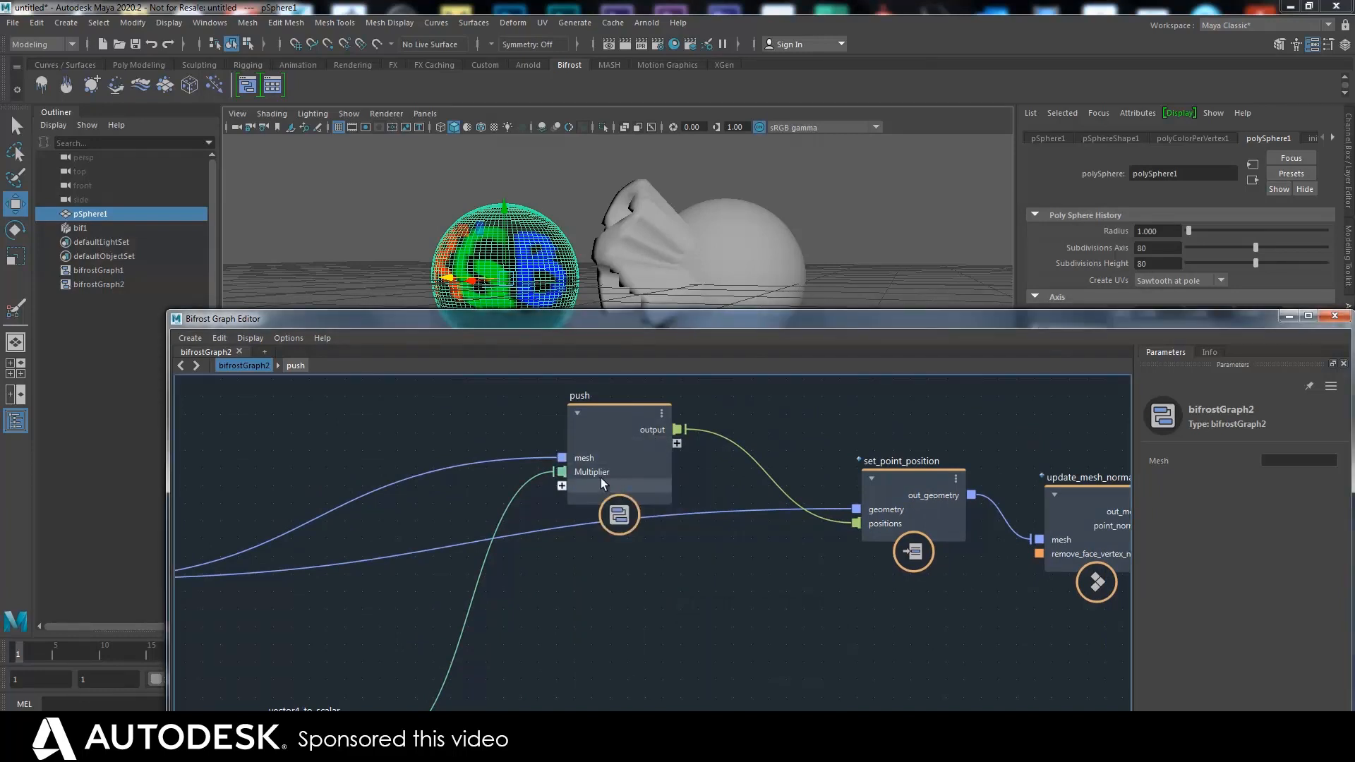
# Rename the compound's output port to pushedpoints
pyautogui.rightClick(652, 430)
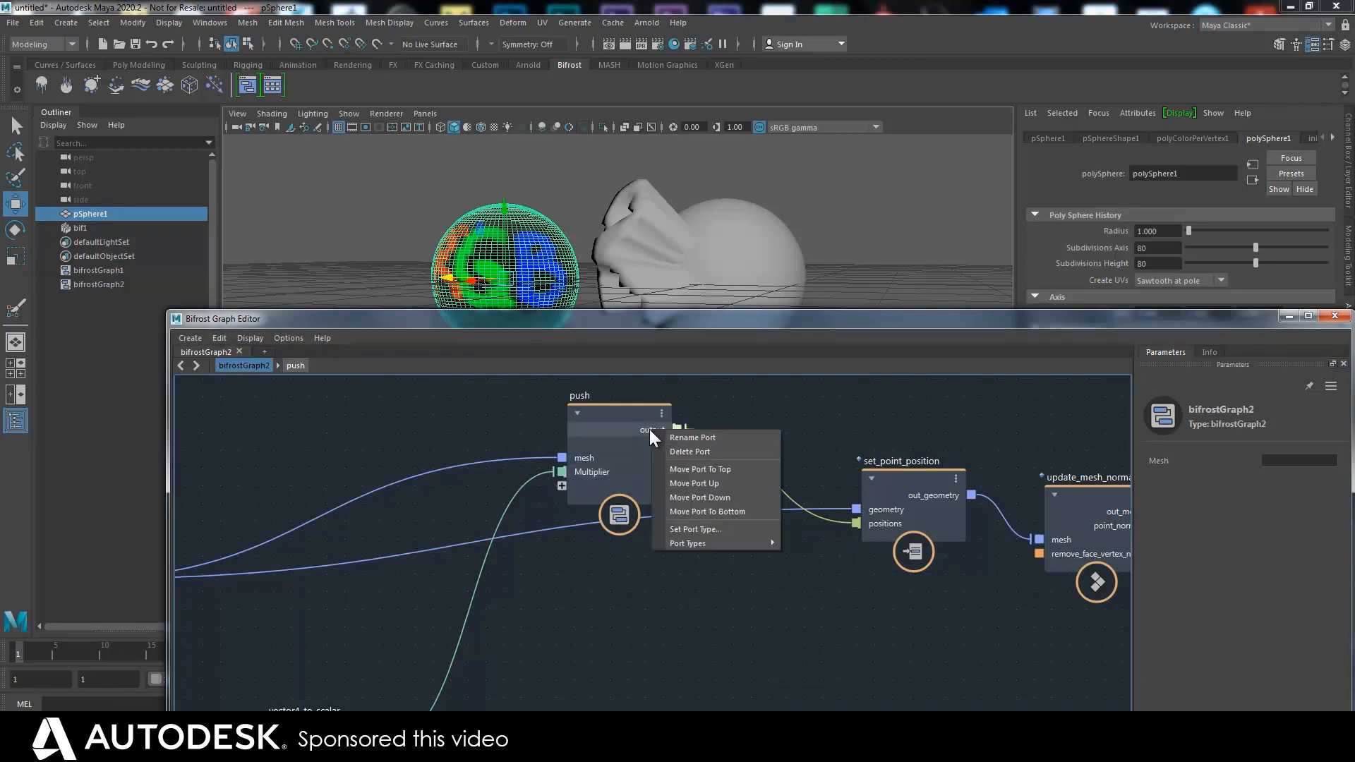
pyautogui.click(692, 438)
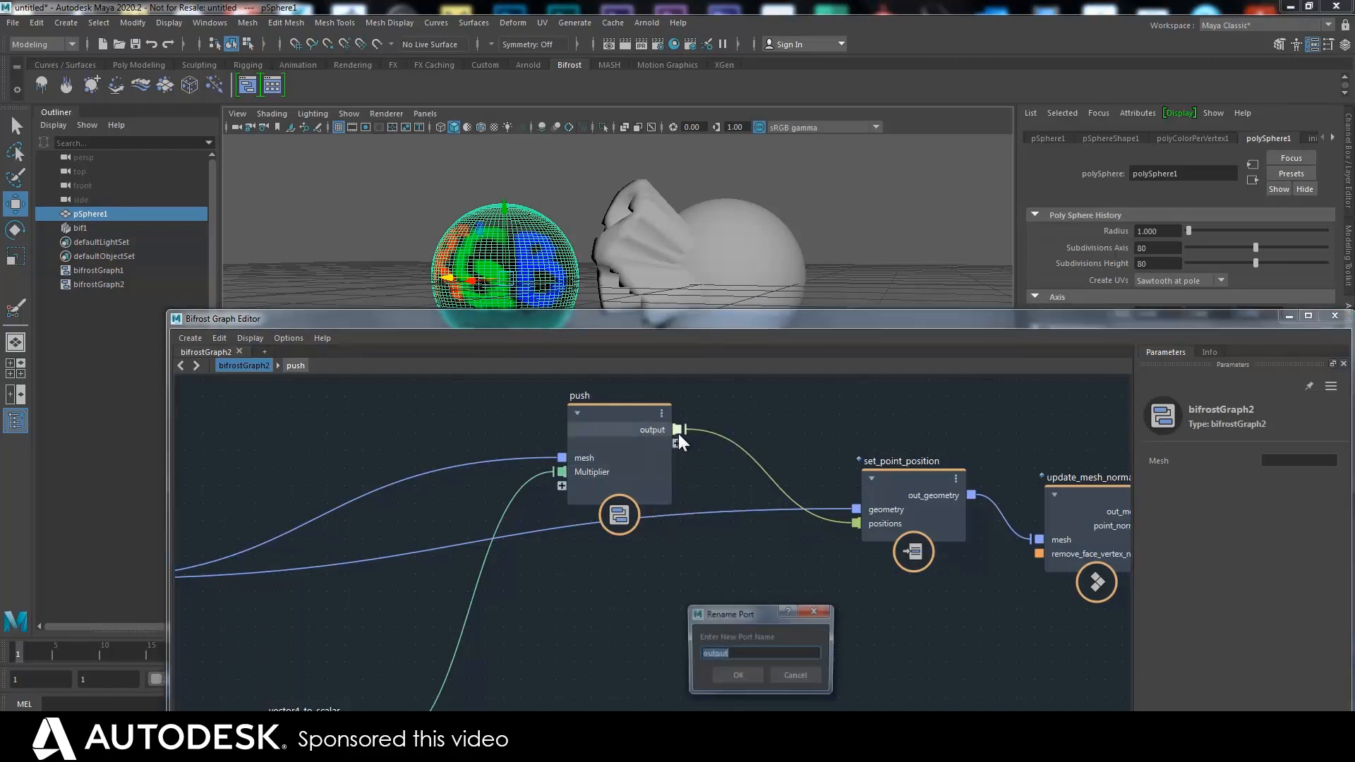
pyautogui.write('pushedpoints')
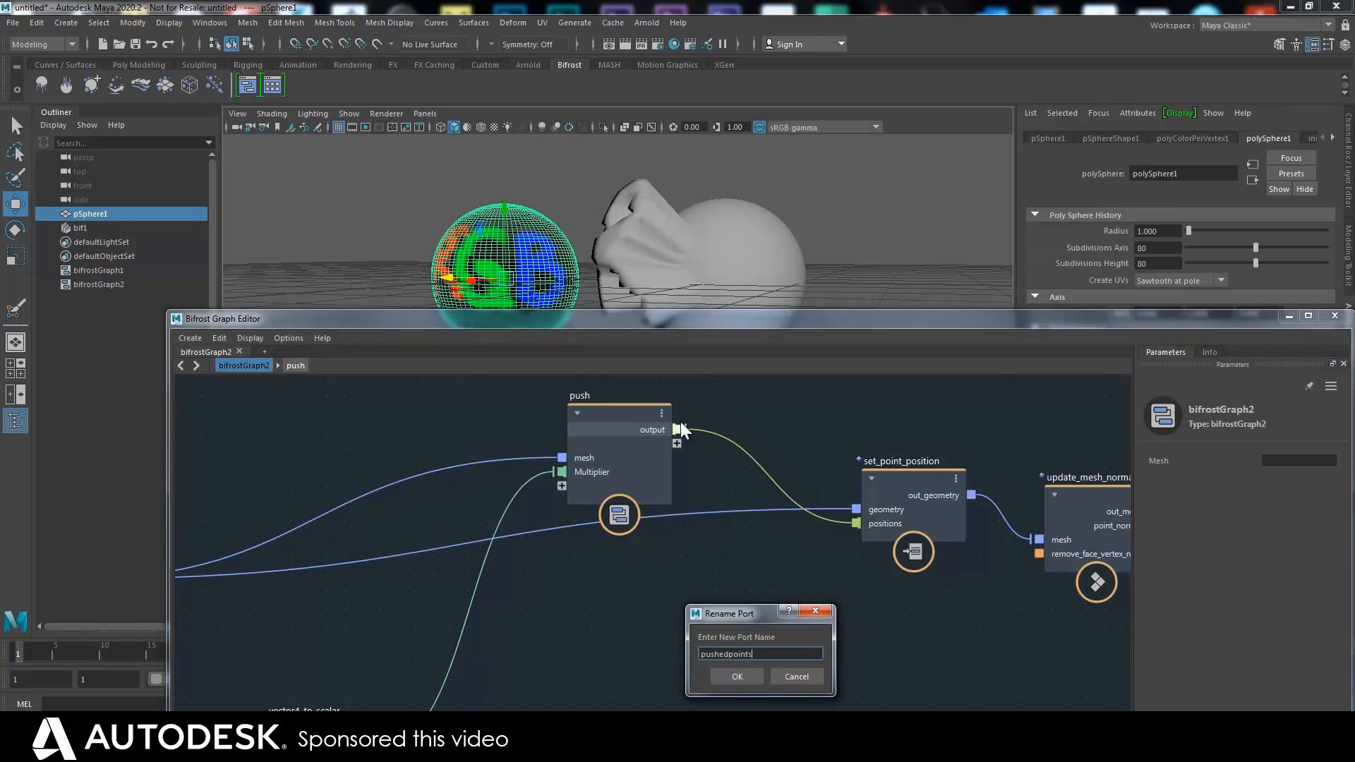
pyautogui.click(736, 677)
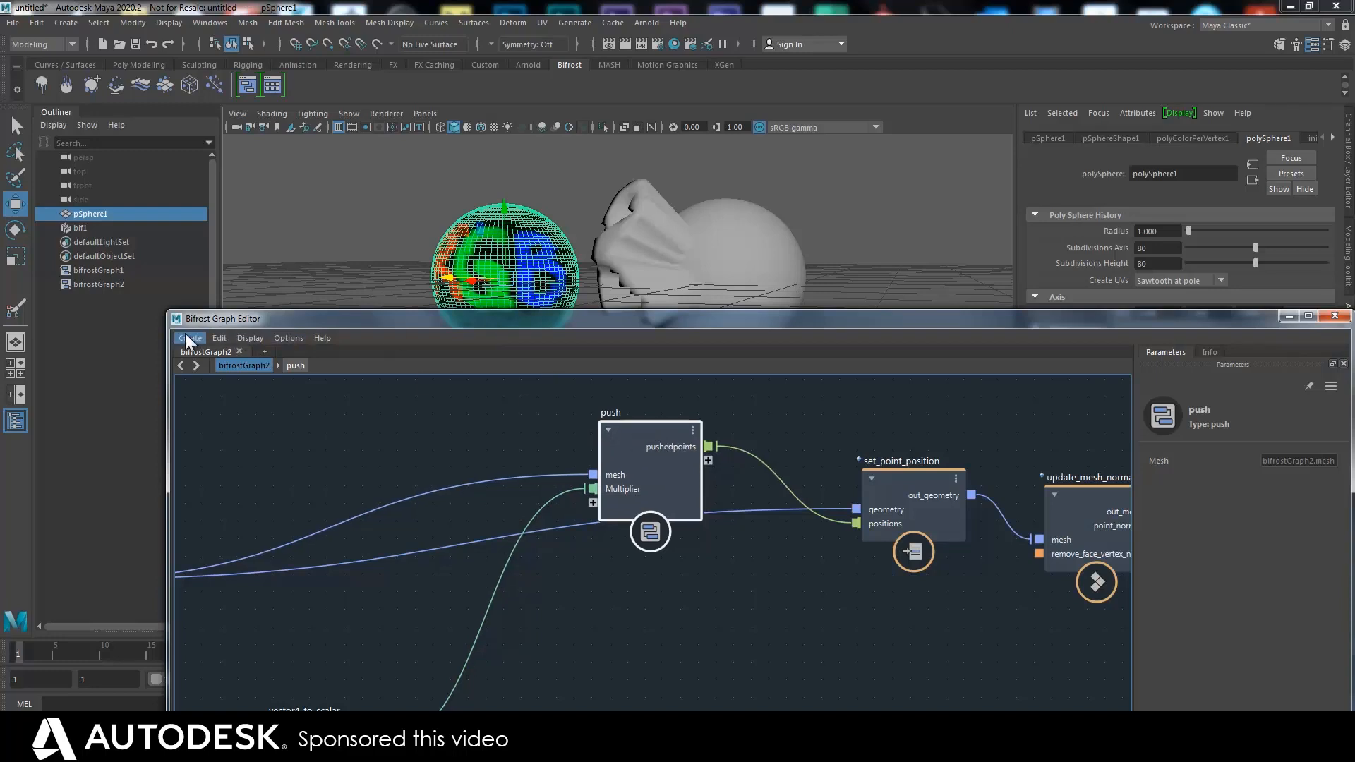
# Publish push to User::Compounds, overwriting the earlier version
pyautogui.click(189, 337)
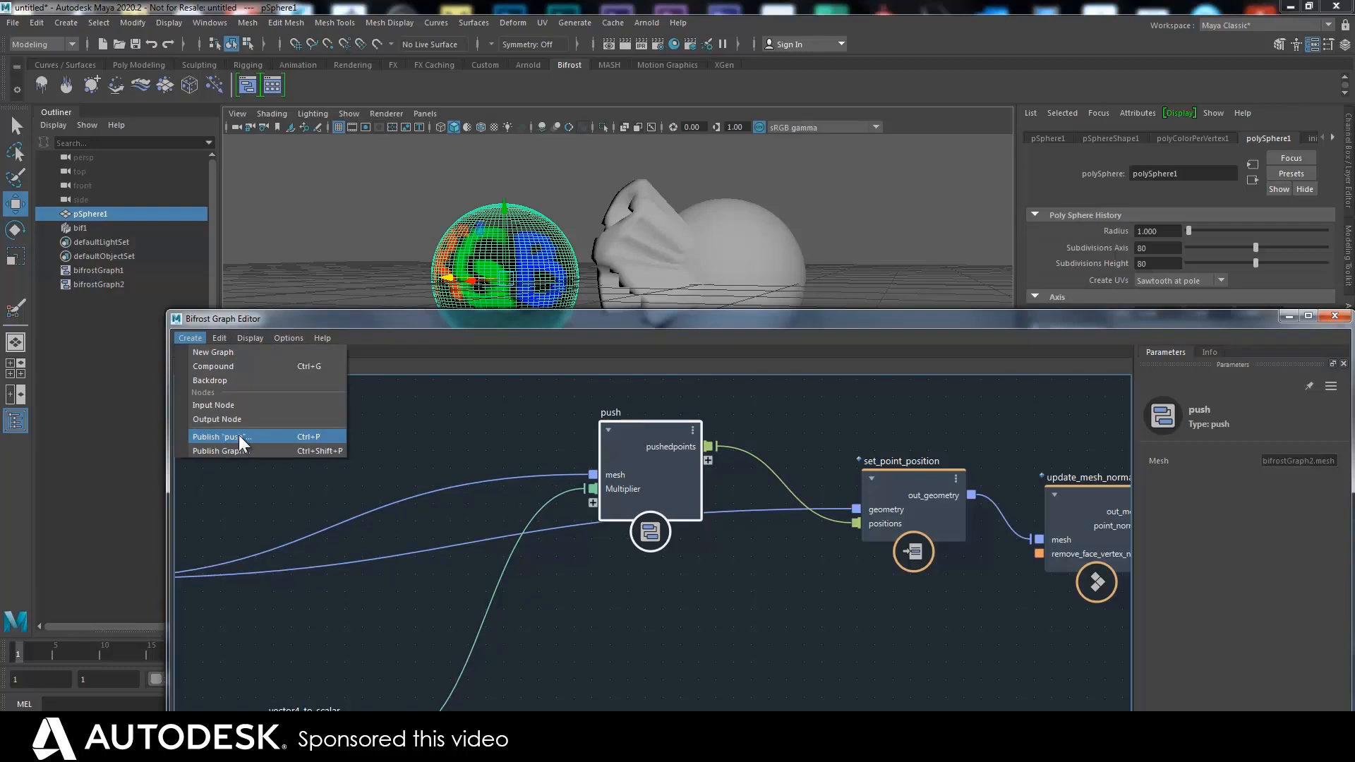
pyautogui.click(217, 436)
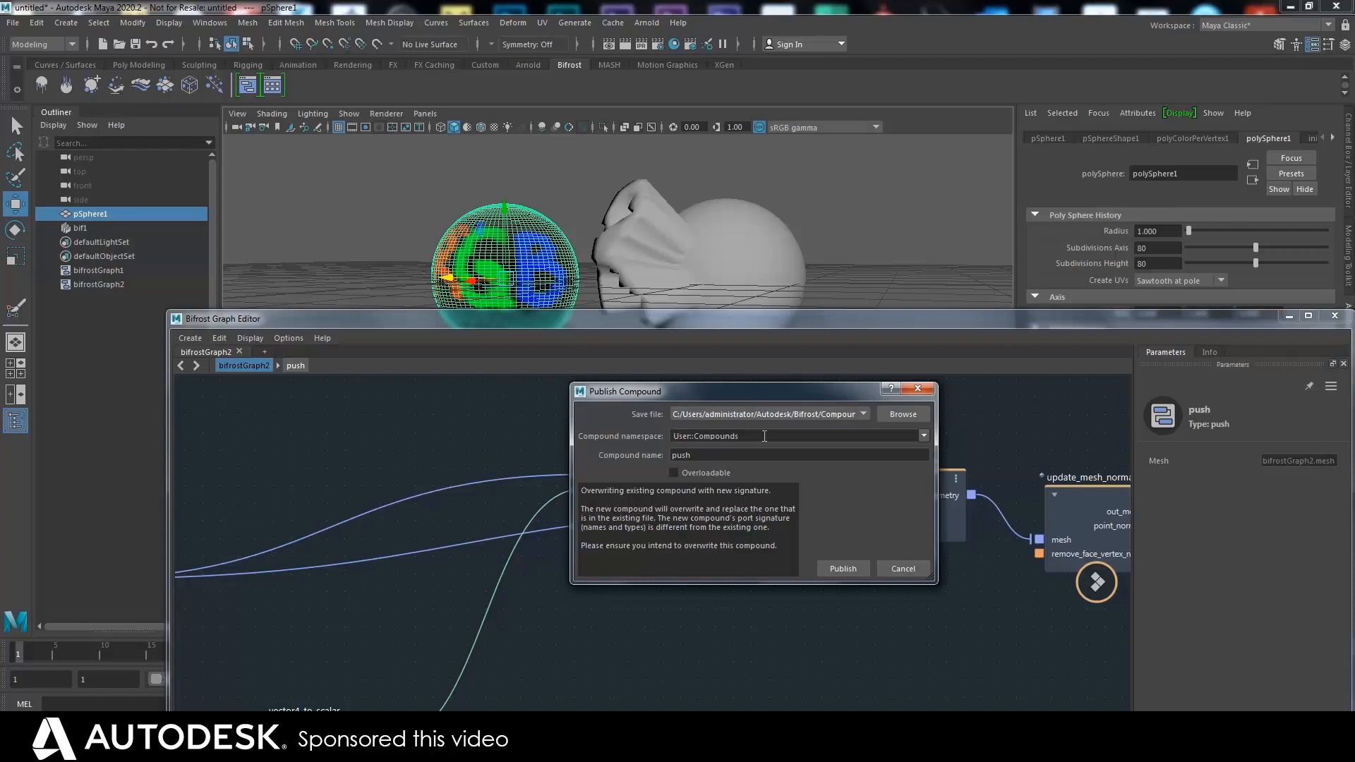
pyautogui.moveTo(815, 451)
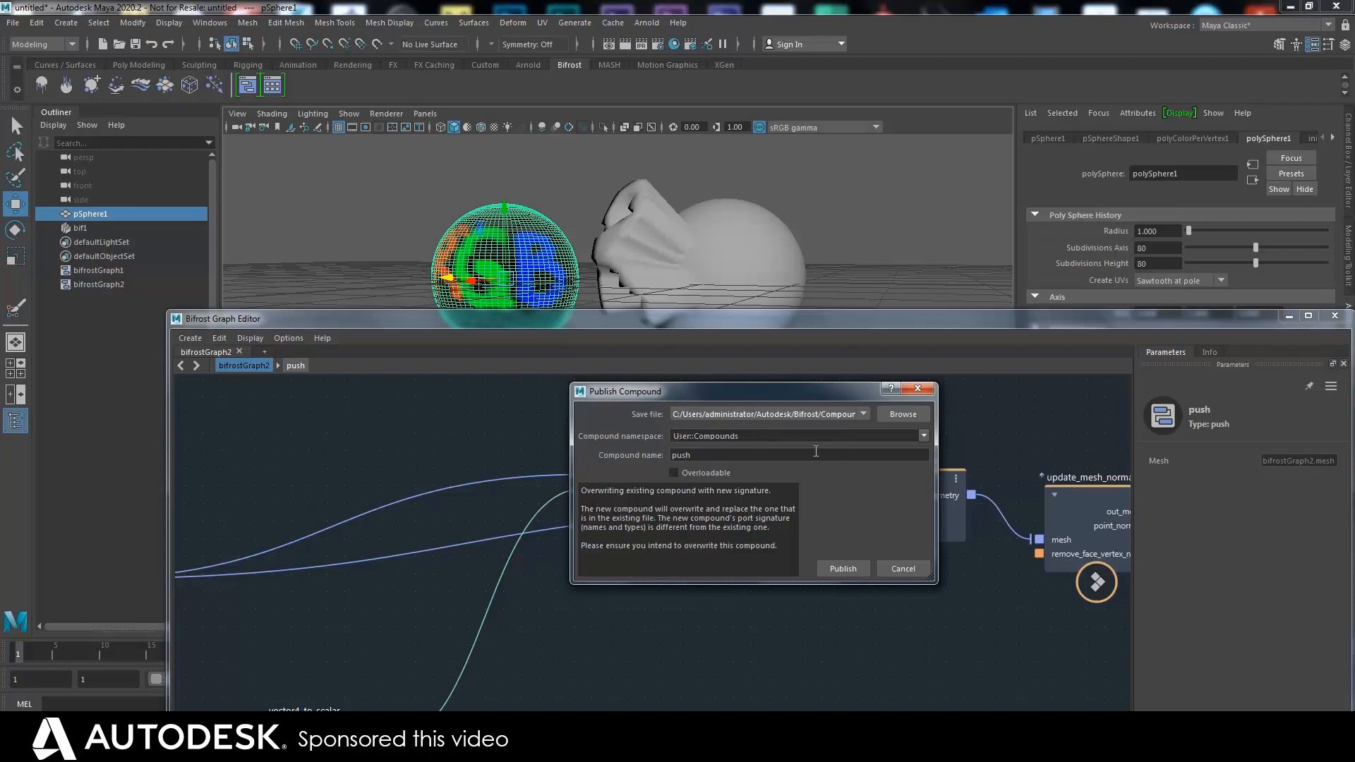
pyautogui.moveTo(741, 445)
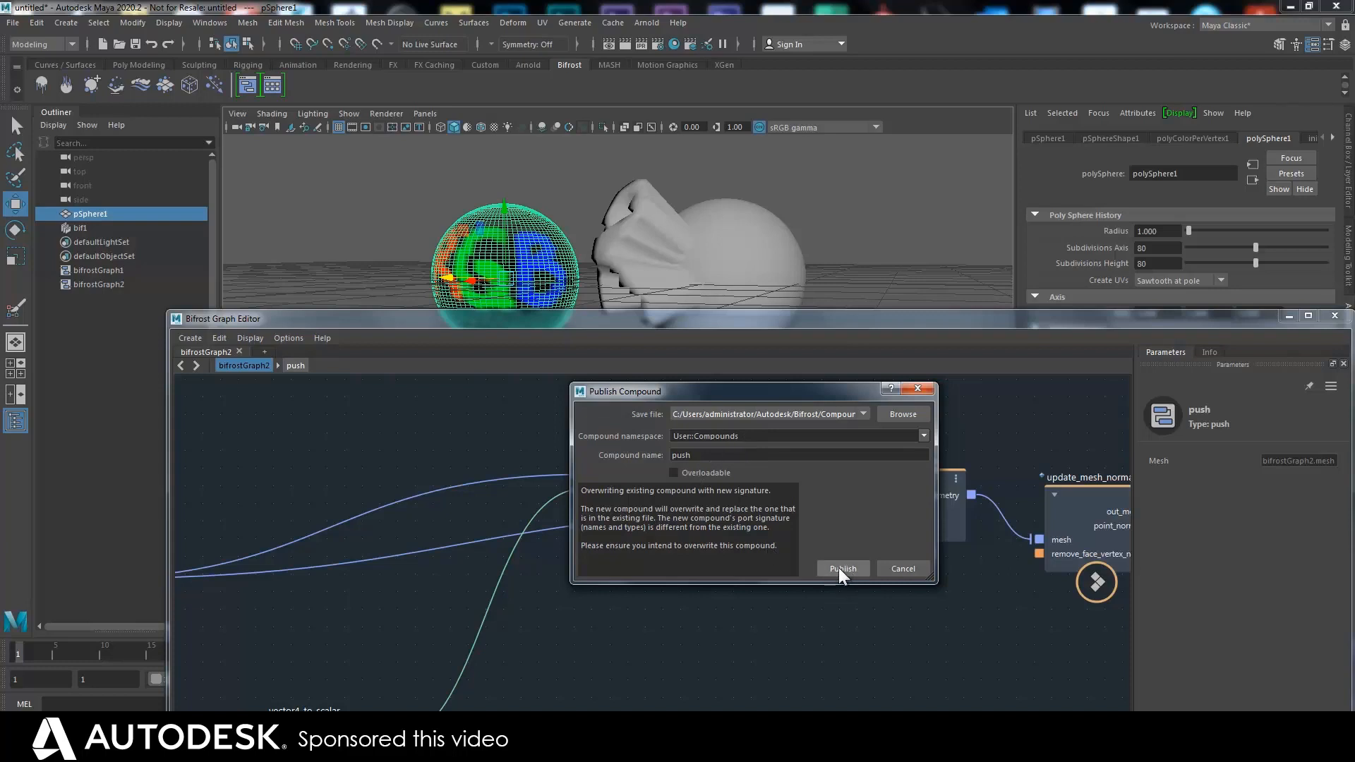
pyautogui.click(842, 569)
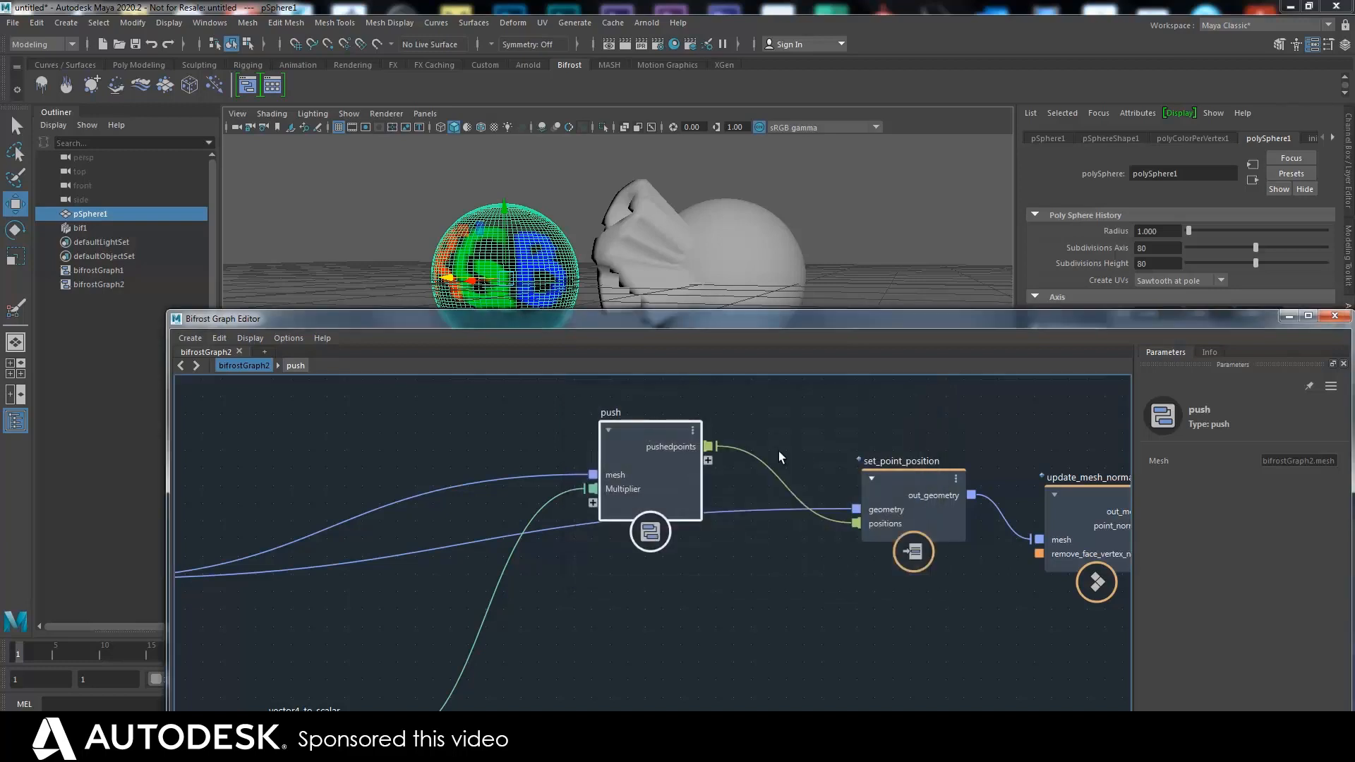
pyautogui.moveTo(648, 472); pyautogui.dragTo(623, 472)
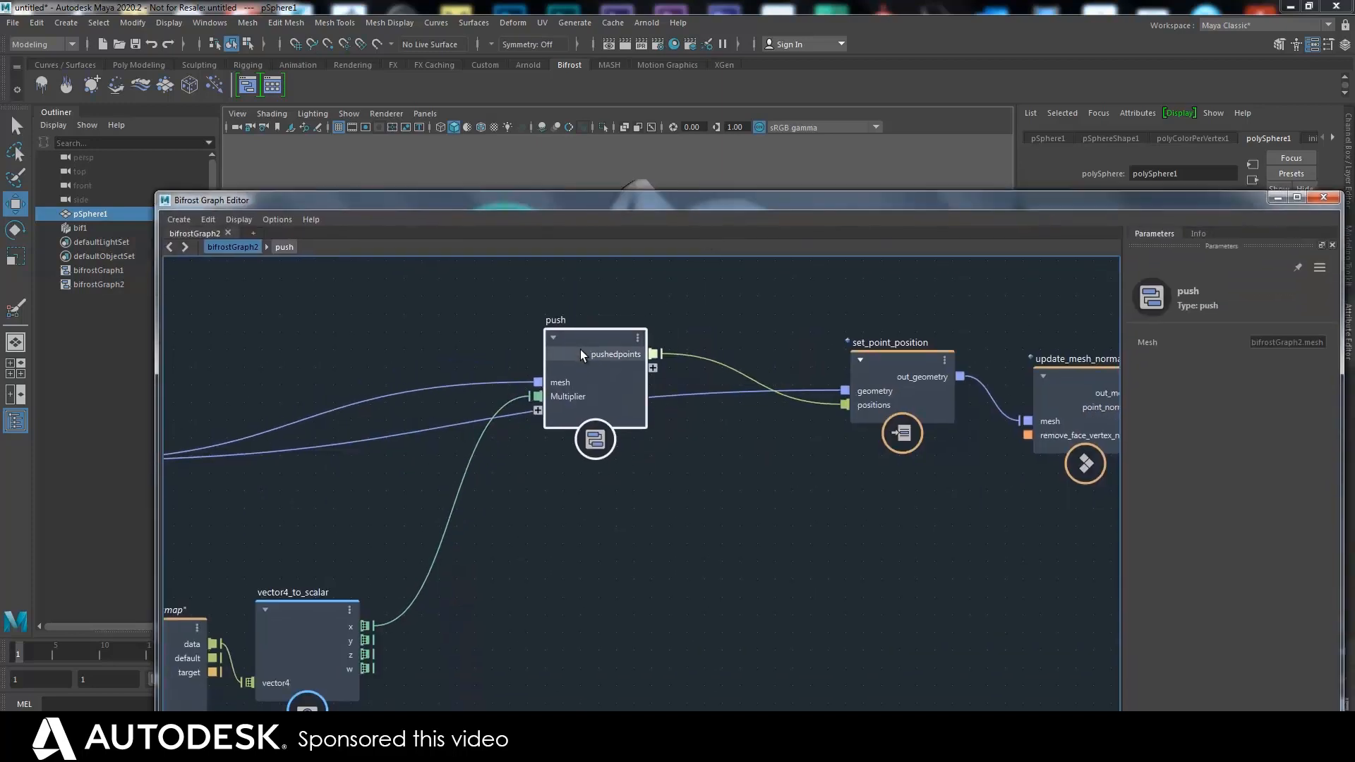
pyautogui.moveTo(554, 373)
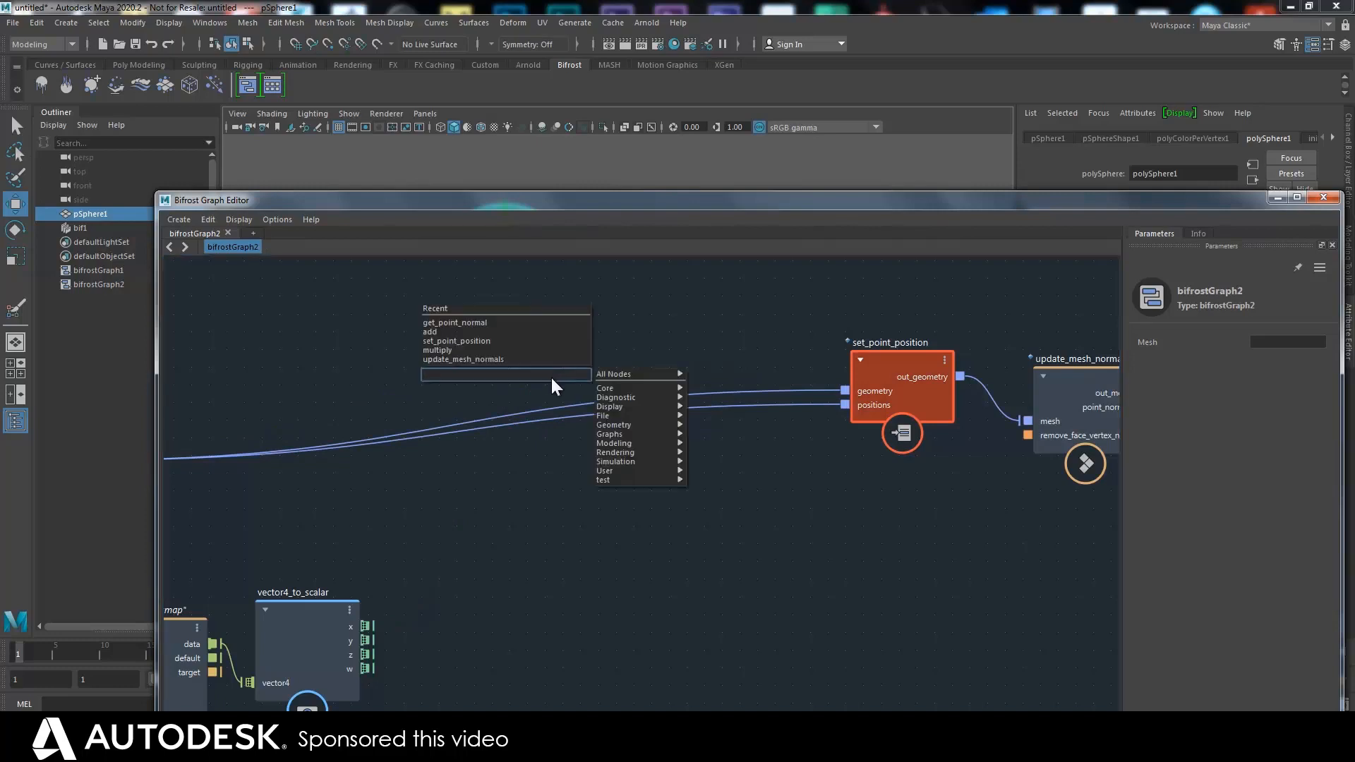
# Place the published push node and wire the sphere mesh into it to deform the sphere
pyautogui.write('push')
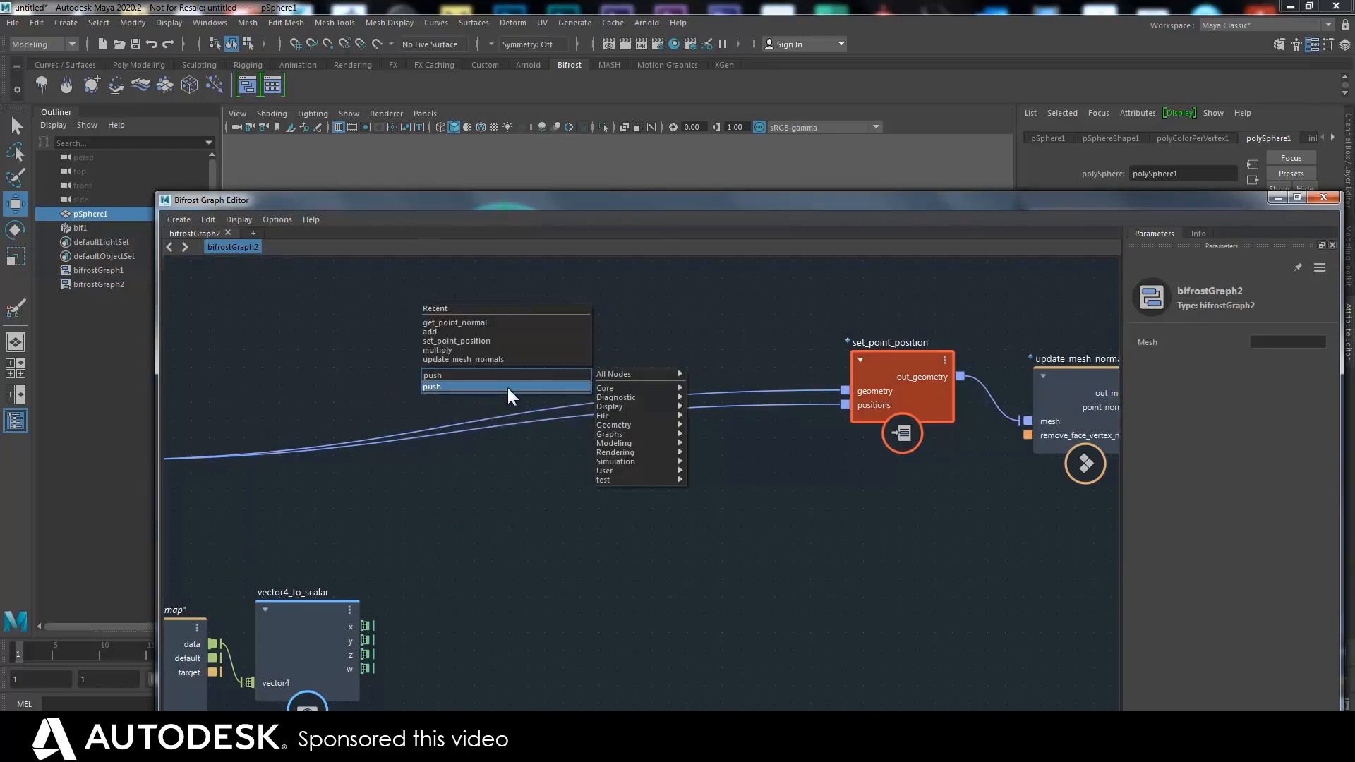
pyautogui.click(432, 387)
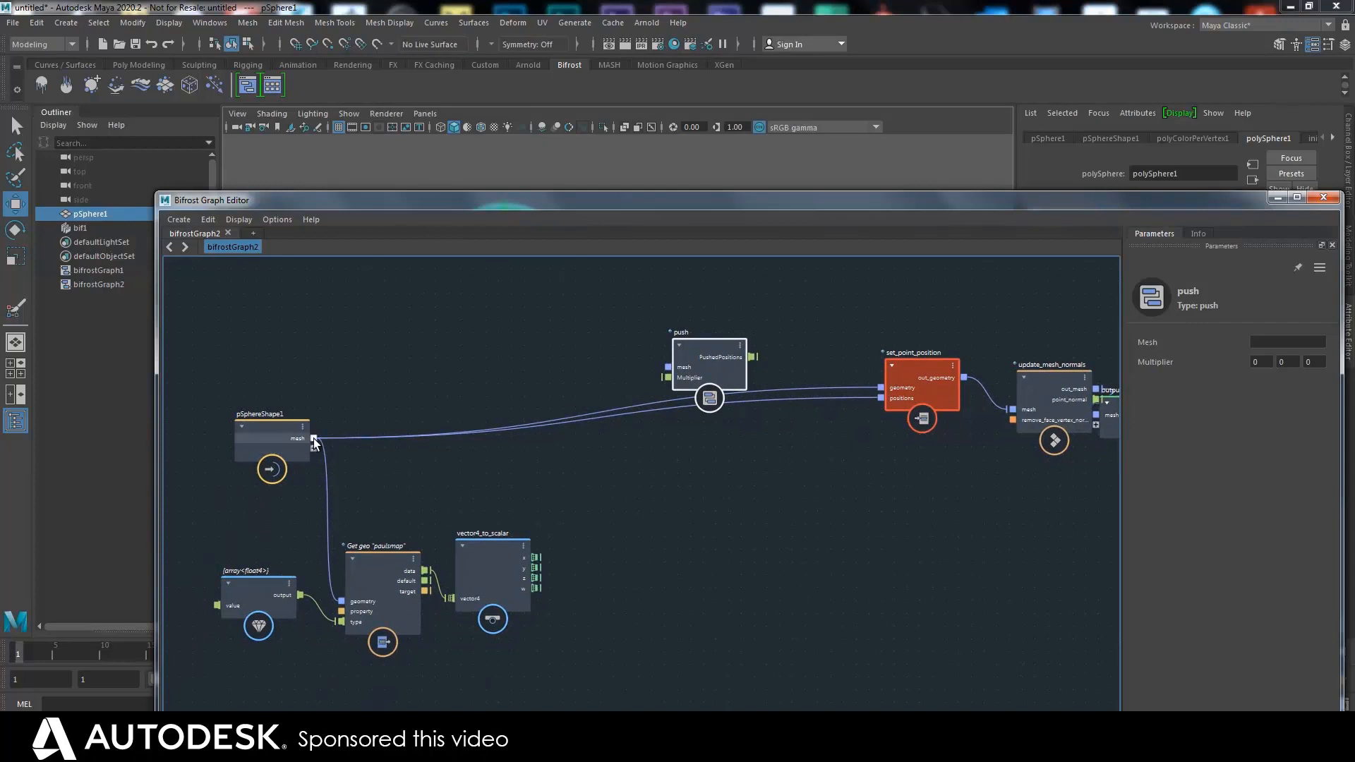
pyautogui.moveTo(314, 437); pyautogui.dragTo(669, 367)
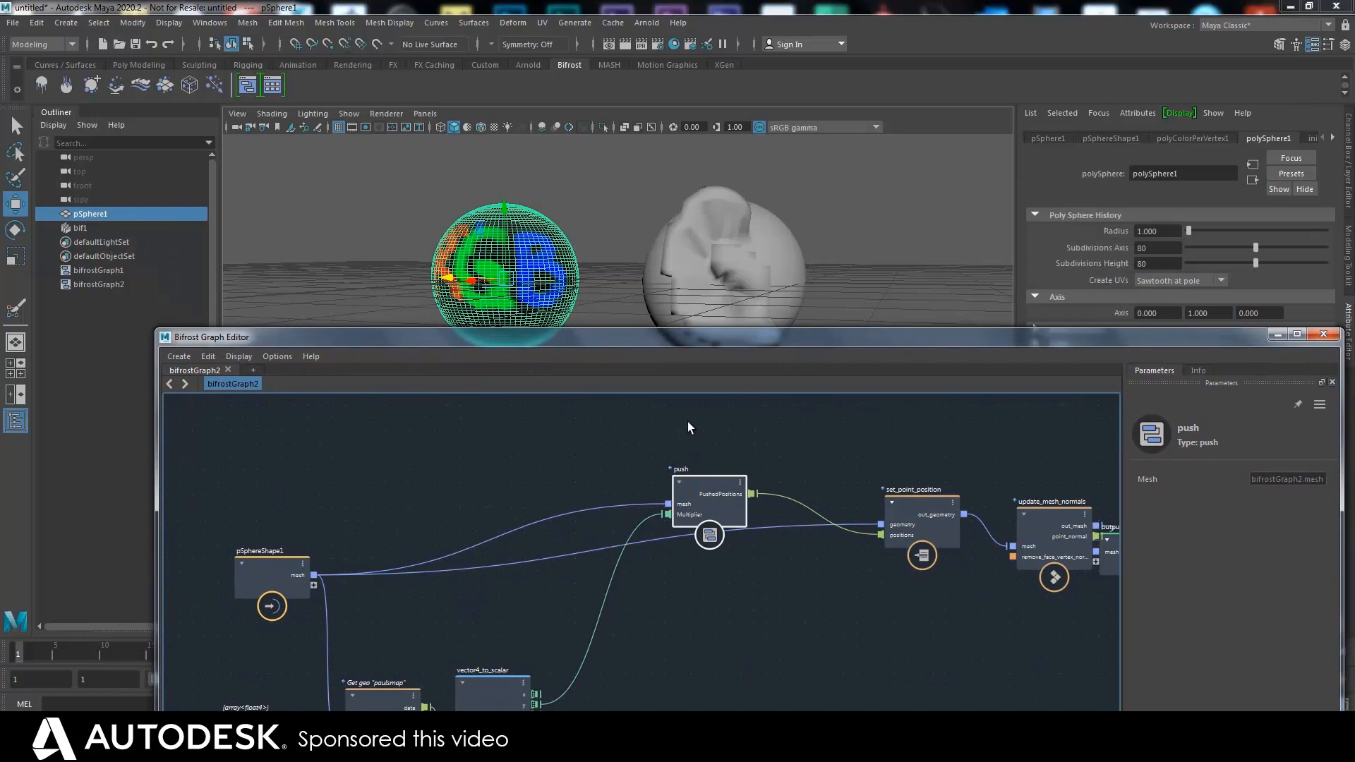
pyautogui.click(853, 270)
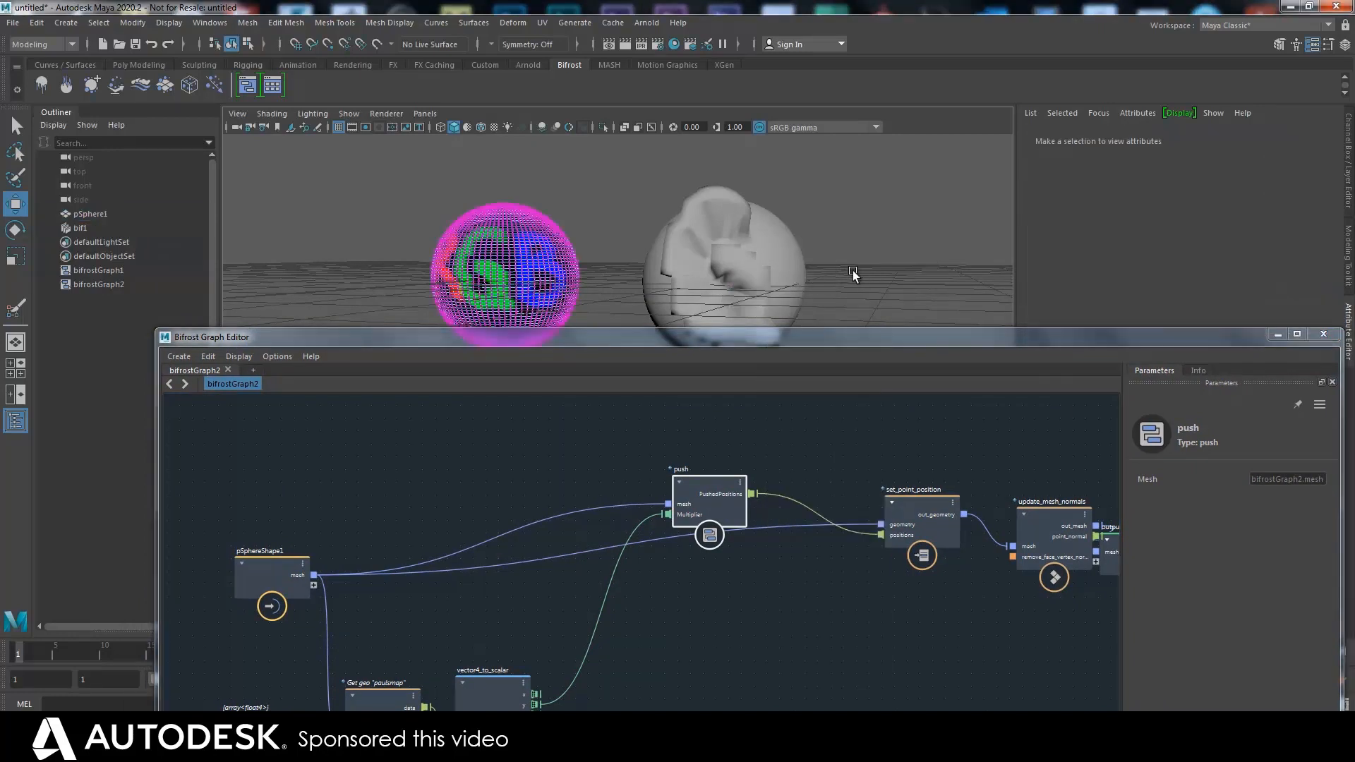
# Switch the viewport display, select the push compound, and minimize the Bifrost Graph Editor
pyautogui.press('F8')
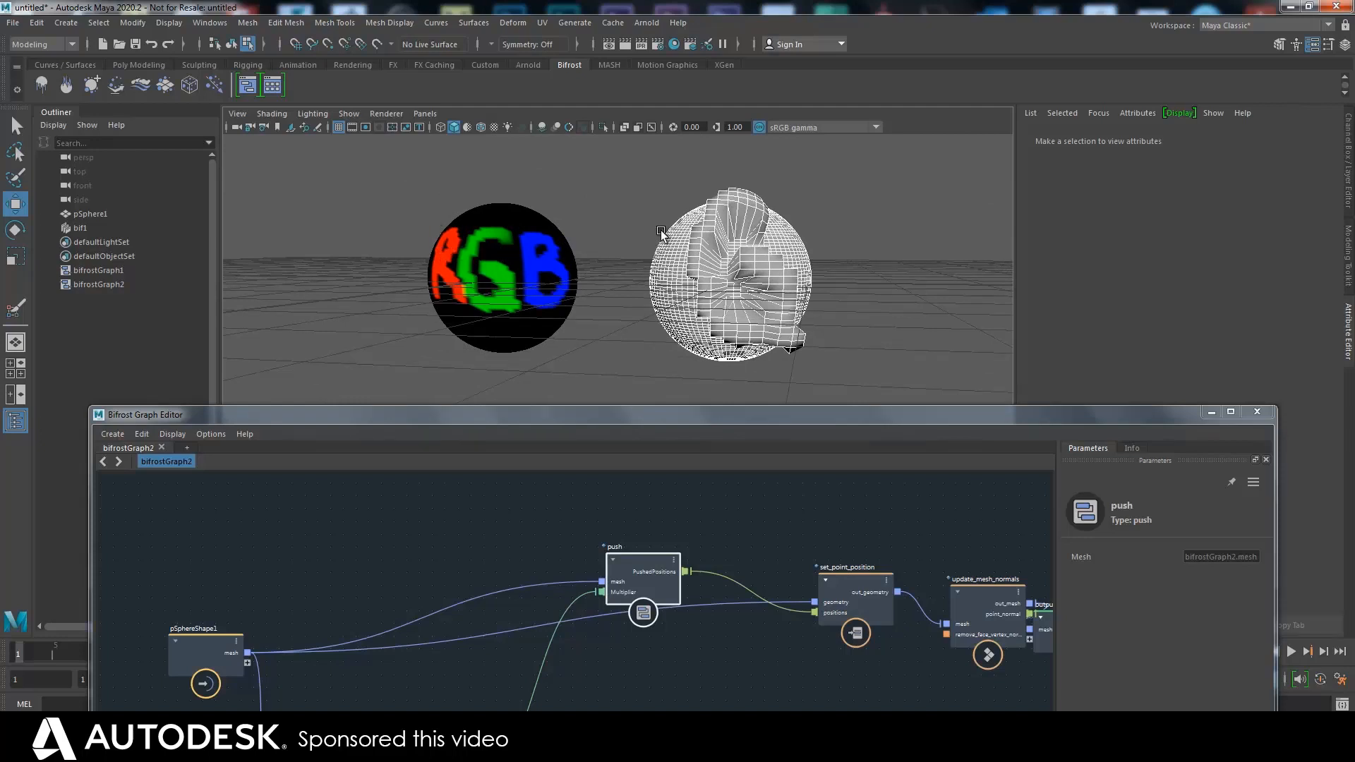
pyautogui.moveTo(660, 425)
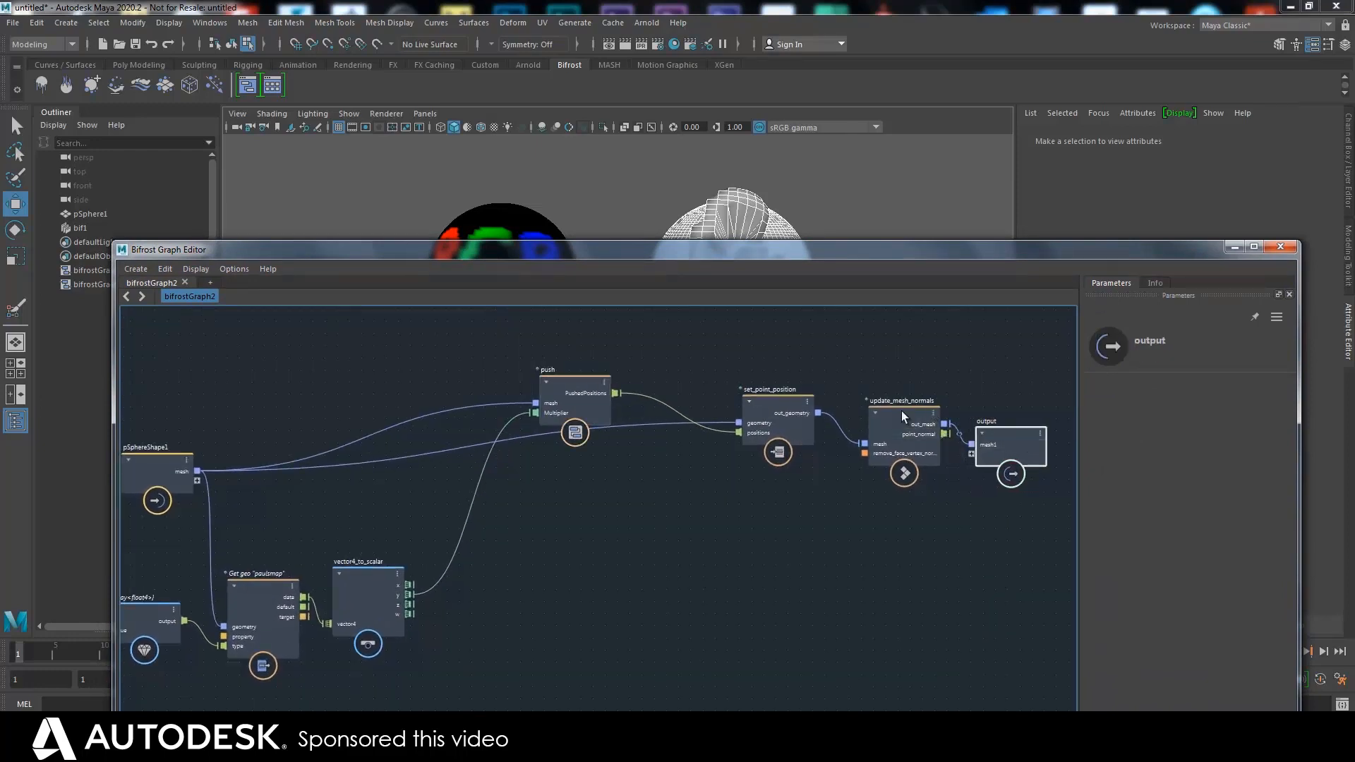
pyautogui.click(769, 411)
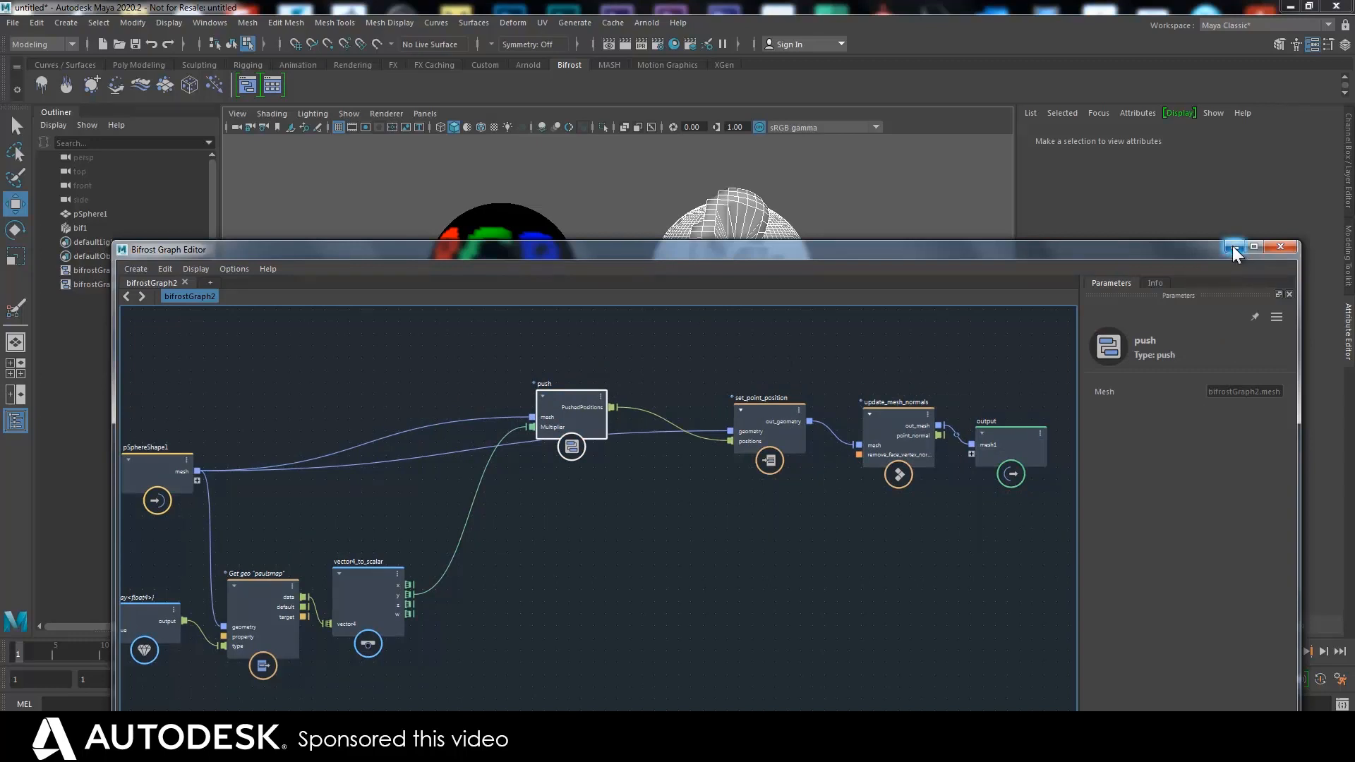
pyautogui.moveTo(1151, 225)
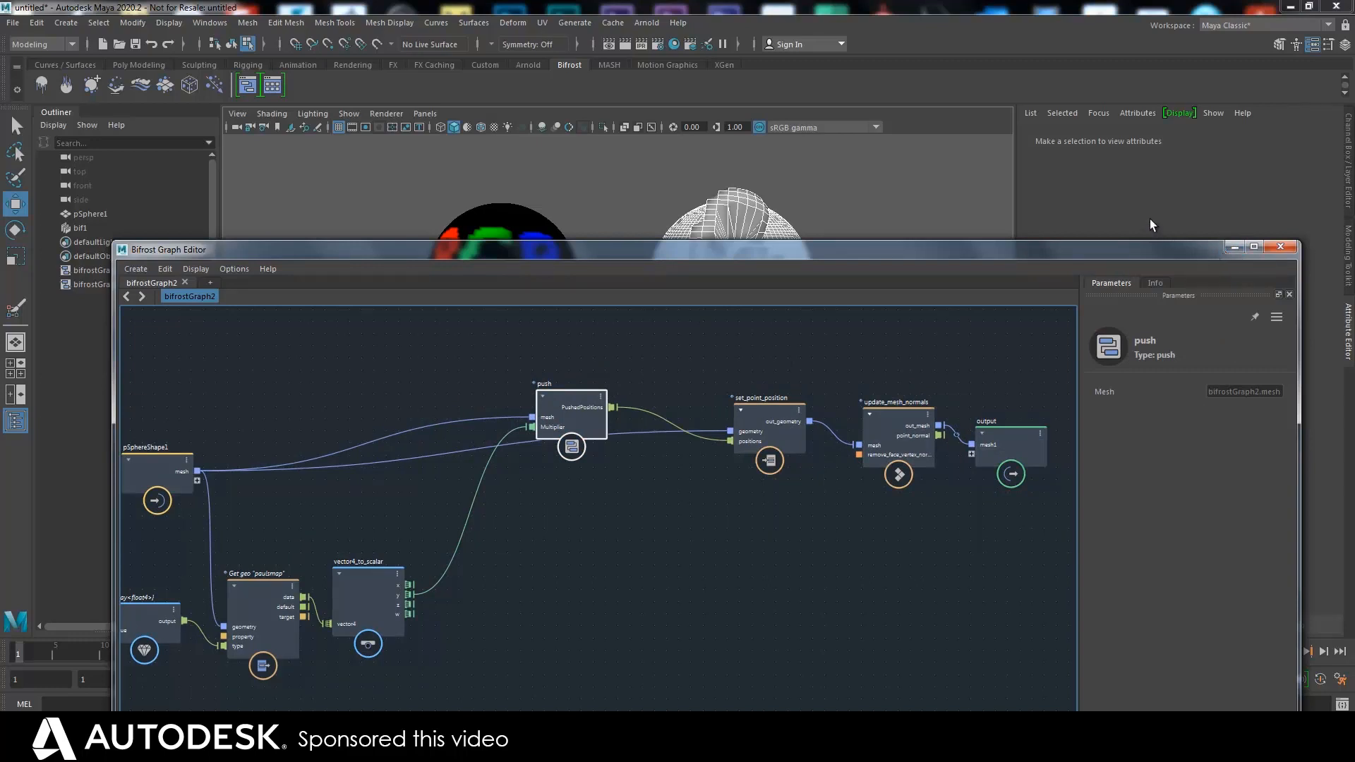
pyautogui.moveTo(1027, 185)
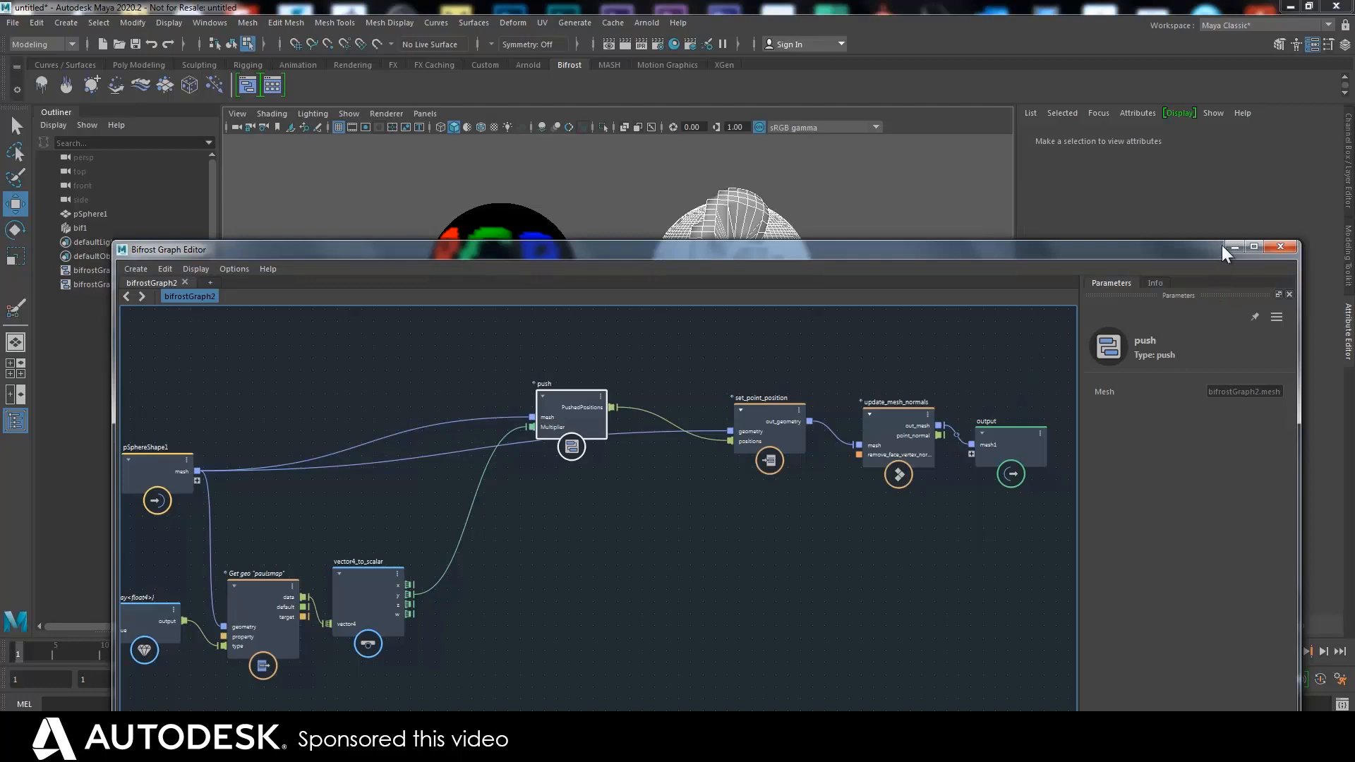
pyautogui.click(1279, 246)
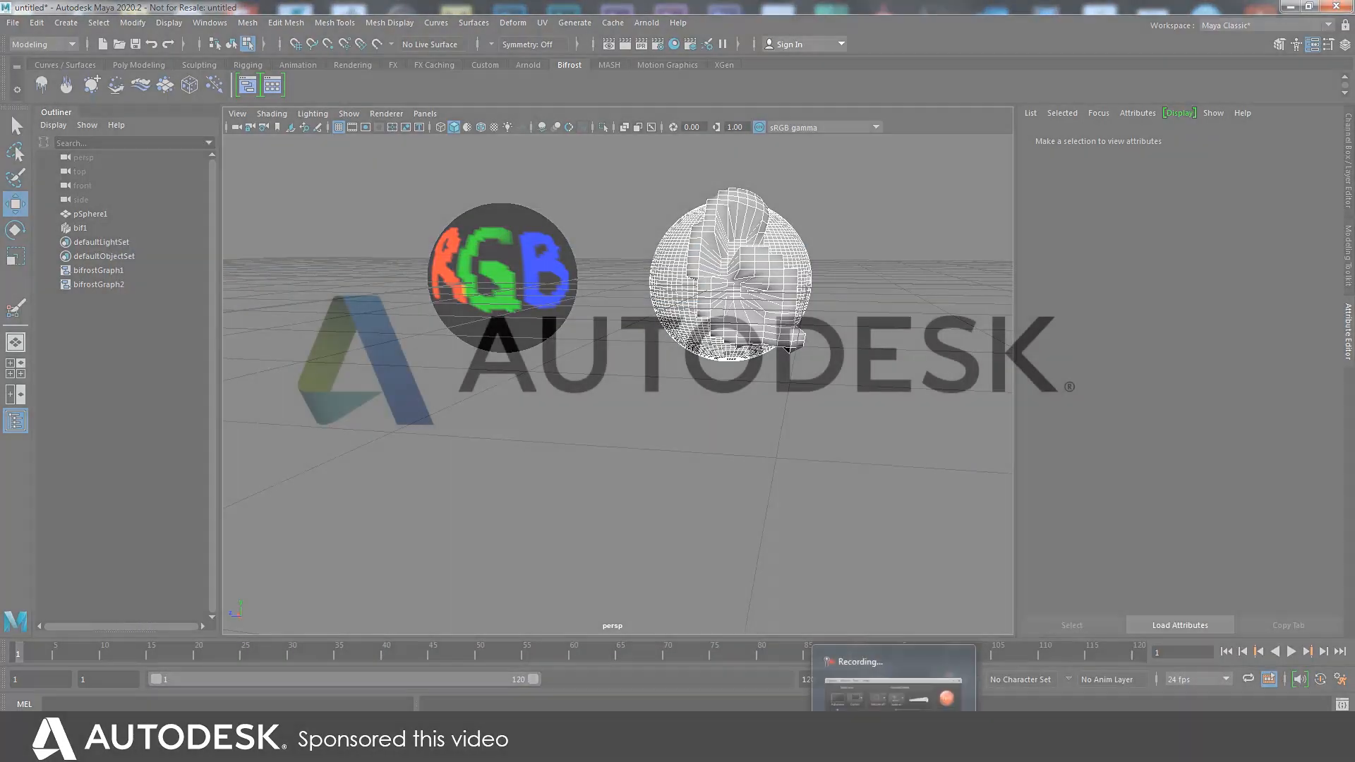